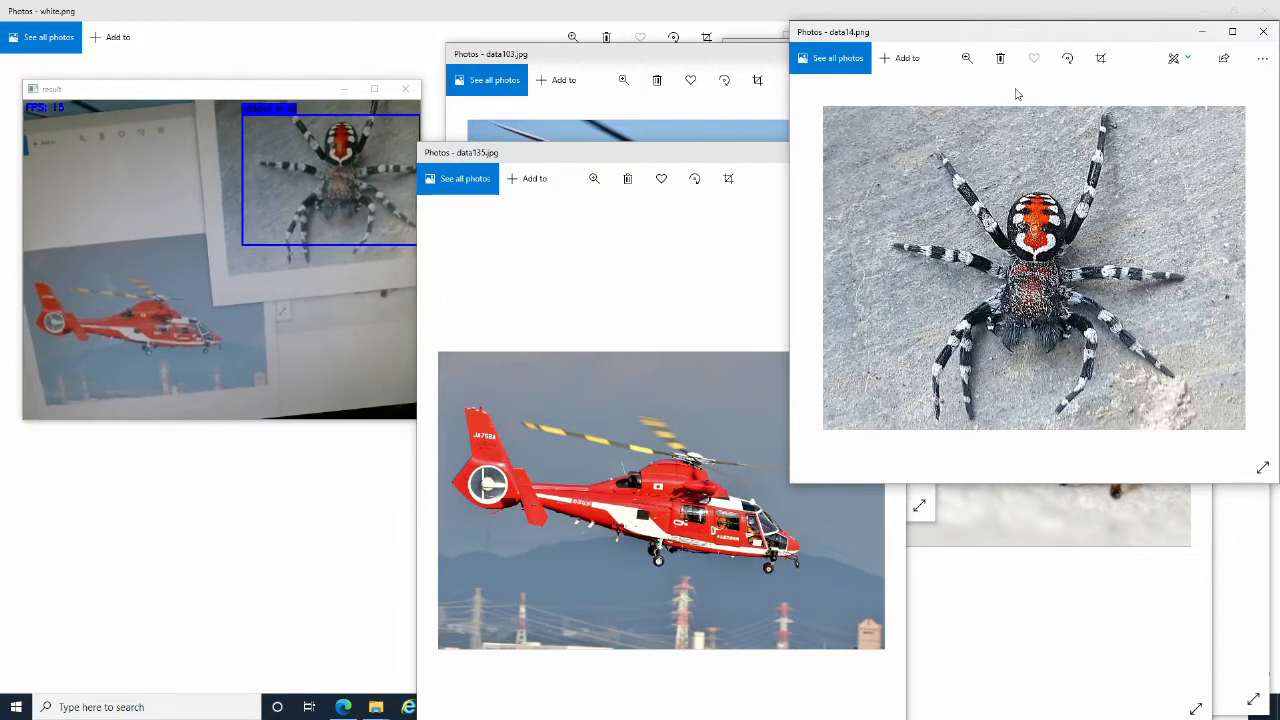
mouse_move(714, 107)
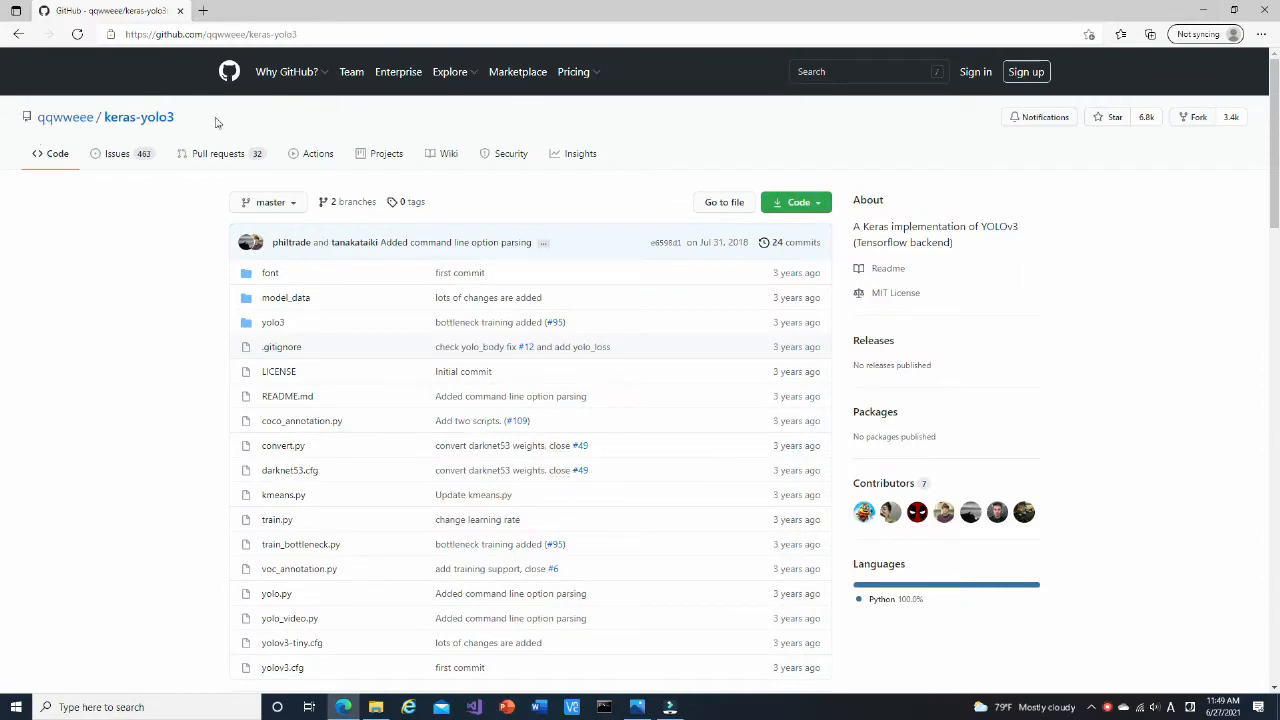
Make VOCdevkit\VOC2007 plus Annotations, JPEGImages and ImageSets folders with mkdir
scroll("down", 3)
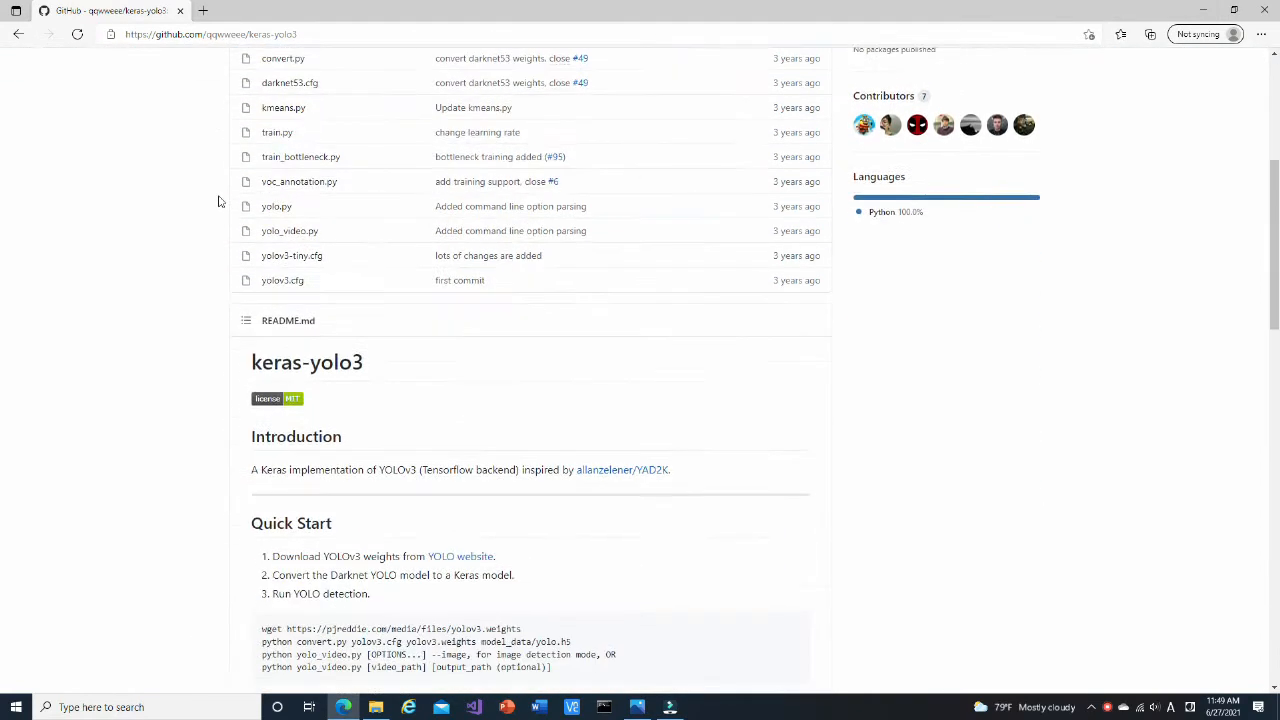
scroll("down", 3)
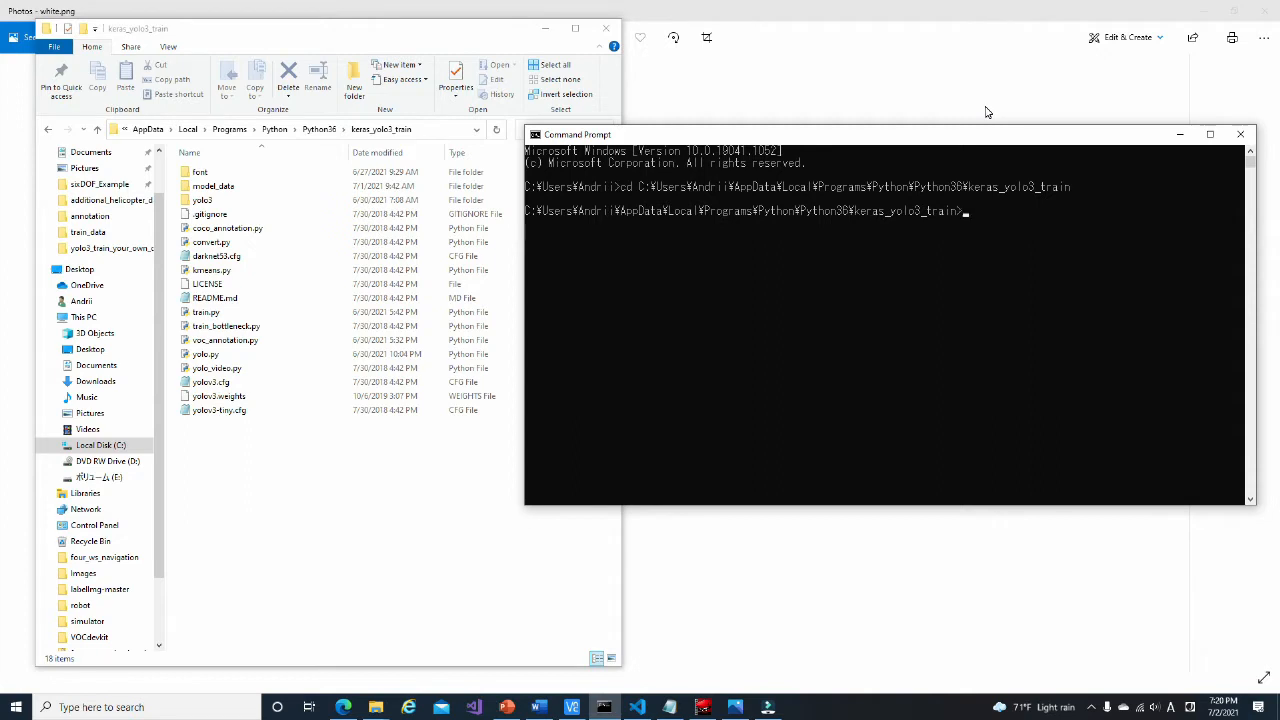
type("mkdir VOCdevkit¥VOC2007")
type("cd VOCdevkit¥VOC2007")
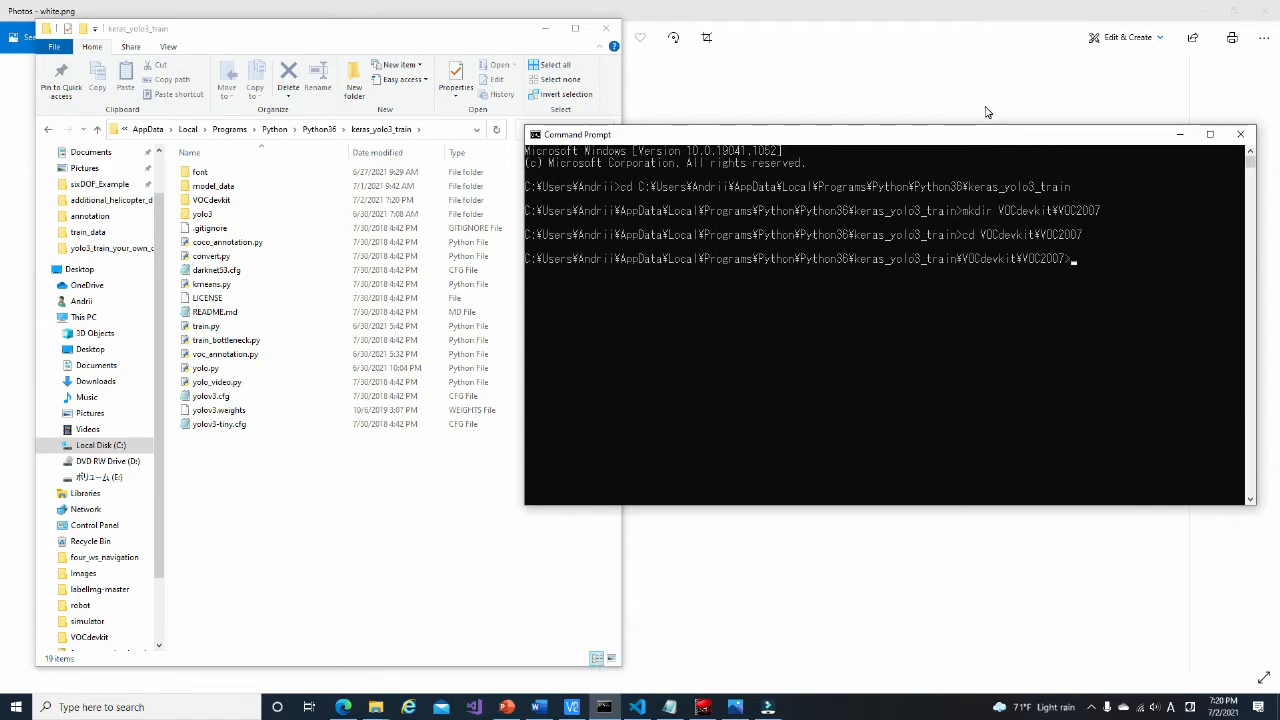
type("mkdir A")
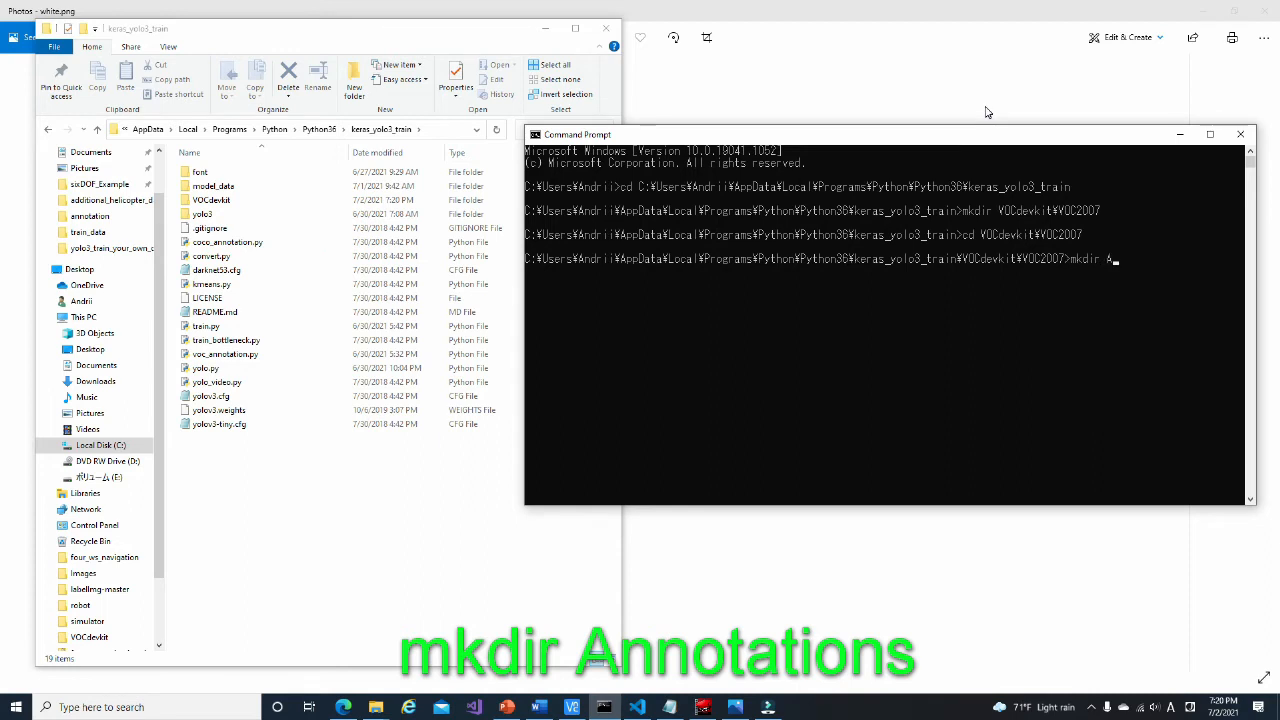
type("Annotations")
type("mkdir")
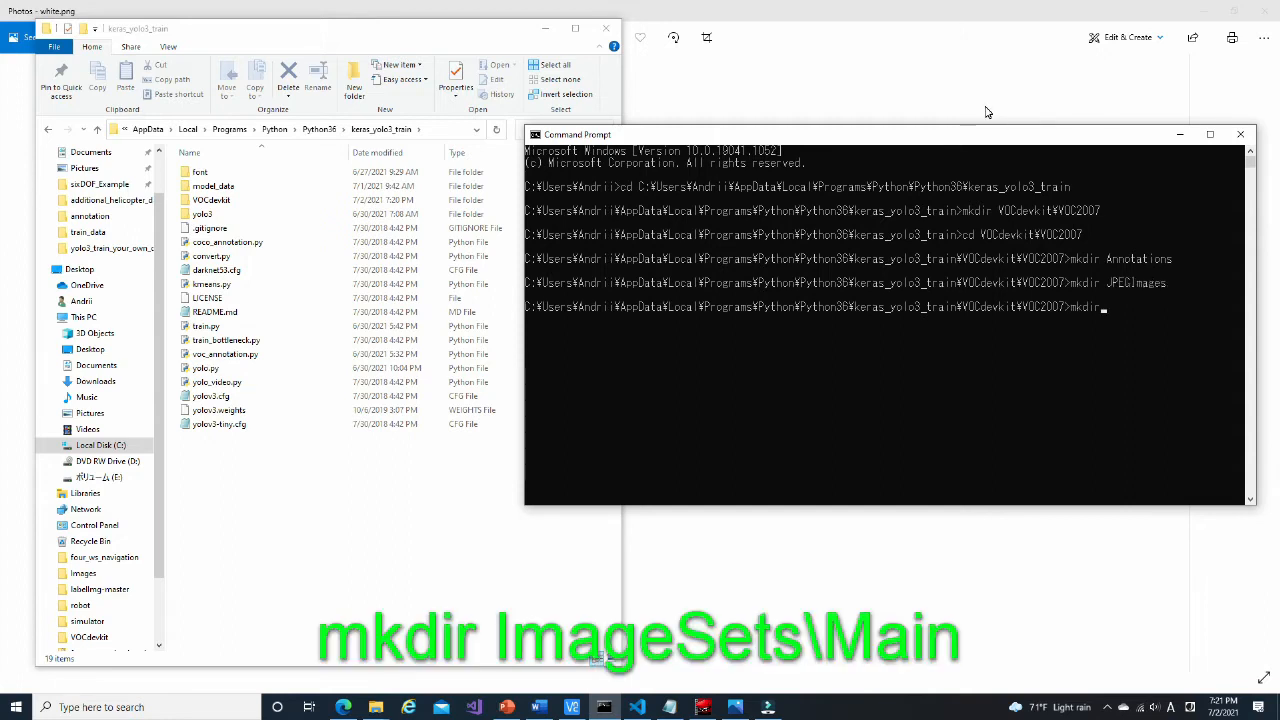
type("Image")
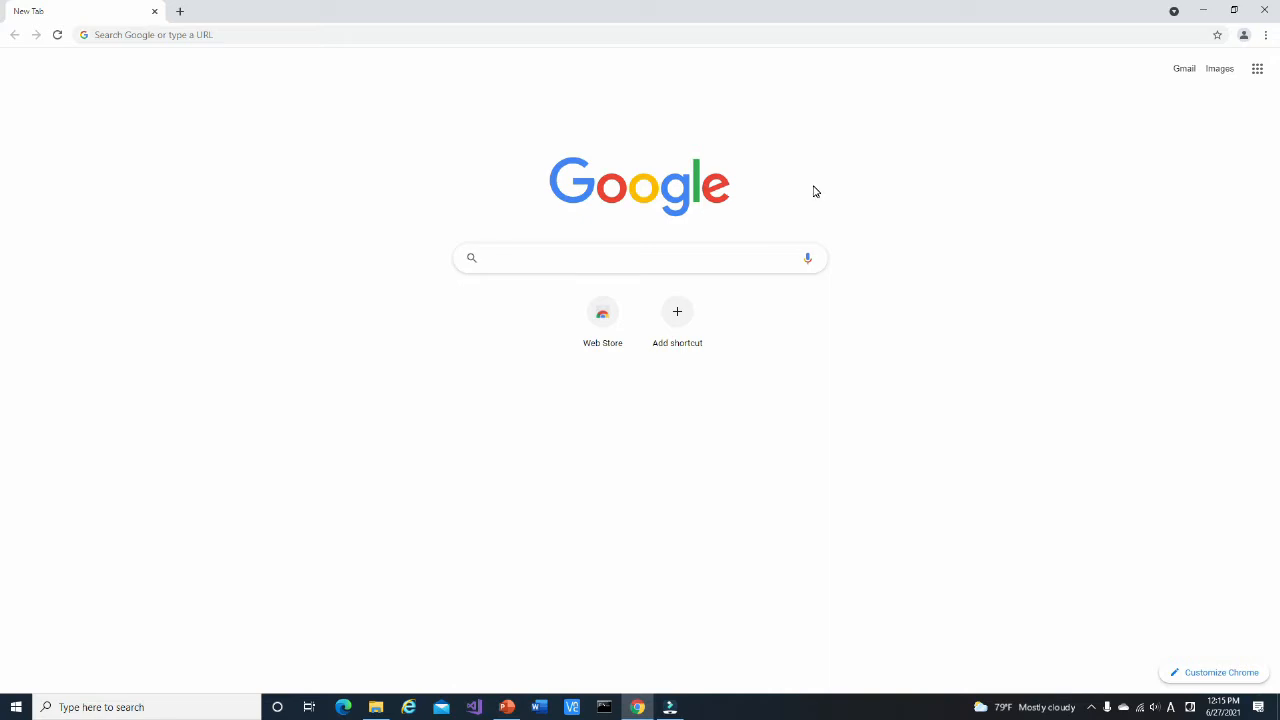
Search Google for 'helicopter' and browse the Images results grid
left_click(571, 258)
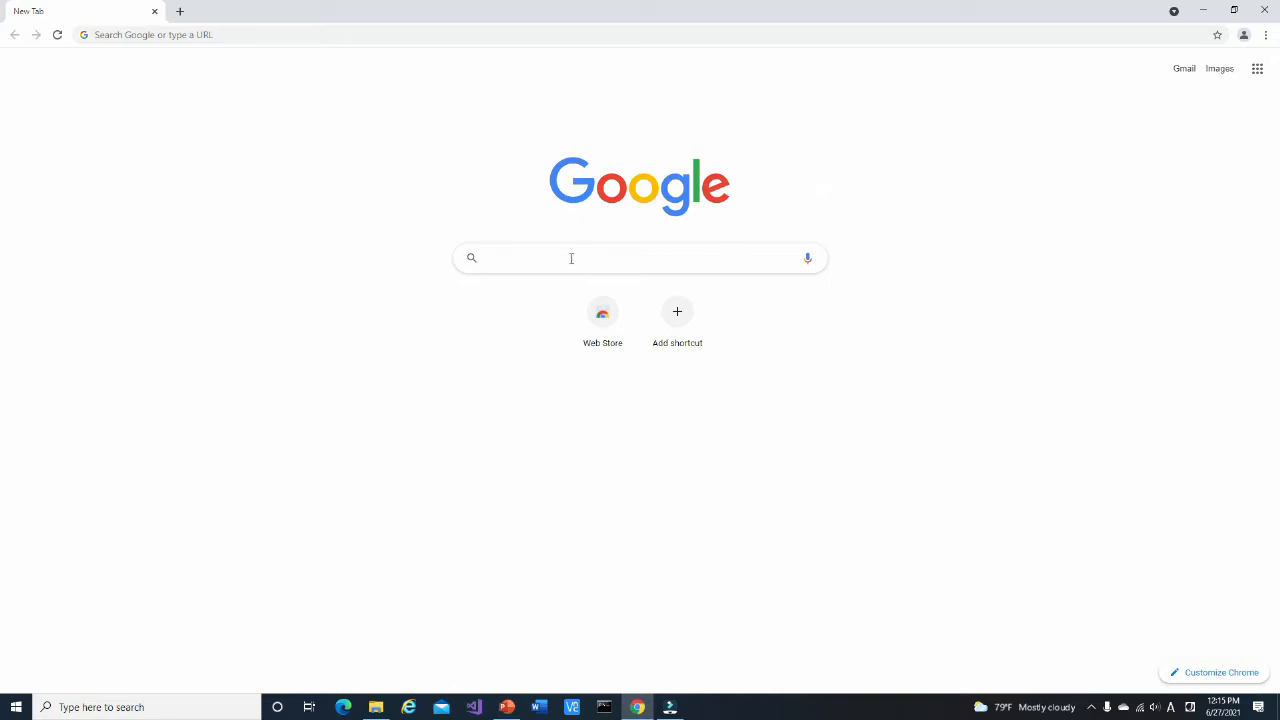
left_click(571, 258)
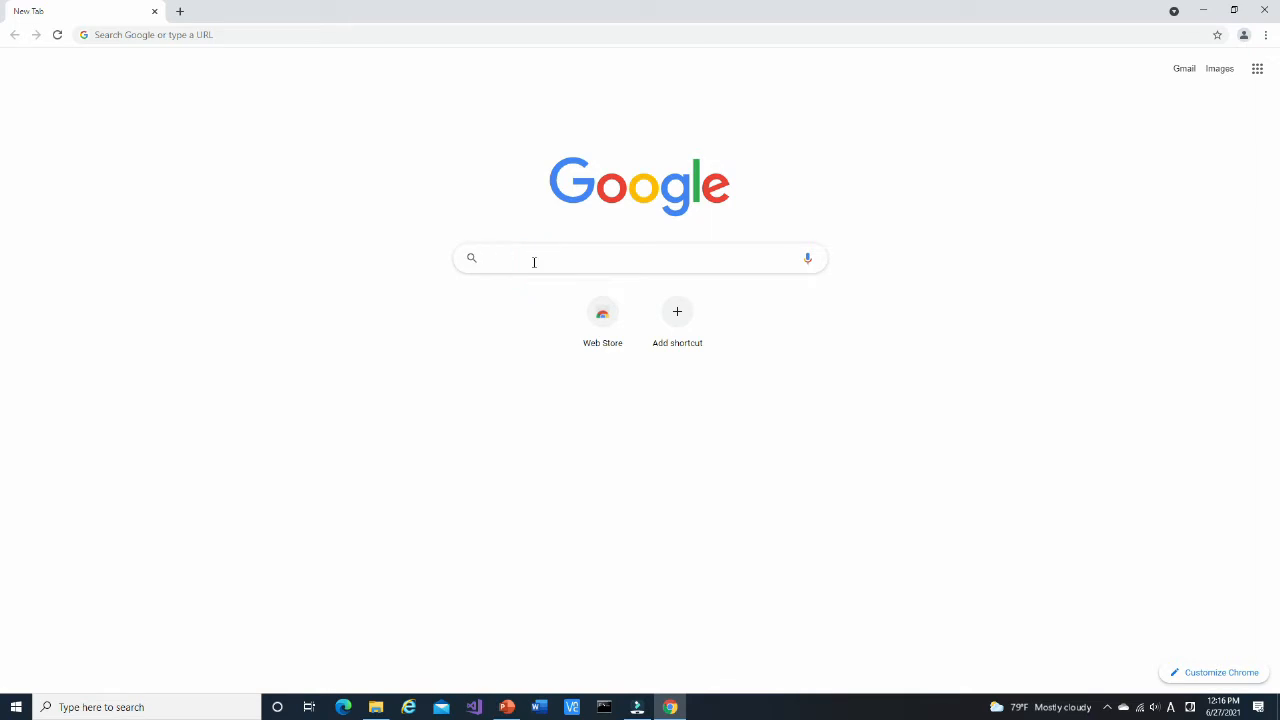
type("helicopter")
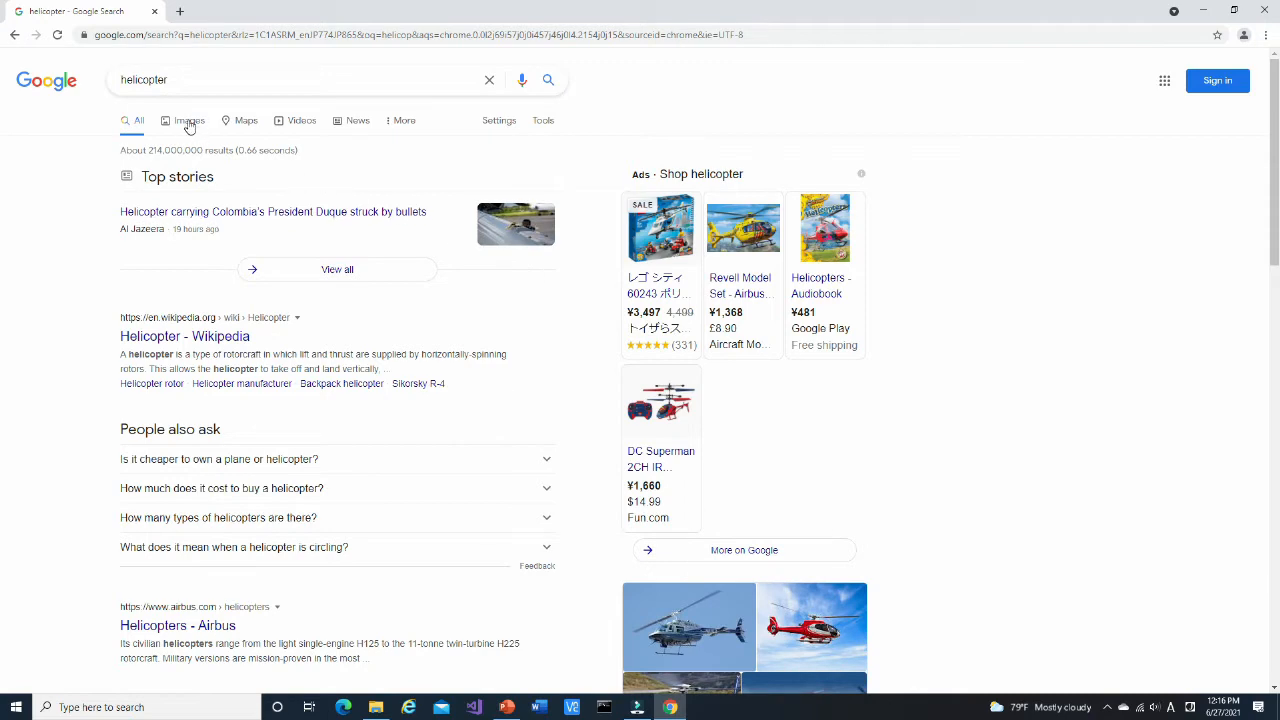
left_click(184, 120)
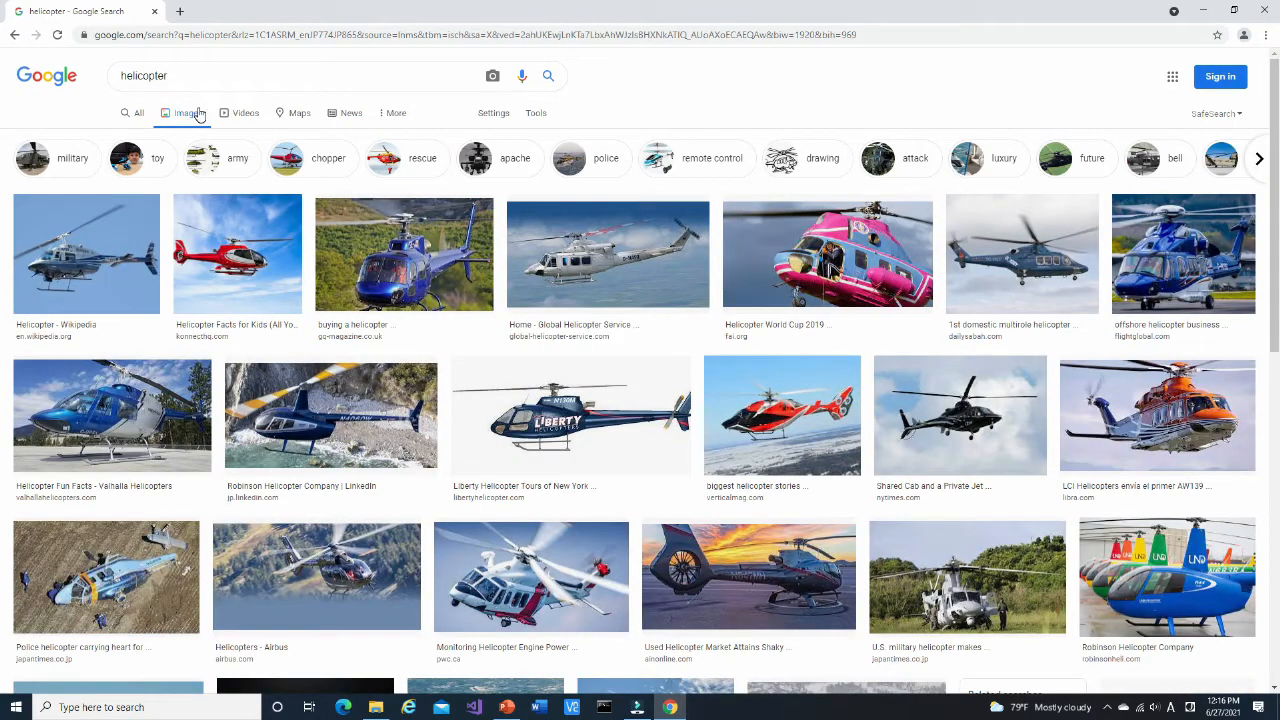
mouse_move(556, 97)
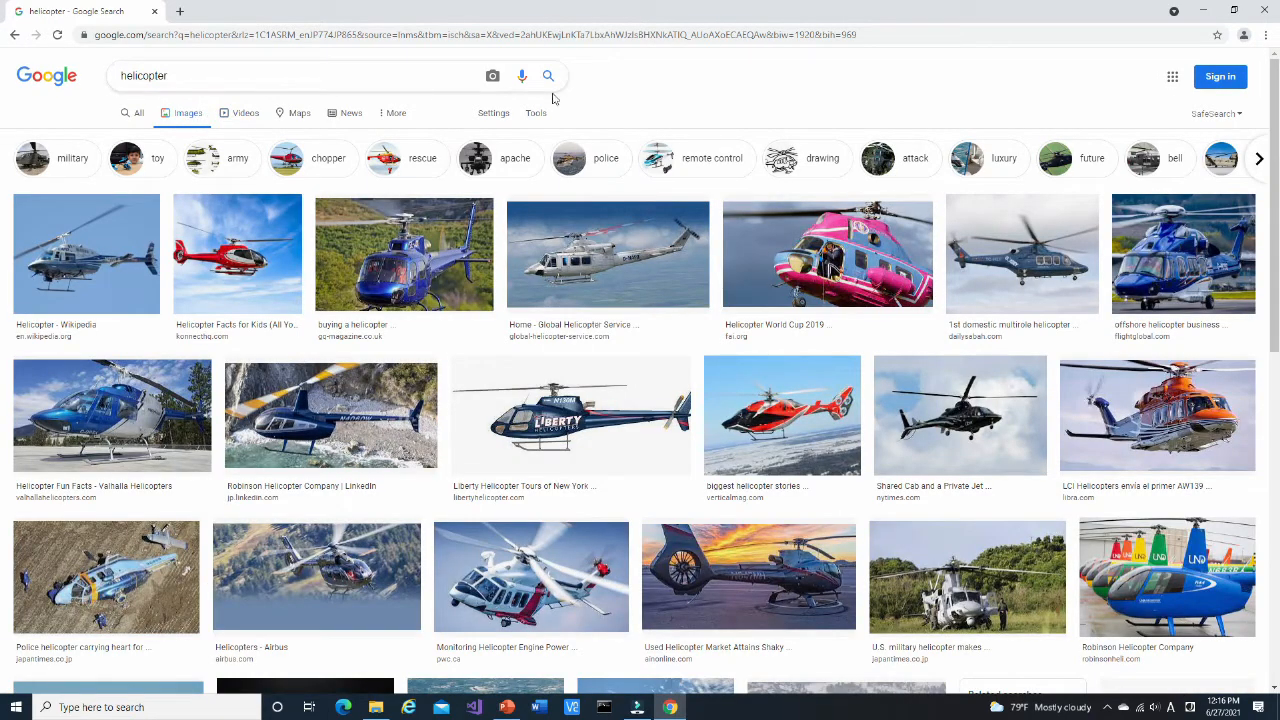
scroll("down", 3)
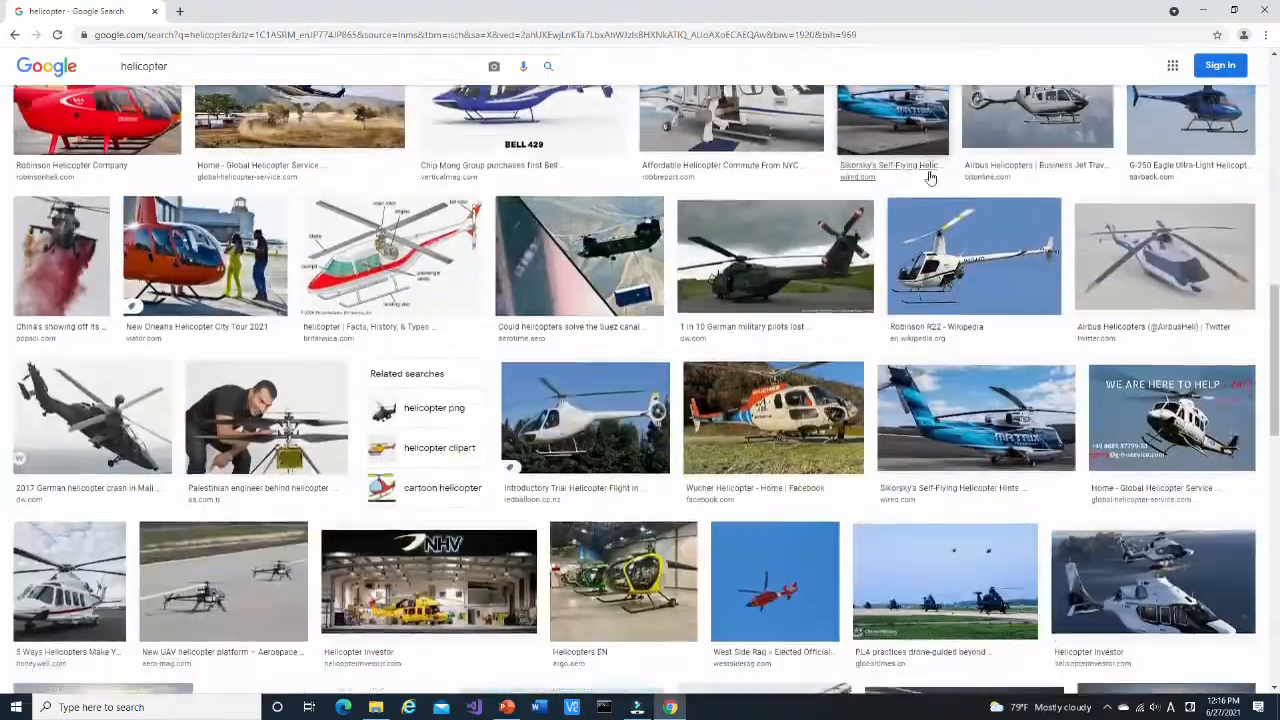
scroll("down", 3)
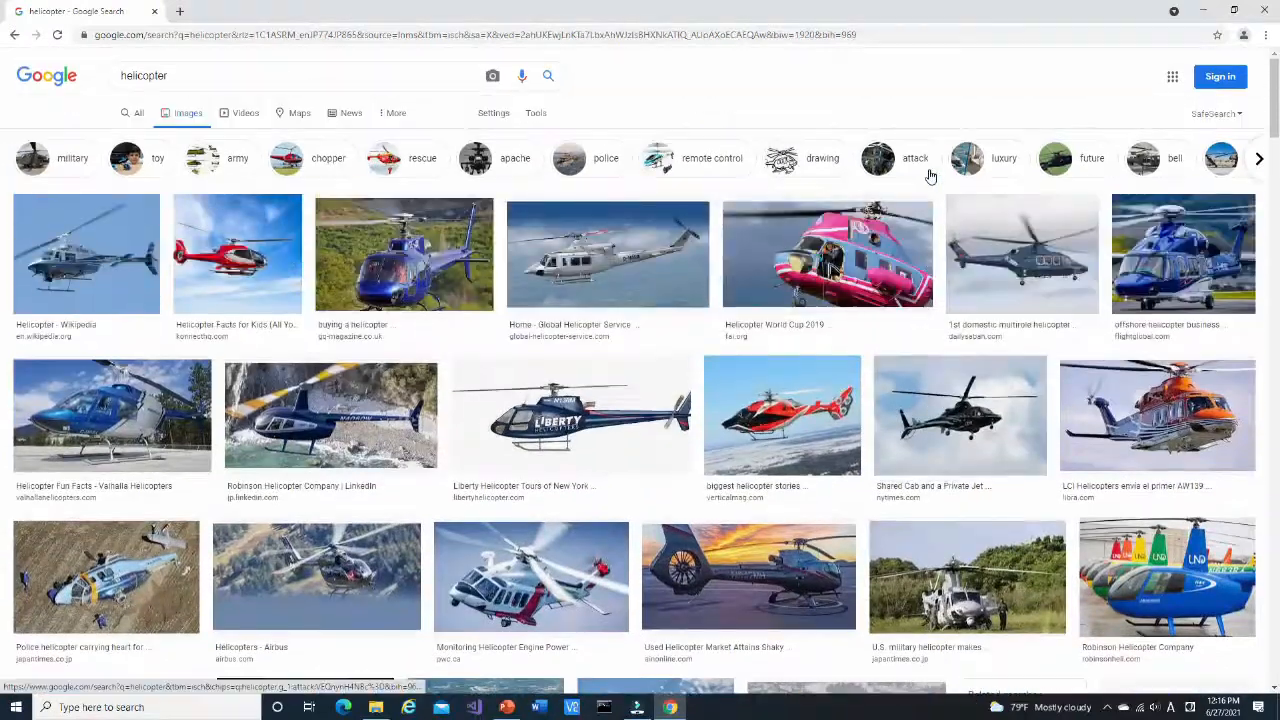
mouse_move(83, 270)
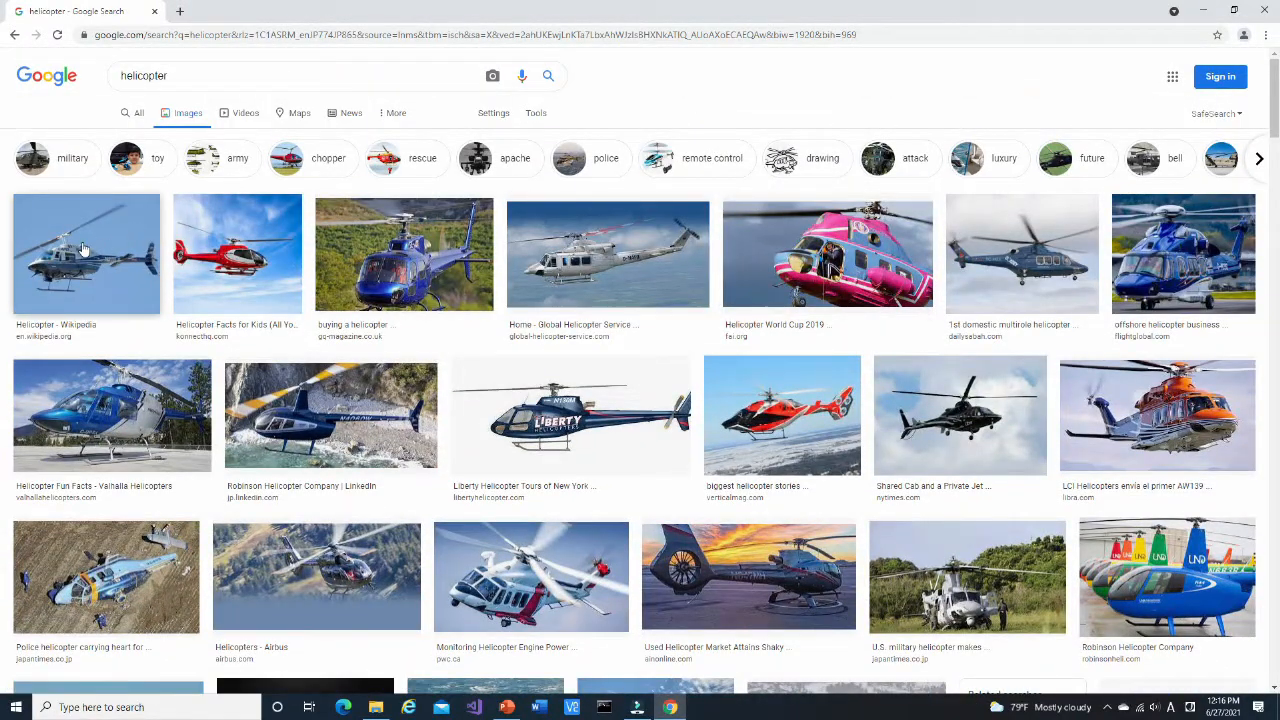
Save the LAPD police helicopter photo to Desktop\Images and start saving the red helicopter
left_click(85, 265)
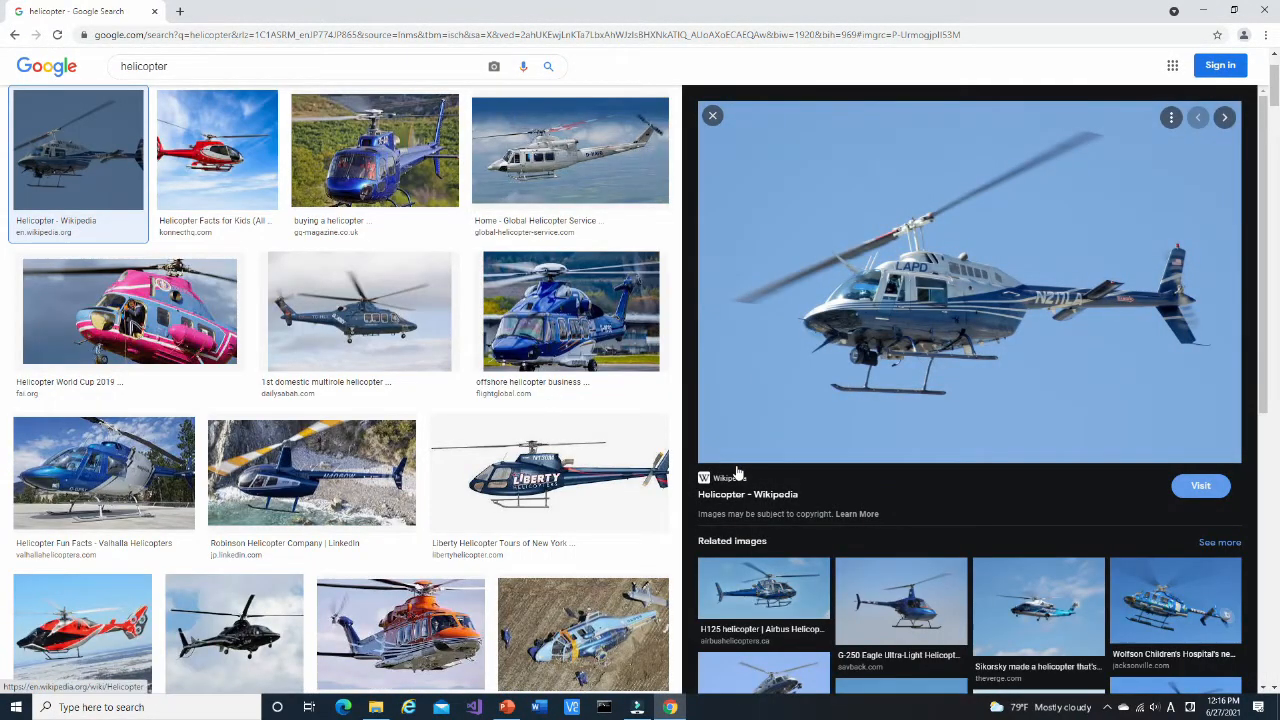
mouse_move(730, 458)
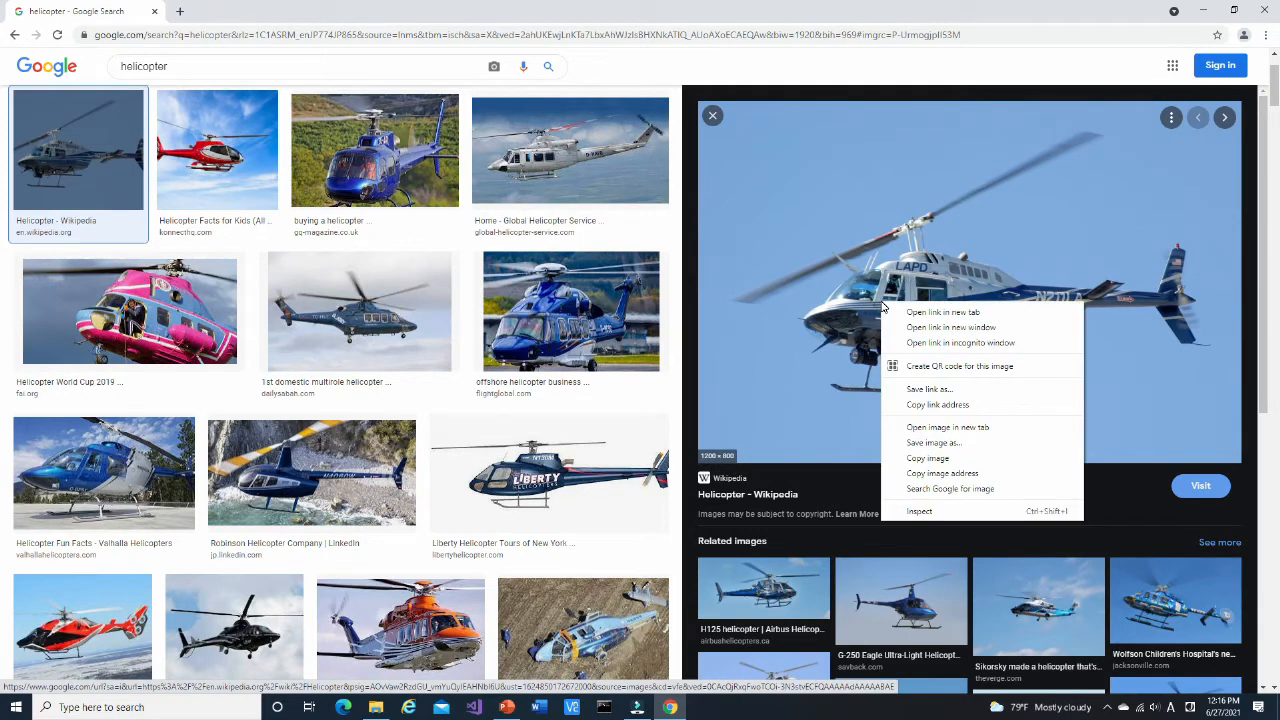
mouse_move(931, 442)
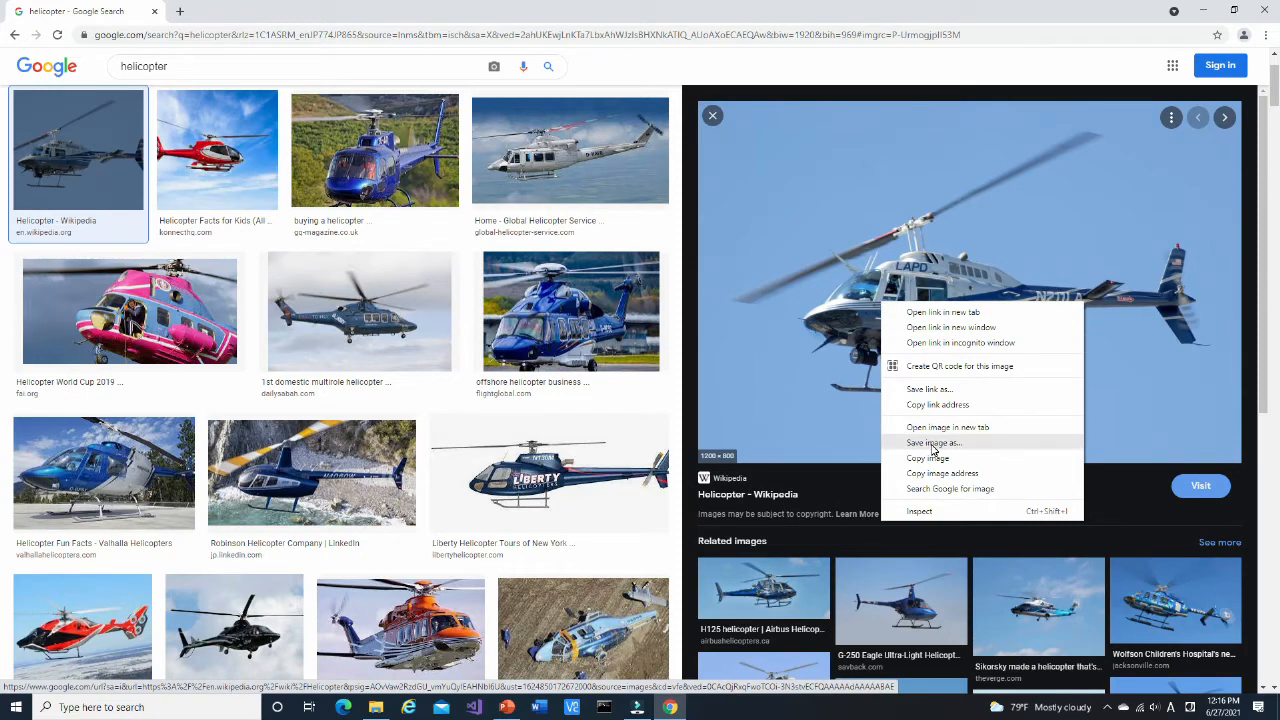
mouse_move(935, 445)
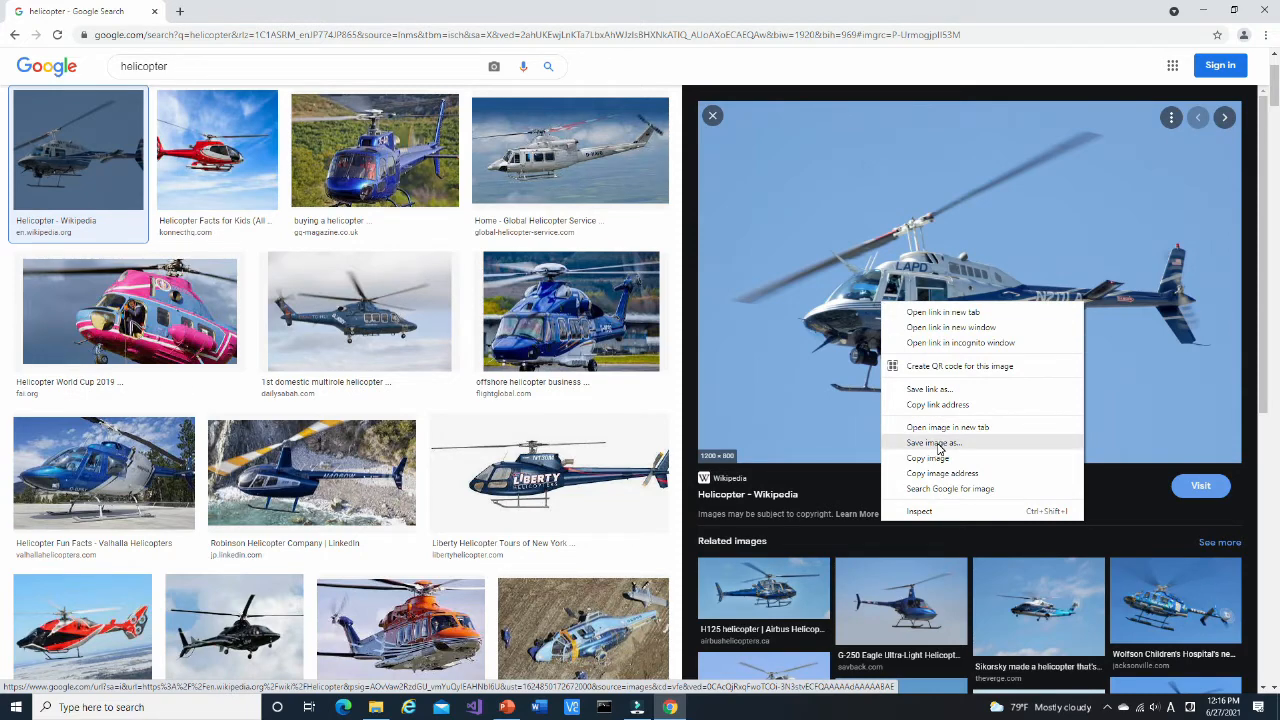
left_click(933, 442)
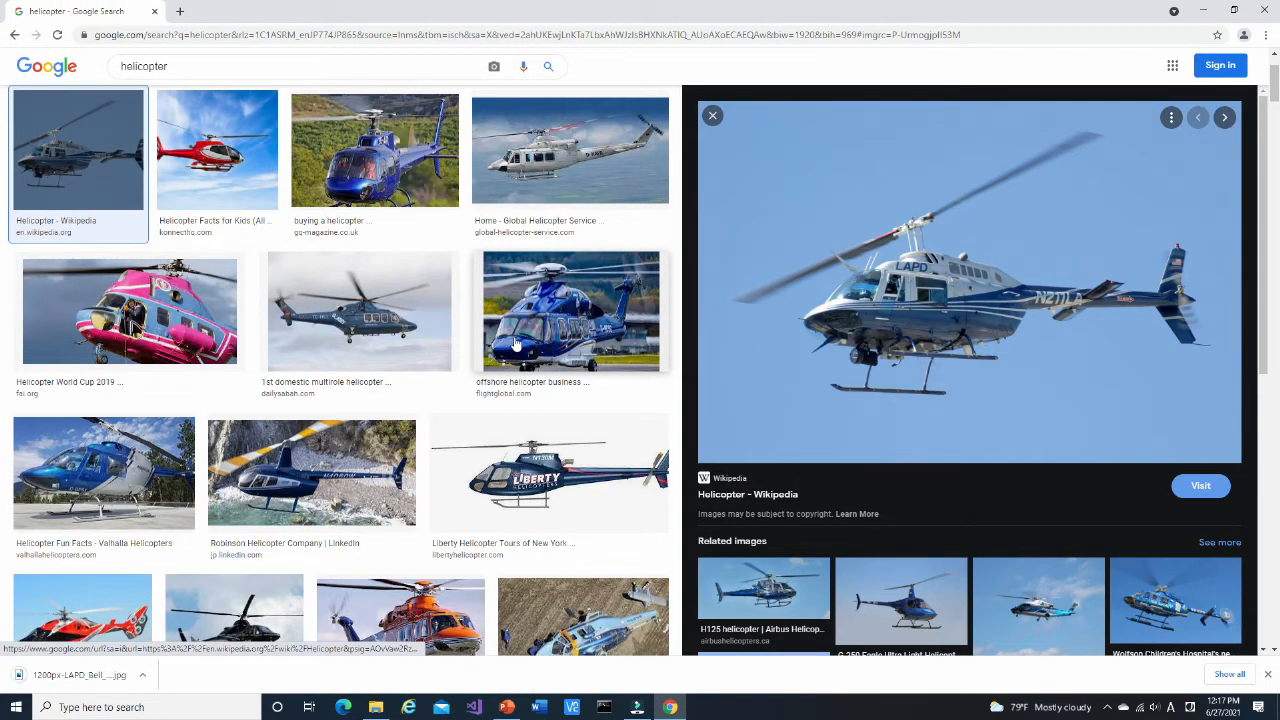
left_click(711, 115)
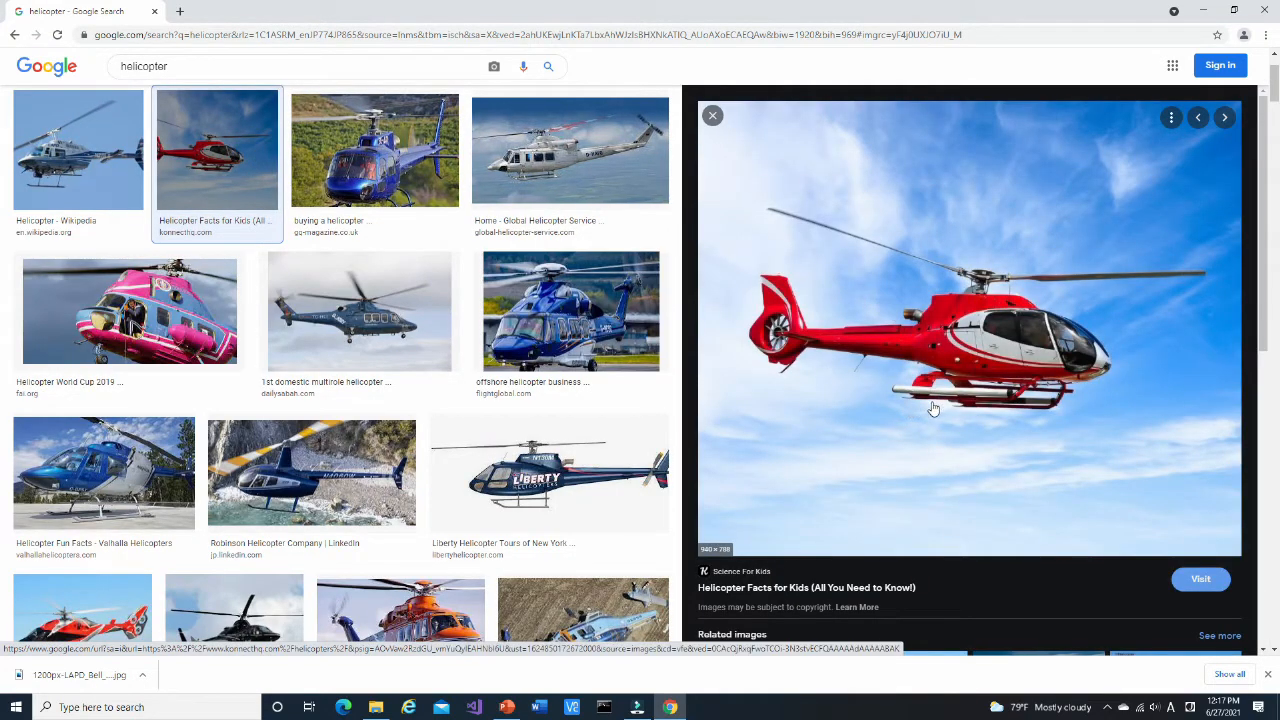
right_click(933, 408)
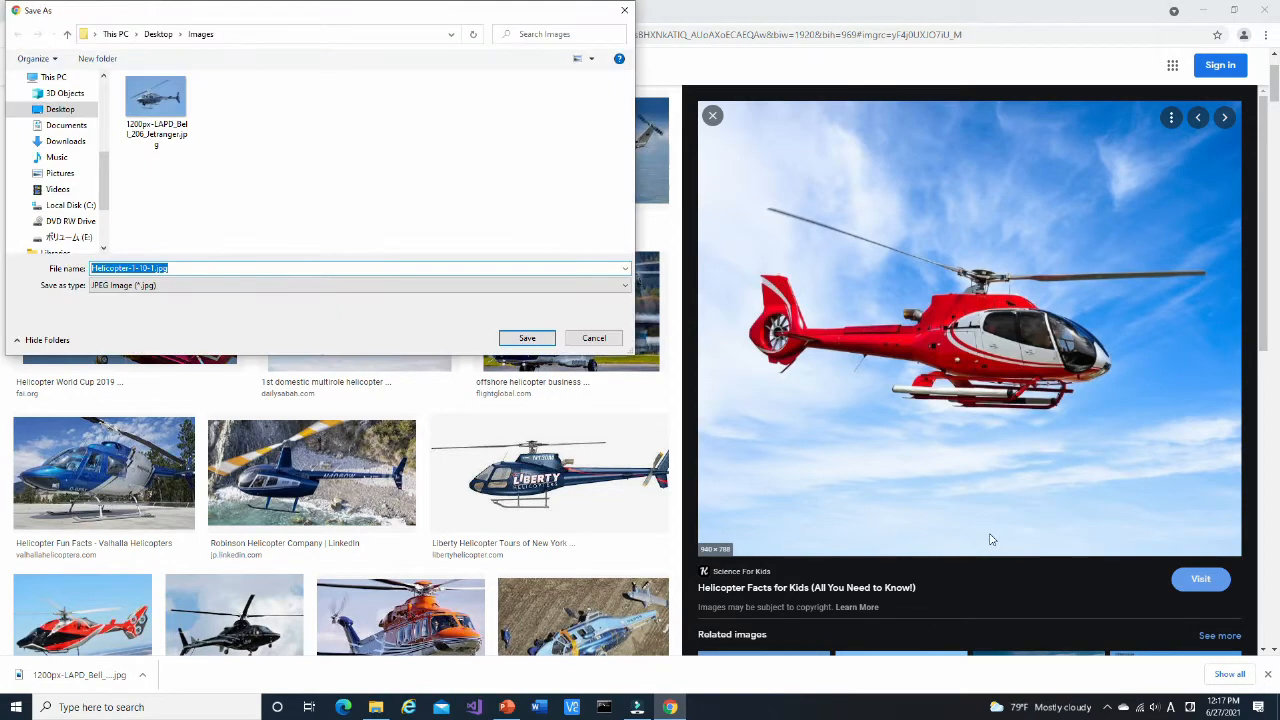
mouse_move(792, 402)
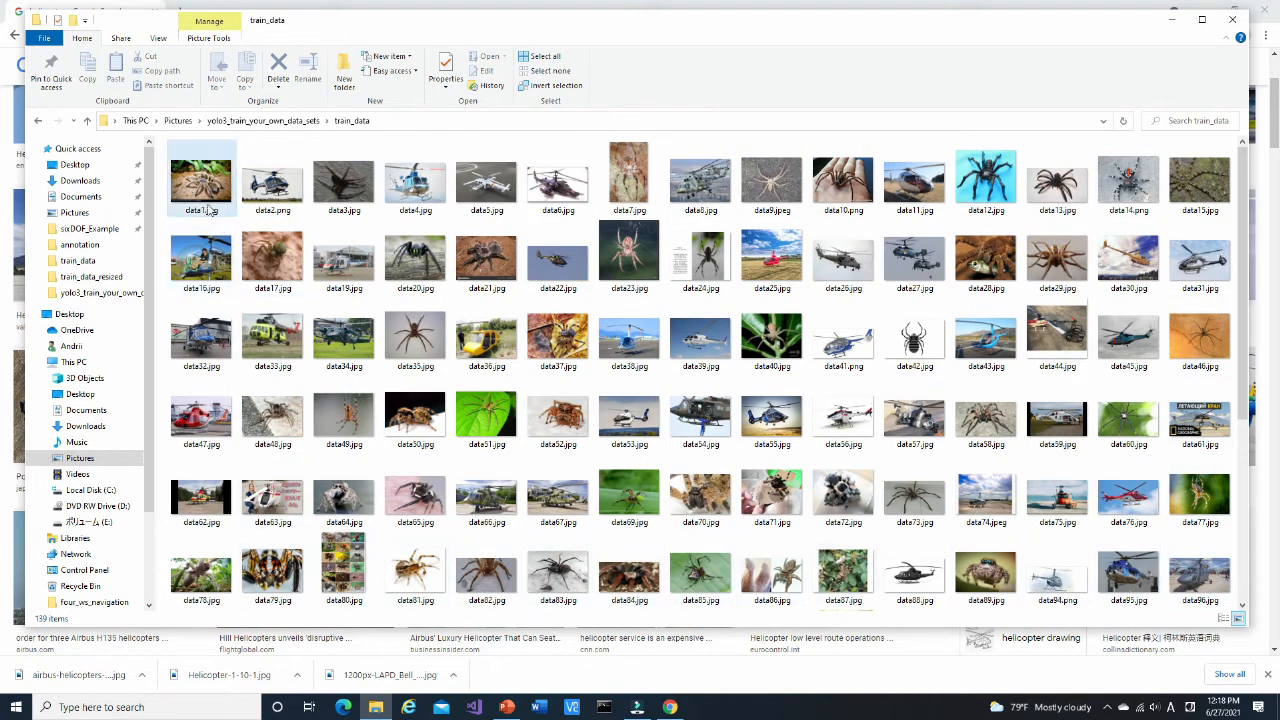
Browse the train_data spider and helicopter images in Photos, then close the preview
double_click(272, 180)
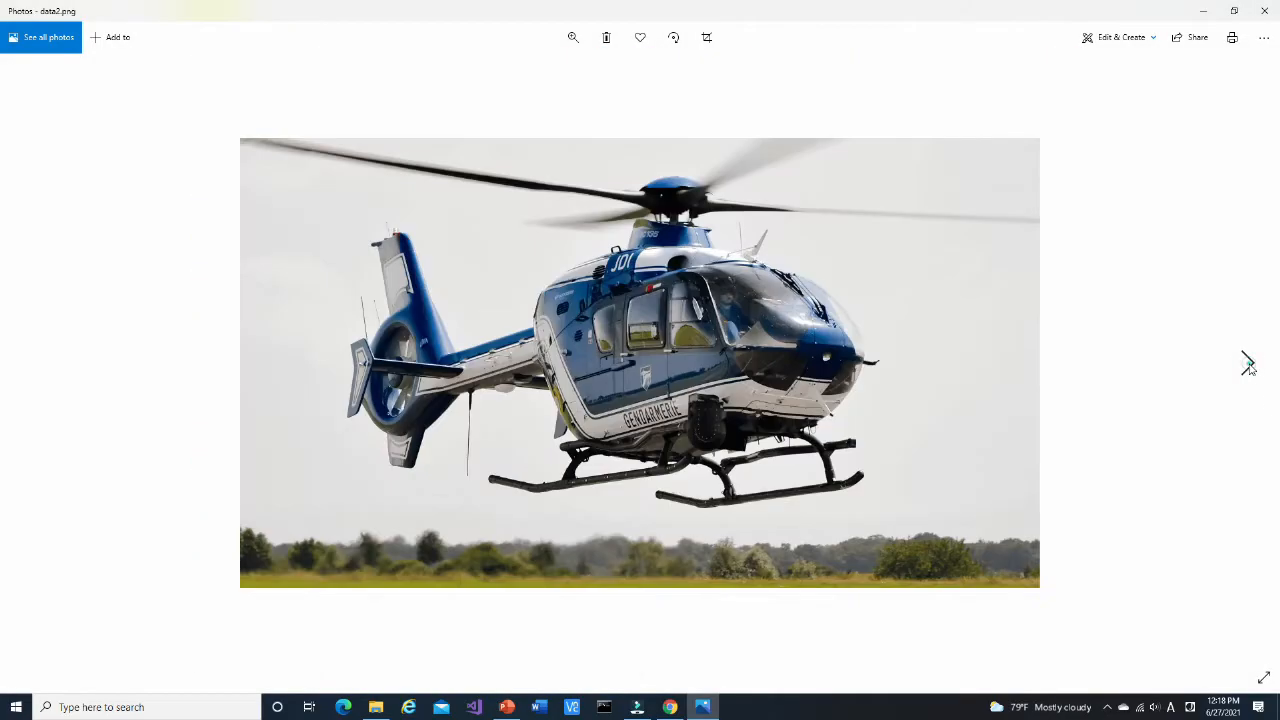
left_click(1248, 365)
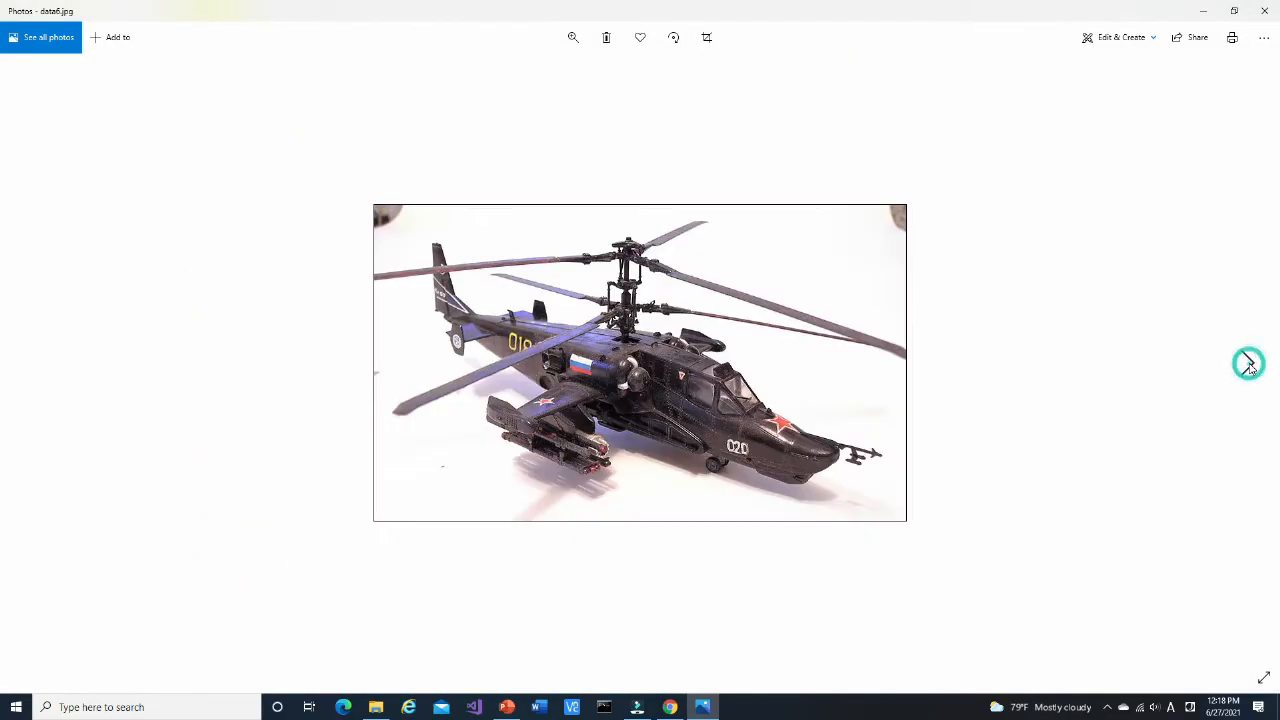
left_click(1248, 363)
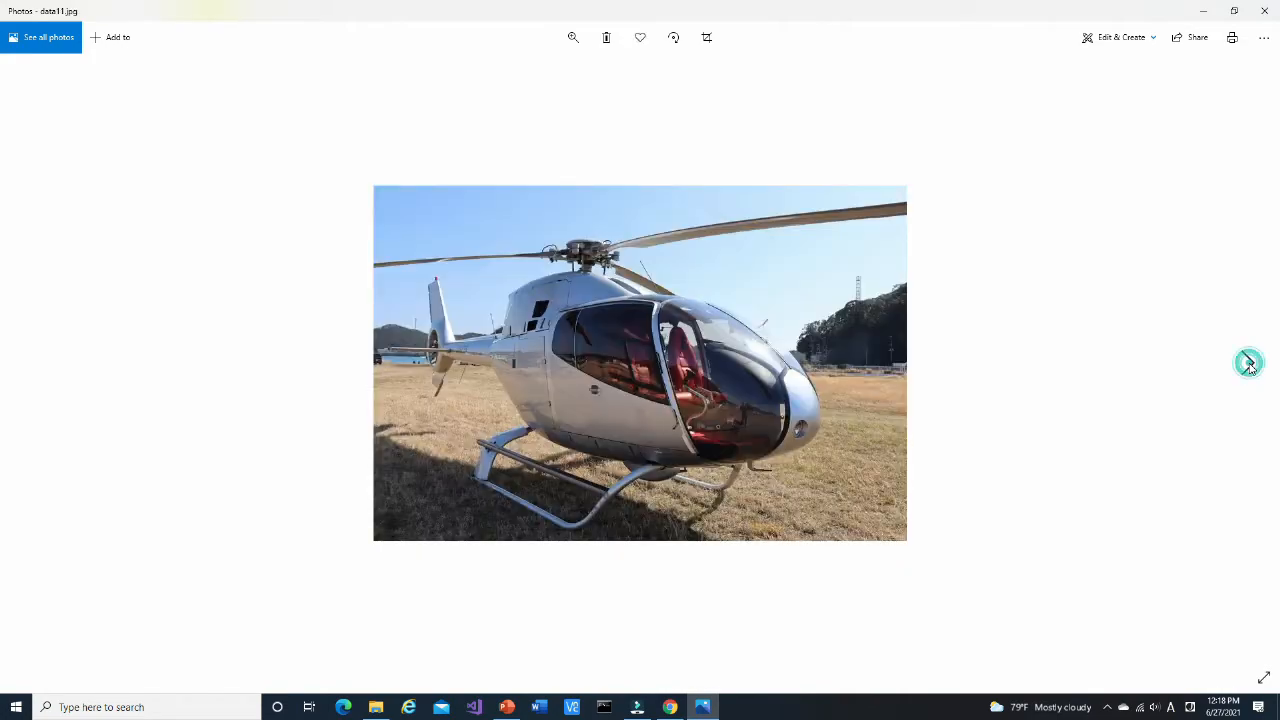
left_click(1246, 362)
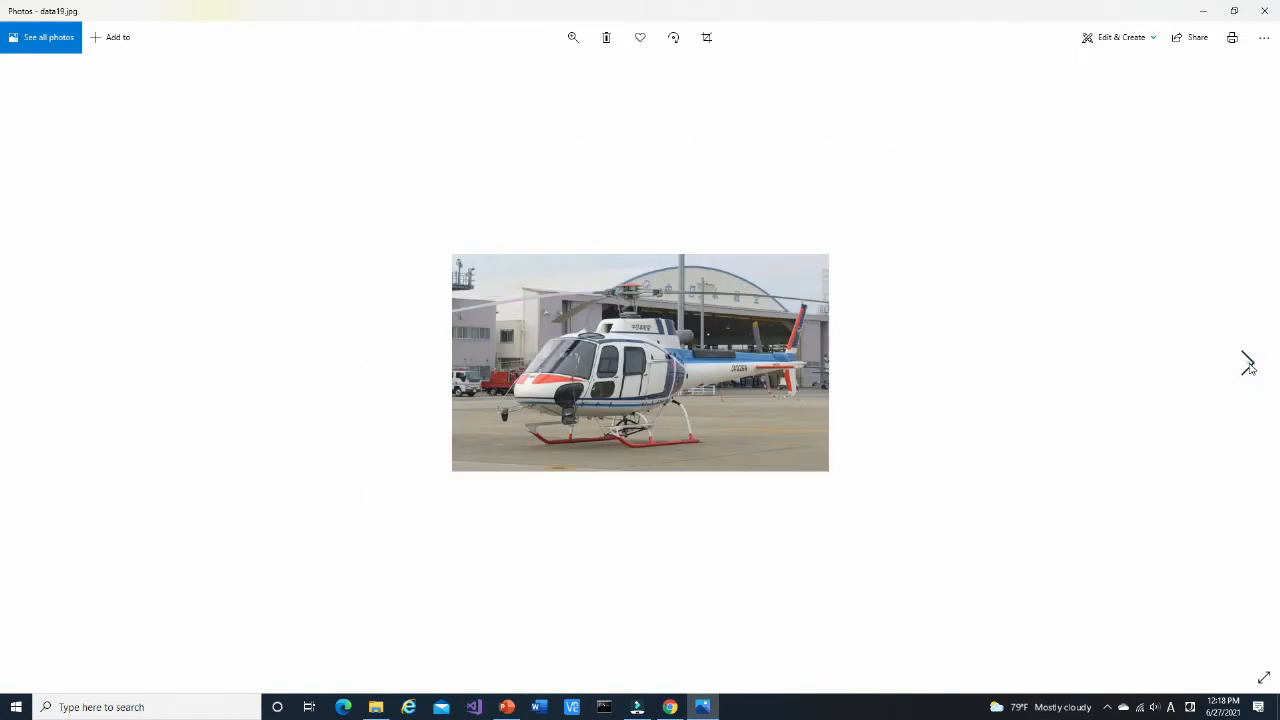
left_click(1244, 358)
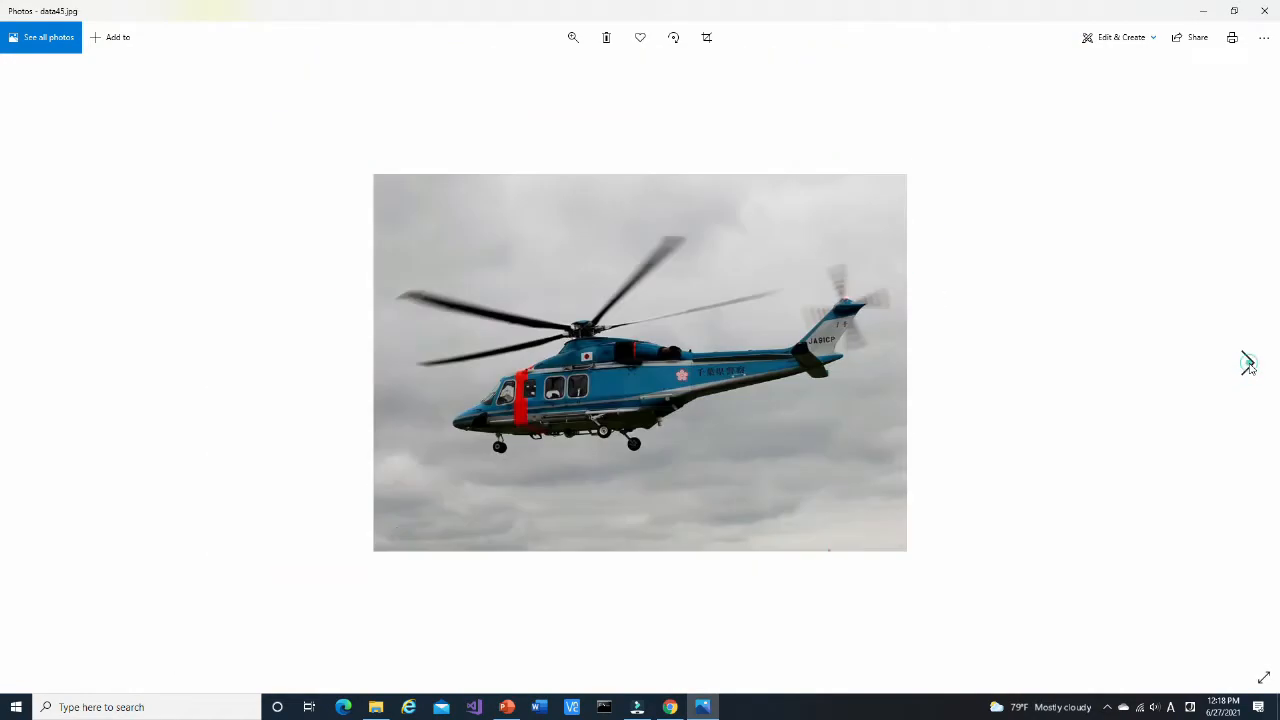
key("Right")
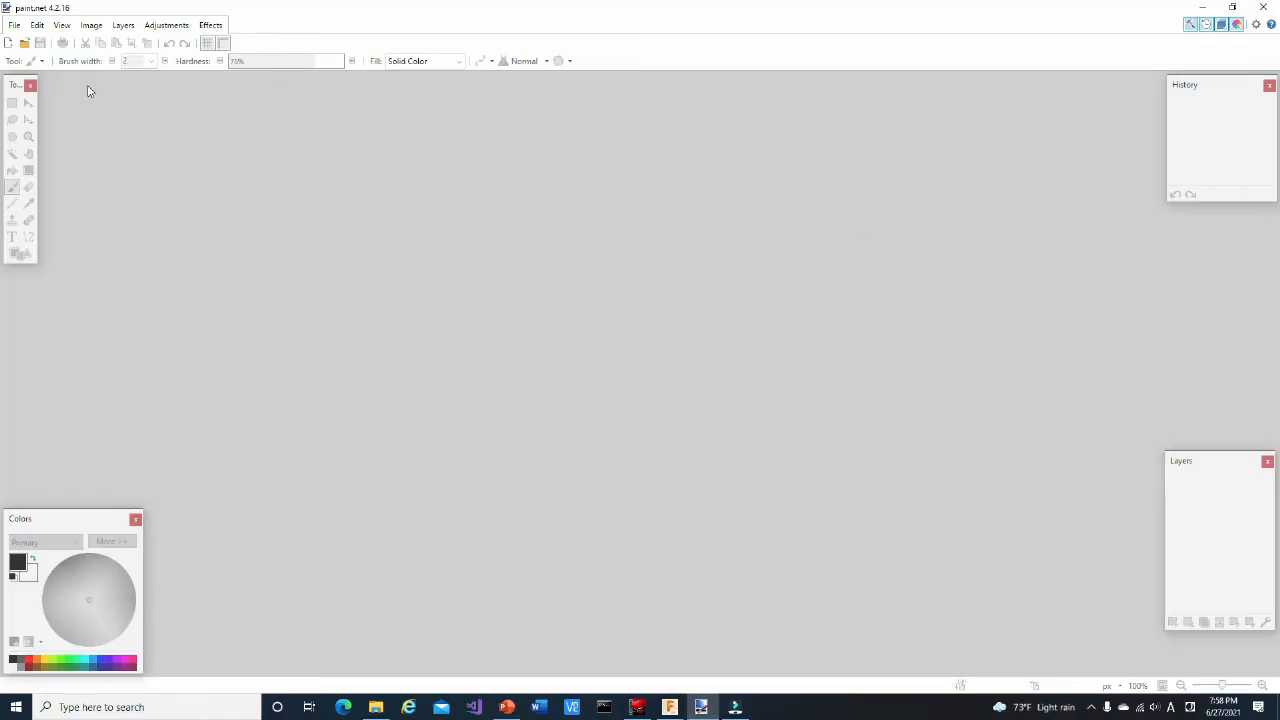
Open the spider photo data1.jpg in paint.net
left_click(13, 25)
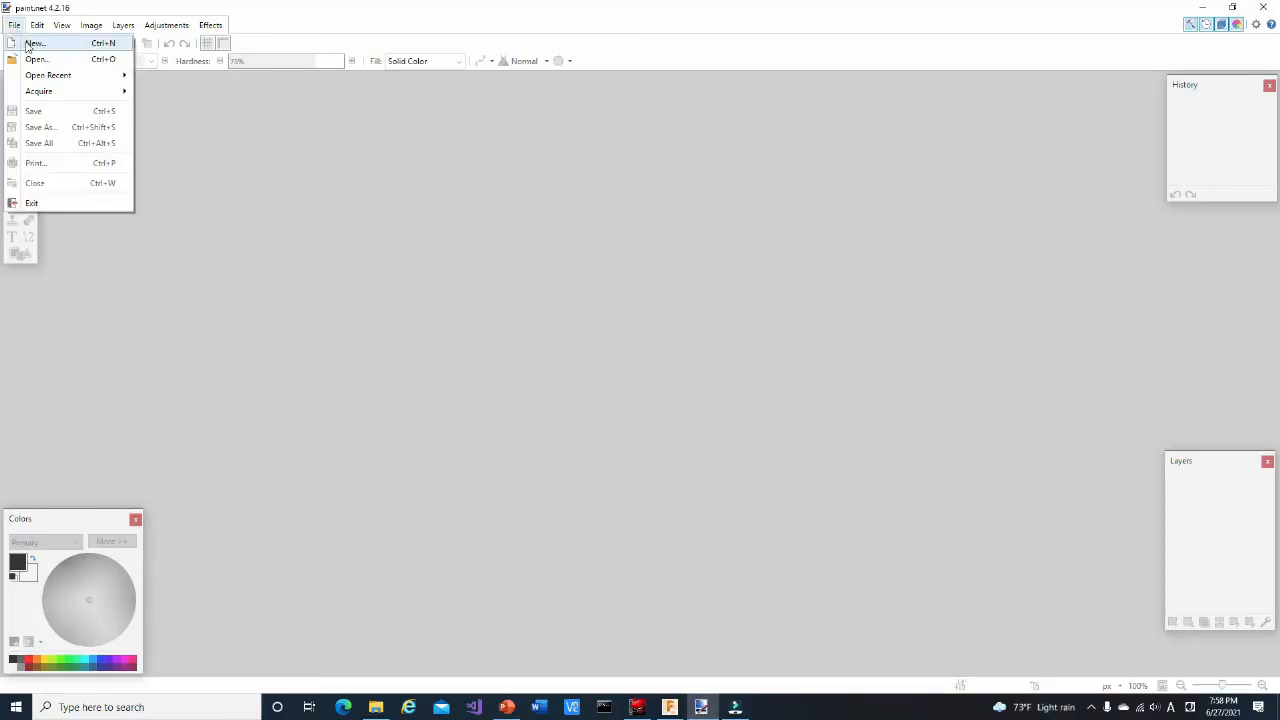
left_click(40, 58)
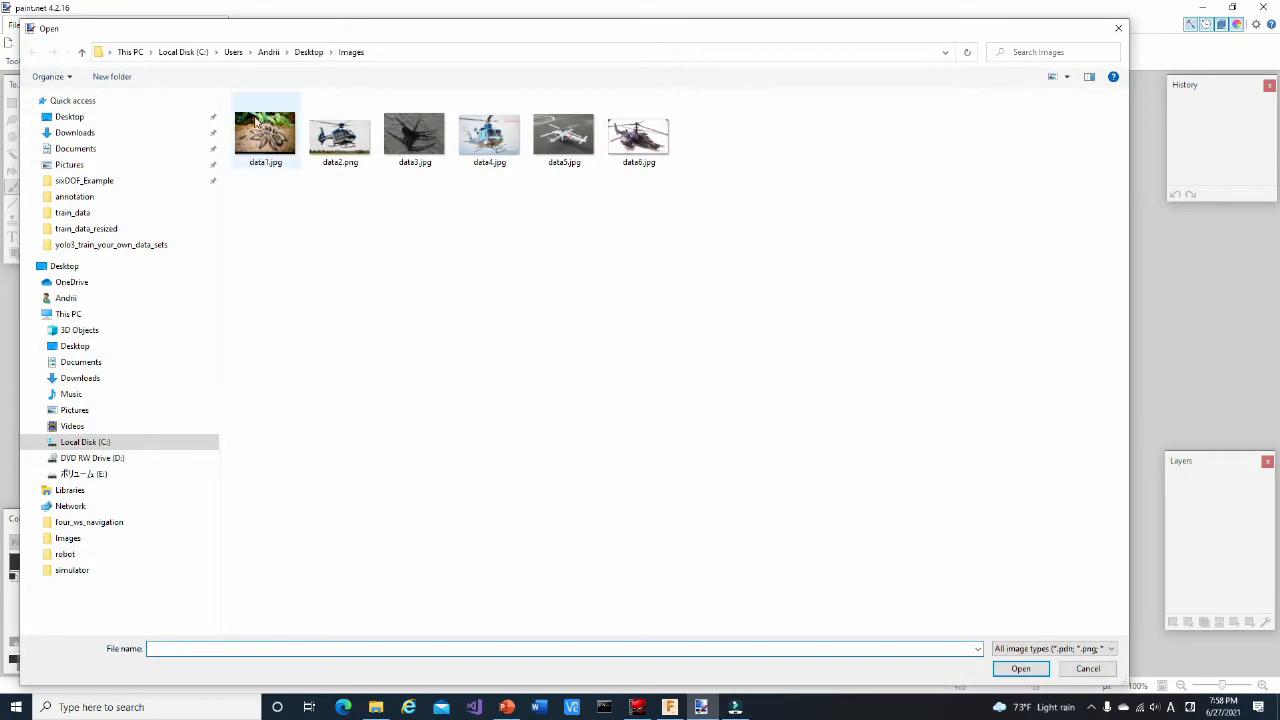
left_click(1021, 668)
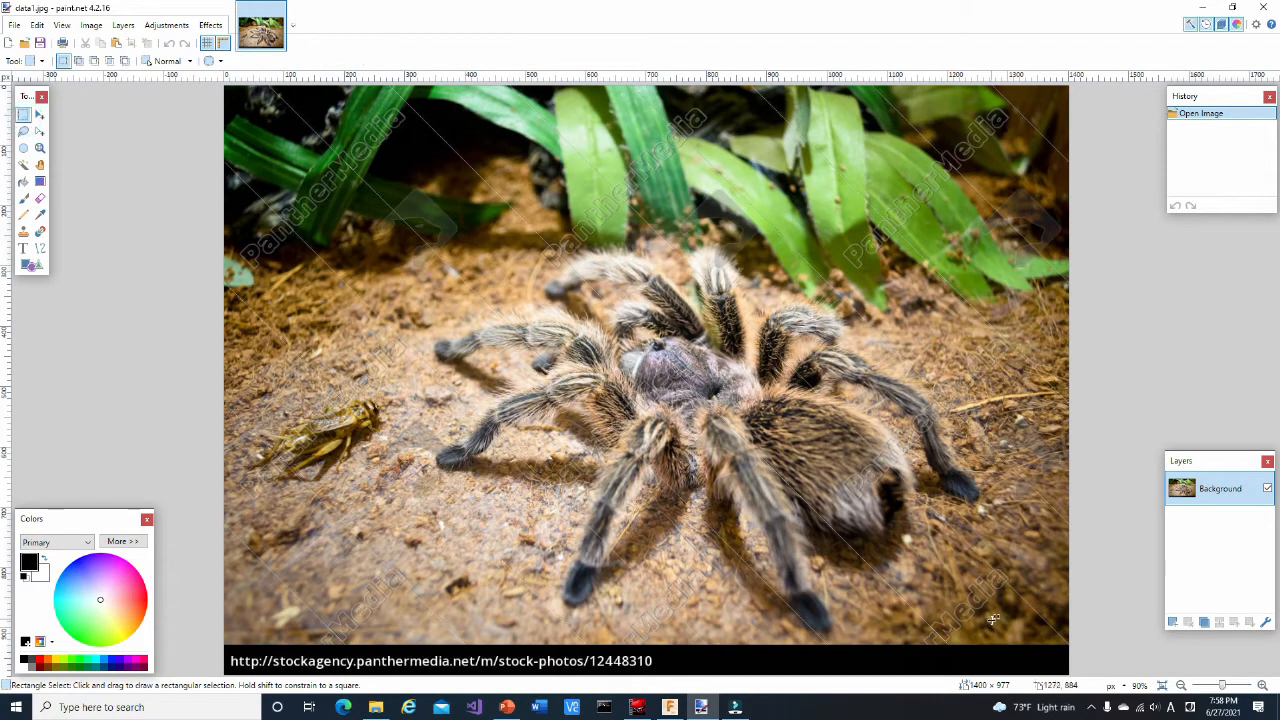
mouse_move(999, 637)
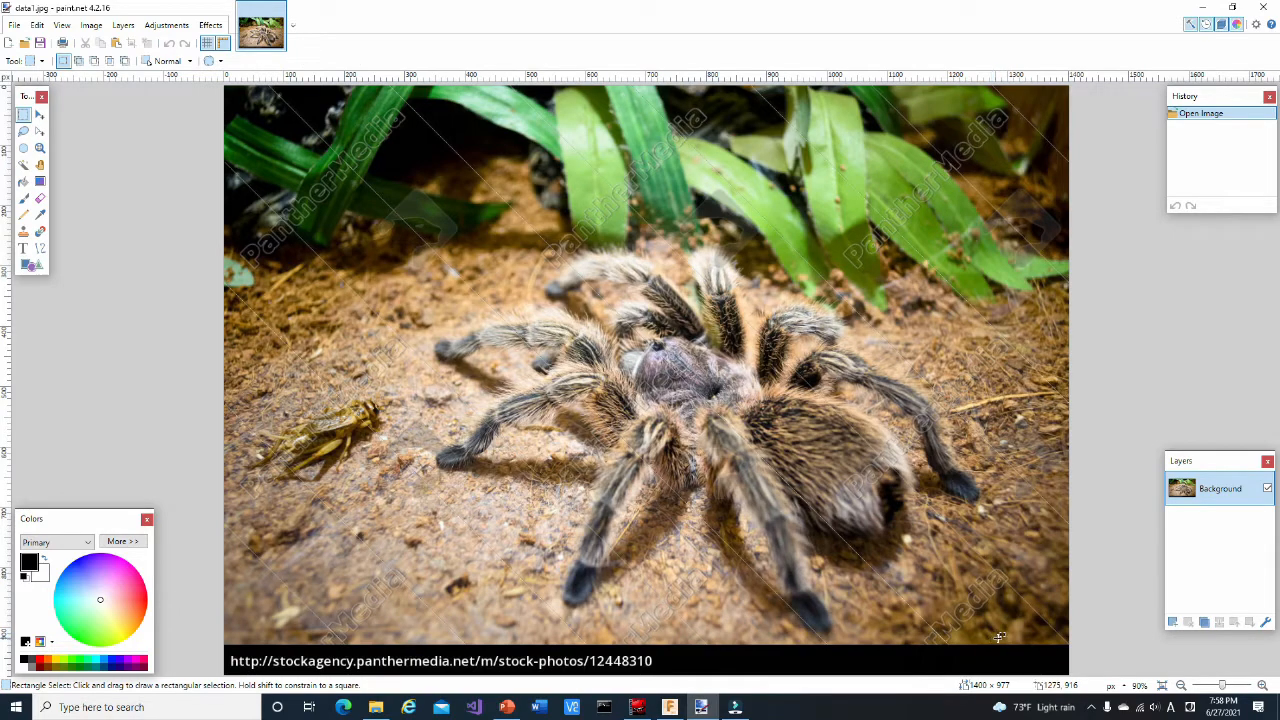
Select most of the spider scene and create a new 1222×918 image
left_click_drag(885, 575, 1015, 640)
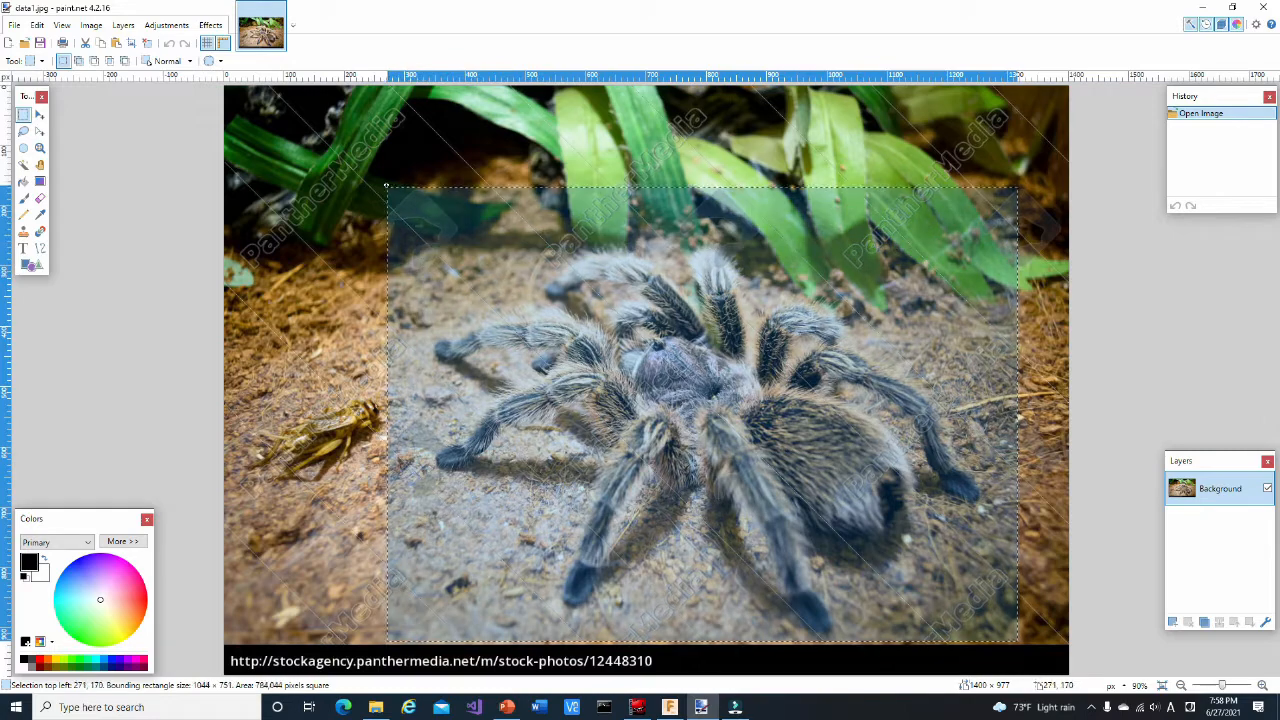
left_click_drag(386, 185, 279, 88)
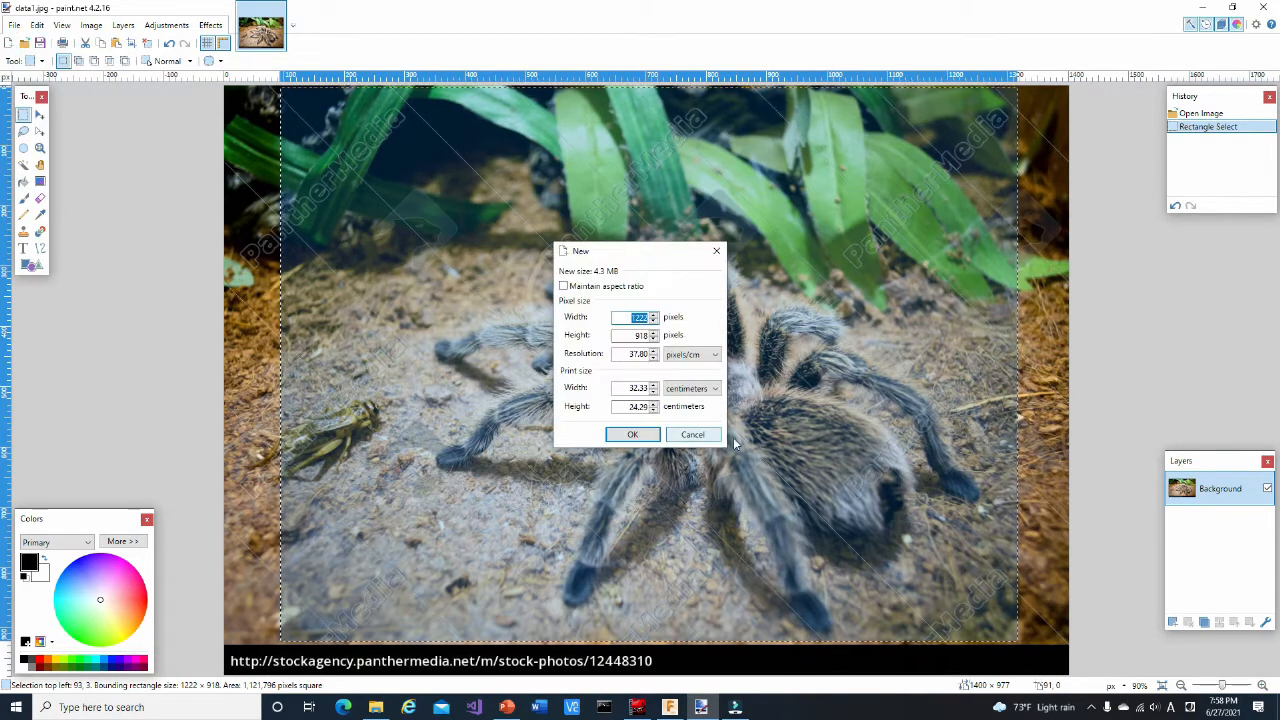
left_click(632, 434)
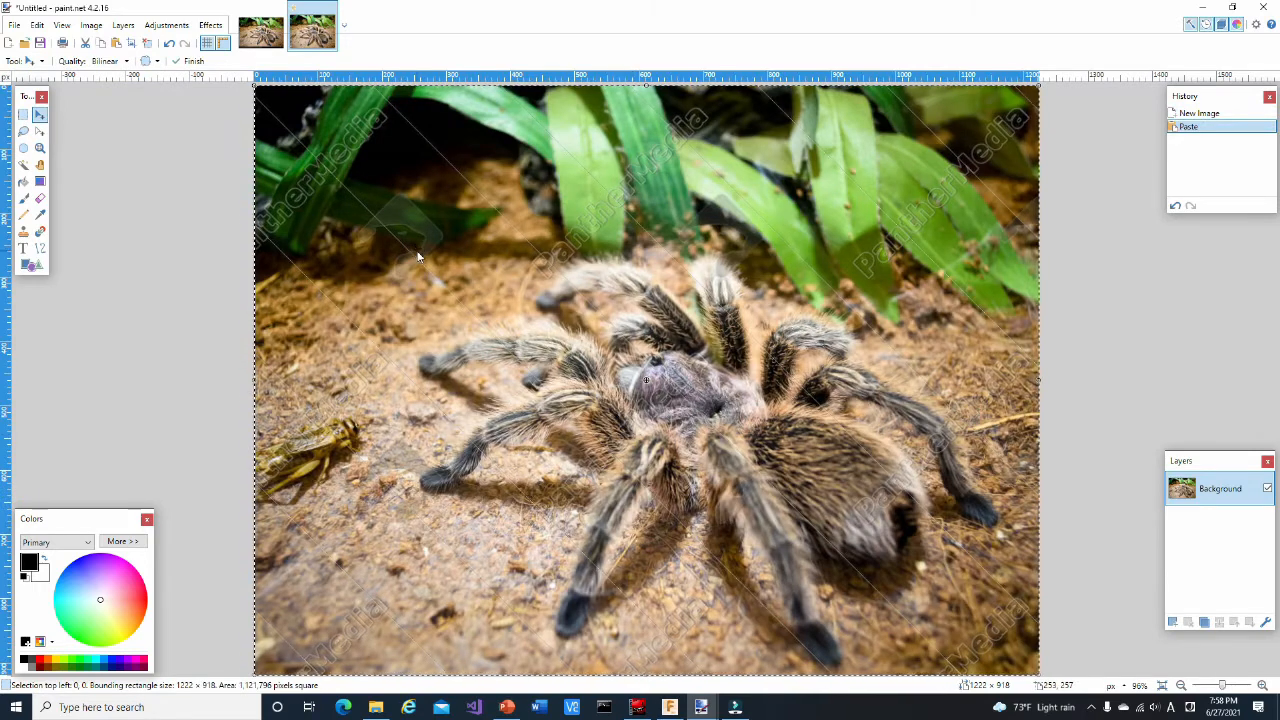
Resize the pasted spider image to 639×480
left_click(94, 25)
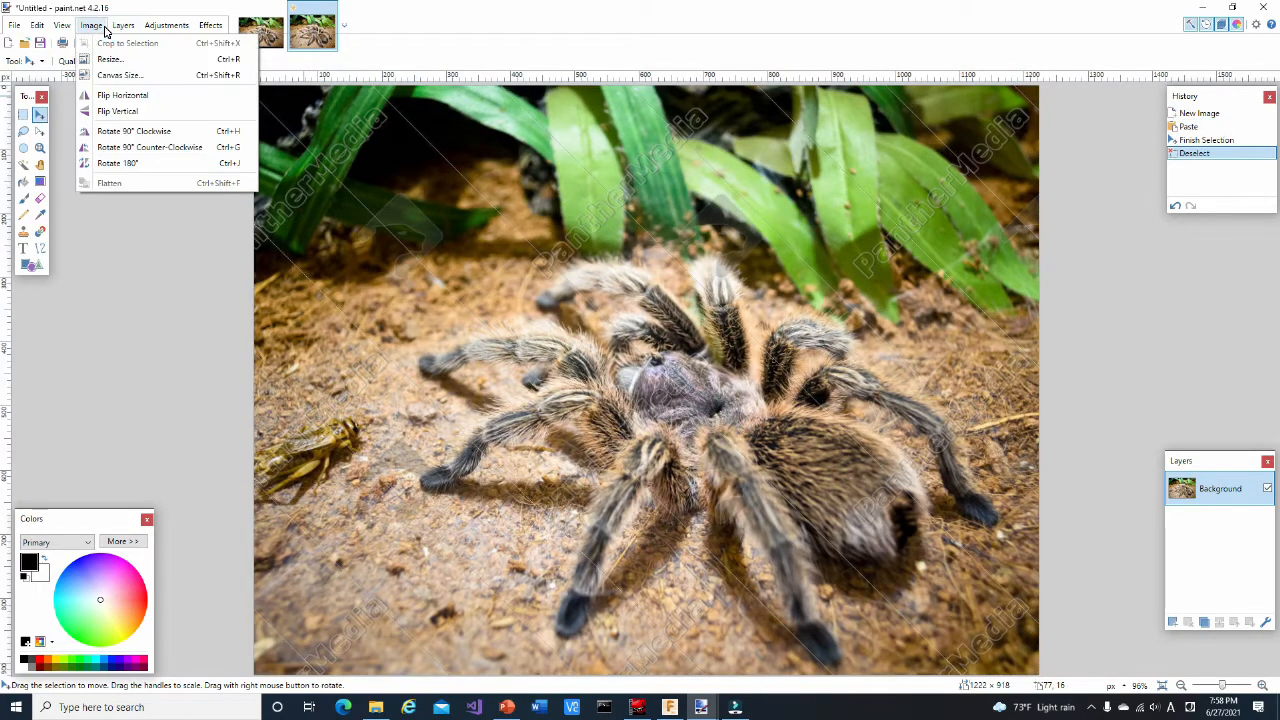
left_click(115, 73)
type("480")
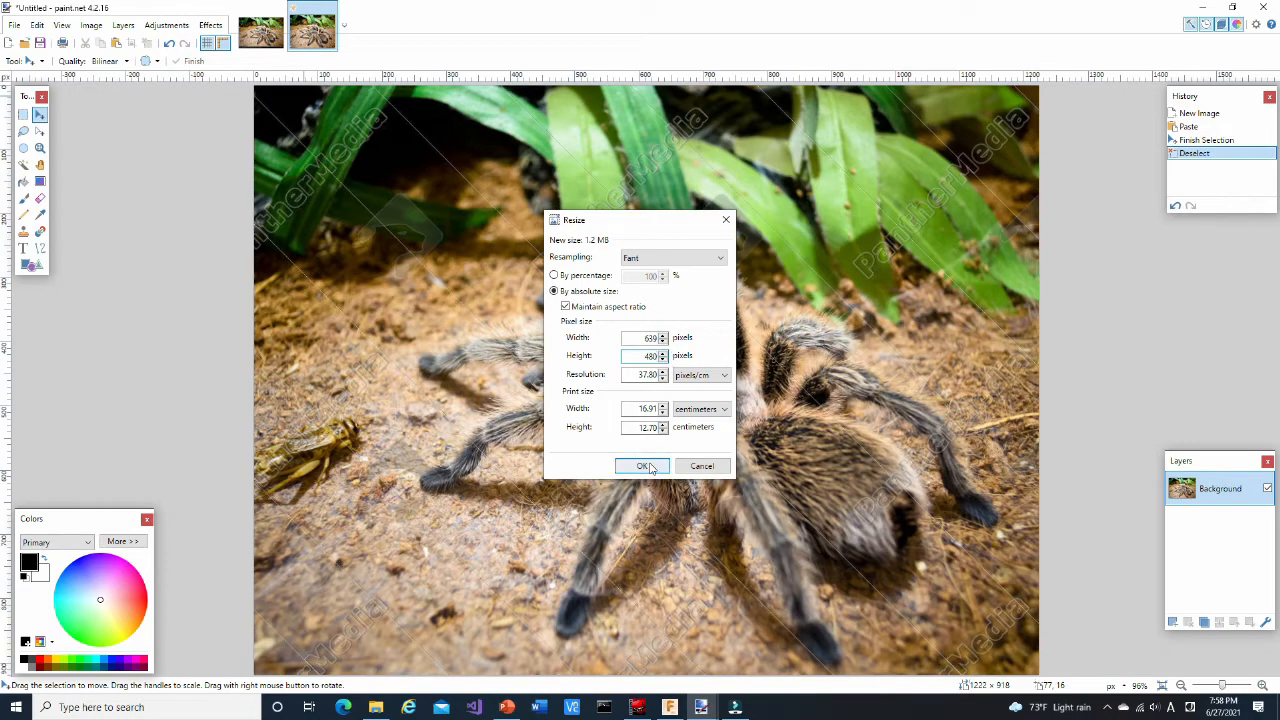
left_click(639, 466)
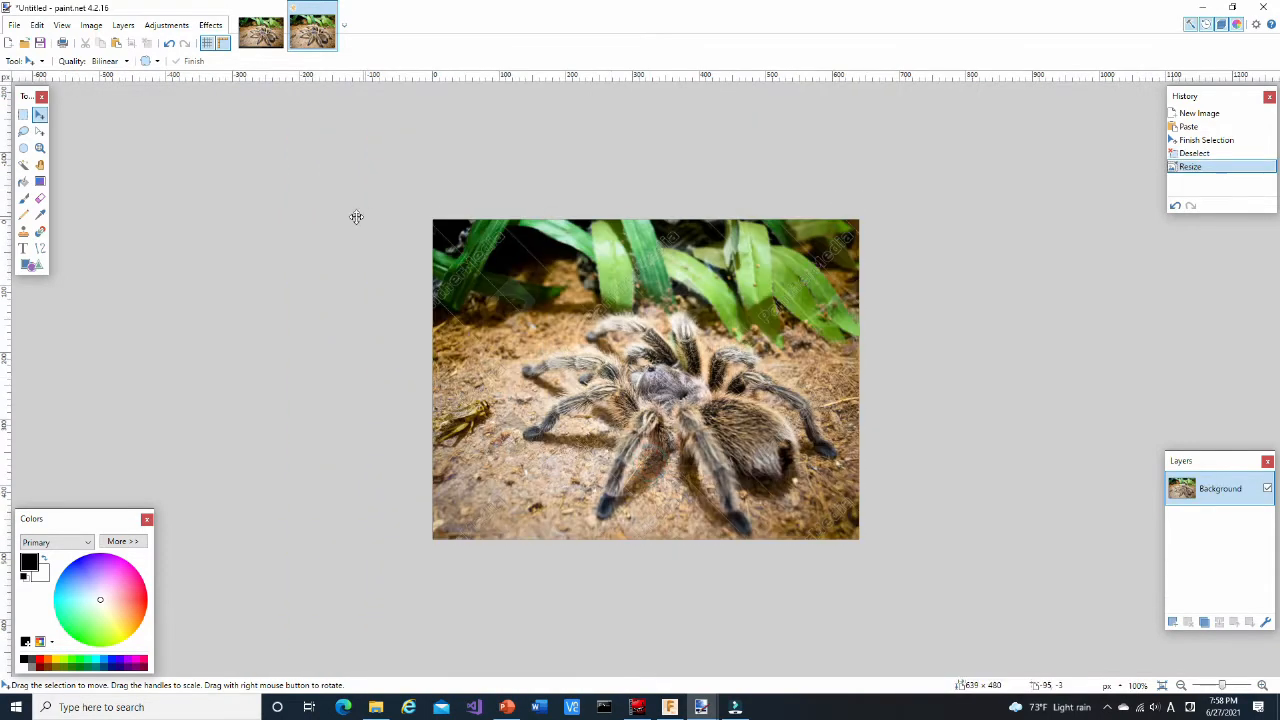
Set the canvas size to 640×480 anchored left
left_click(94, 25)
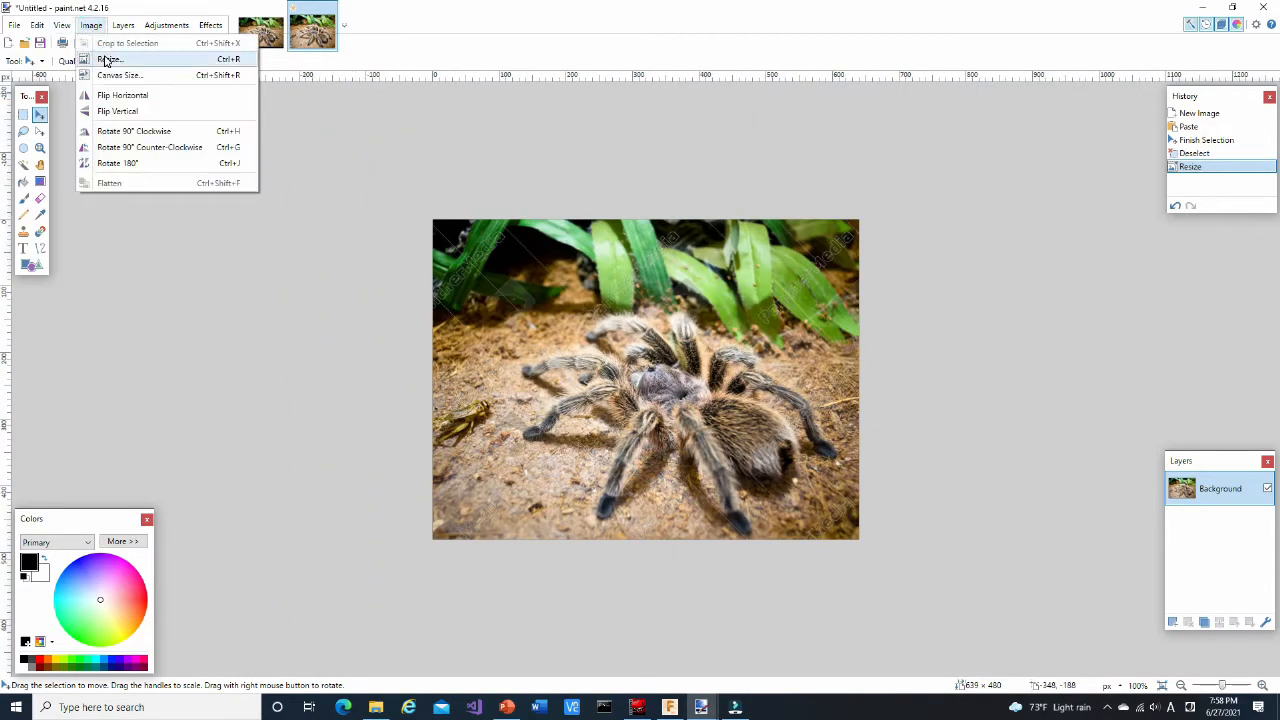
left_click(120, 75)
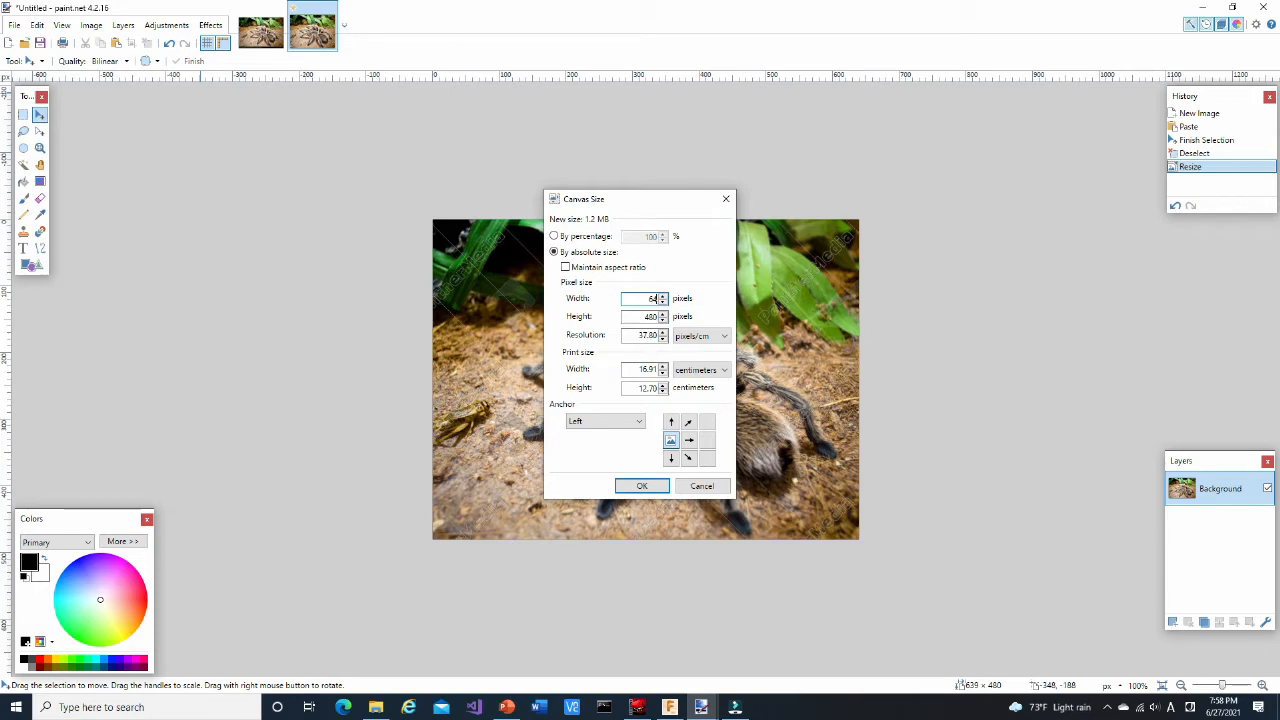
left_click(641, 485)
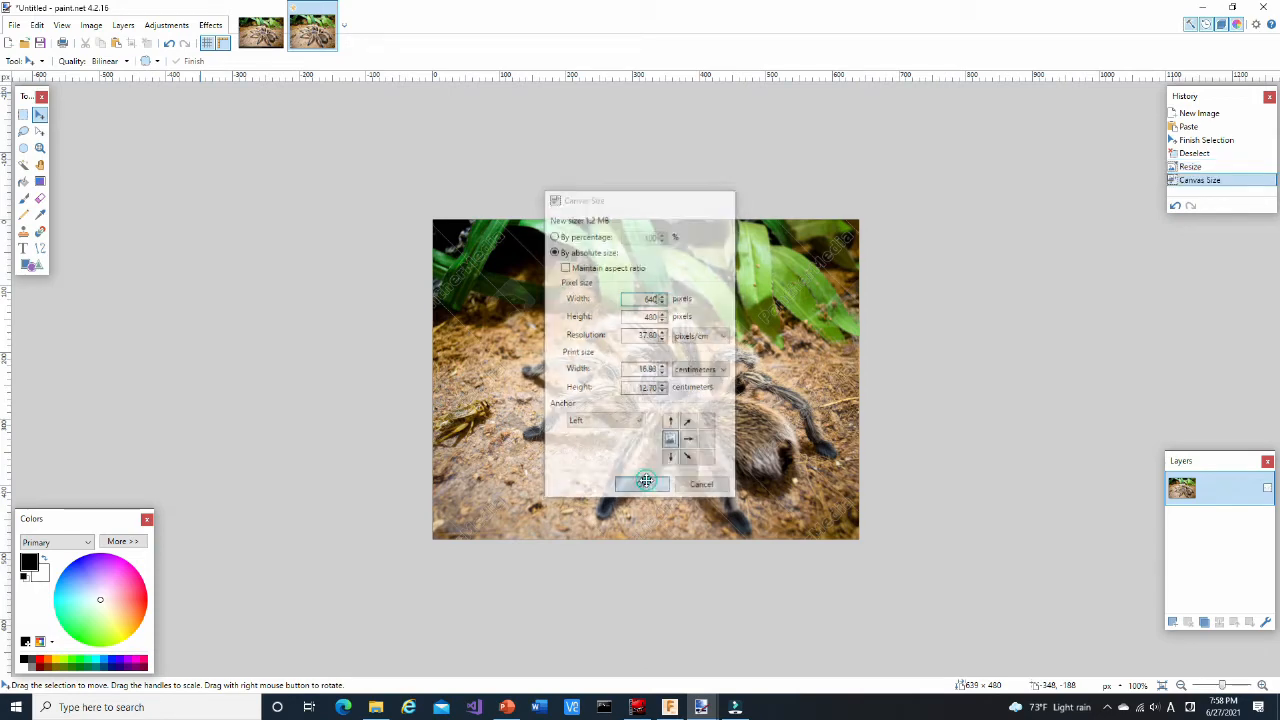
left_click(642, 483)
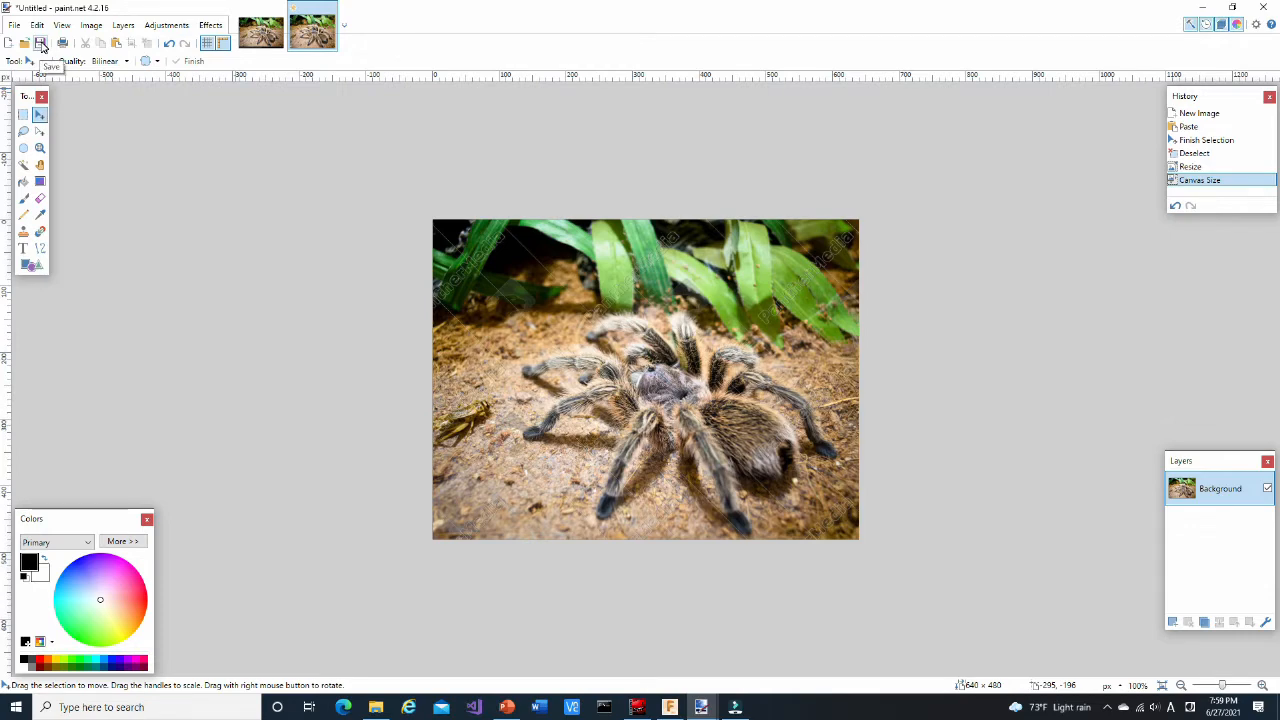
Save the picture as data1.png, accepting the PNG save settings
left_click(41, 43)
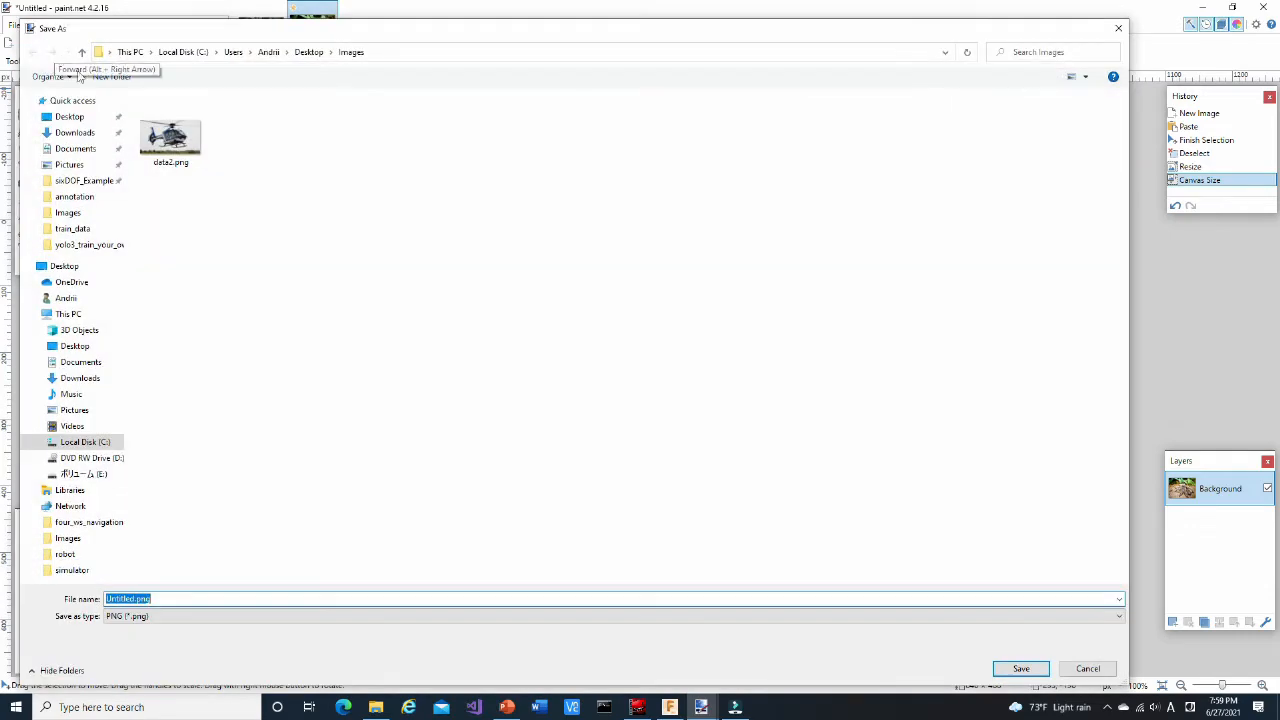
mouse_move(158, 573)
type("data1")
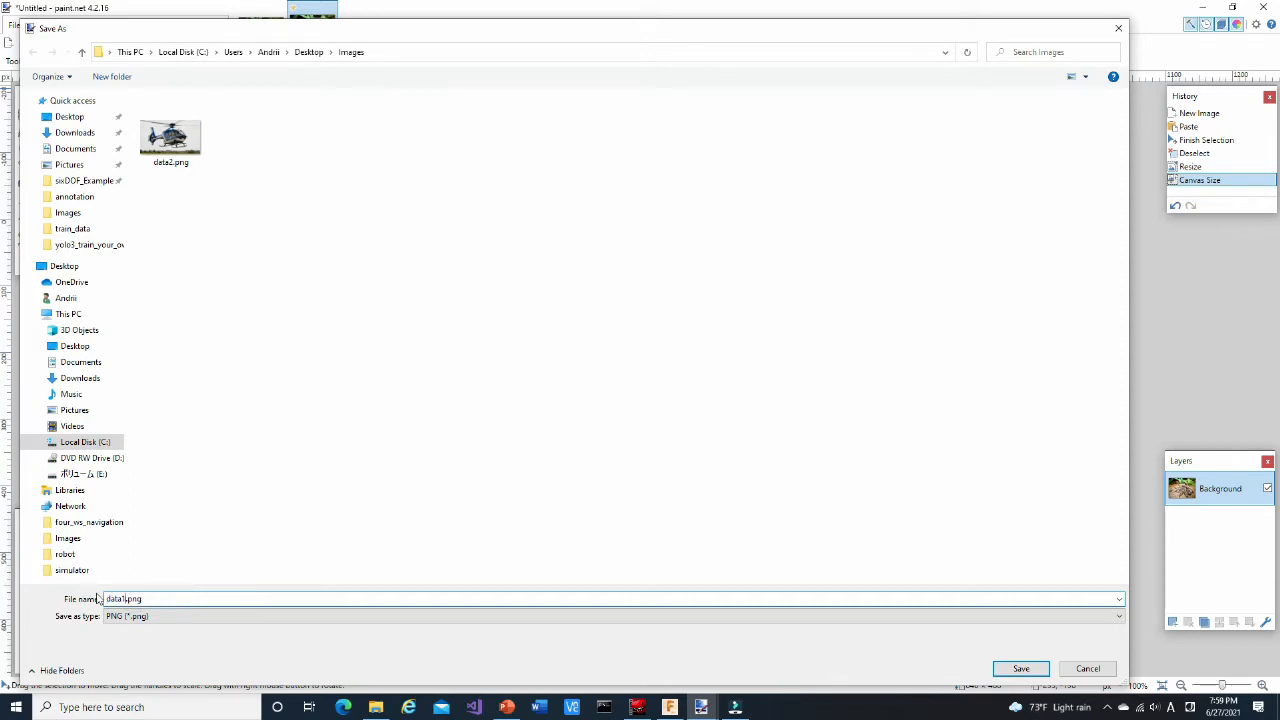
left_click(1022, 668)
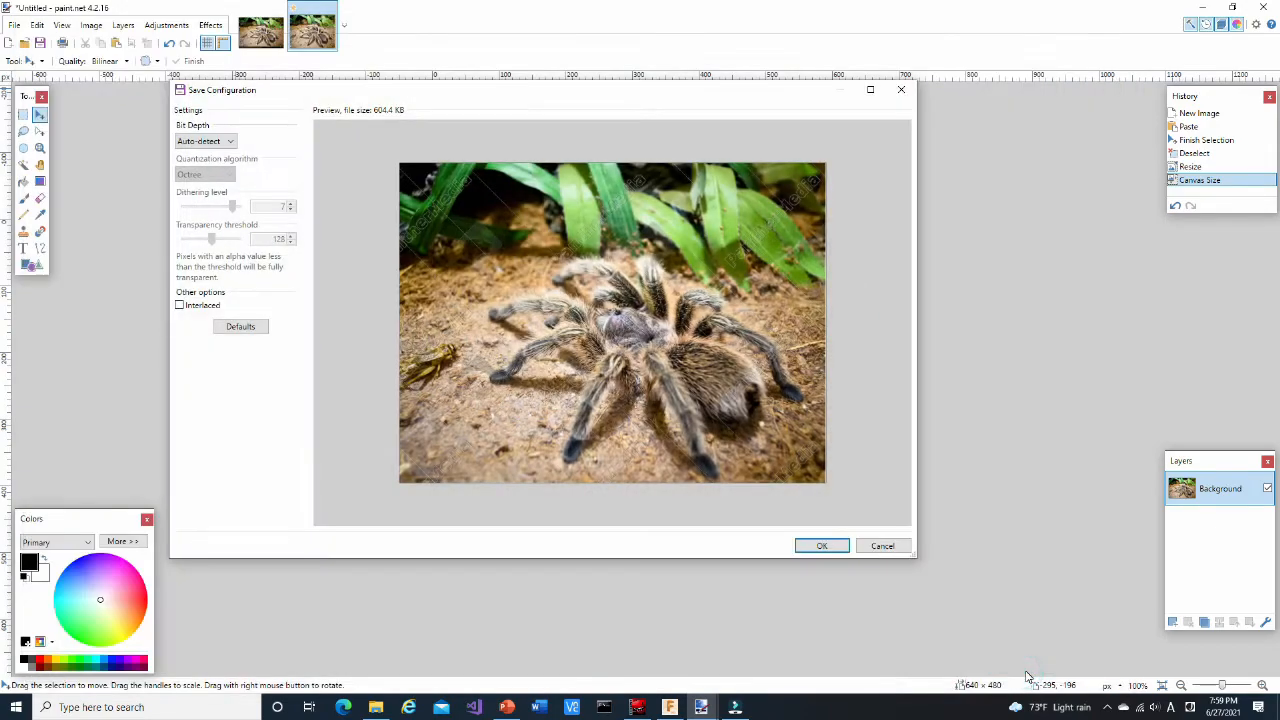
left_click(821, 545)
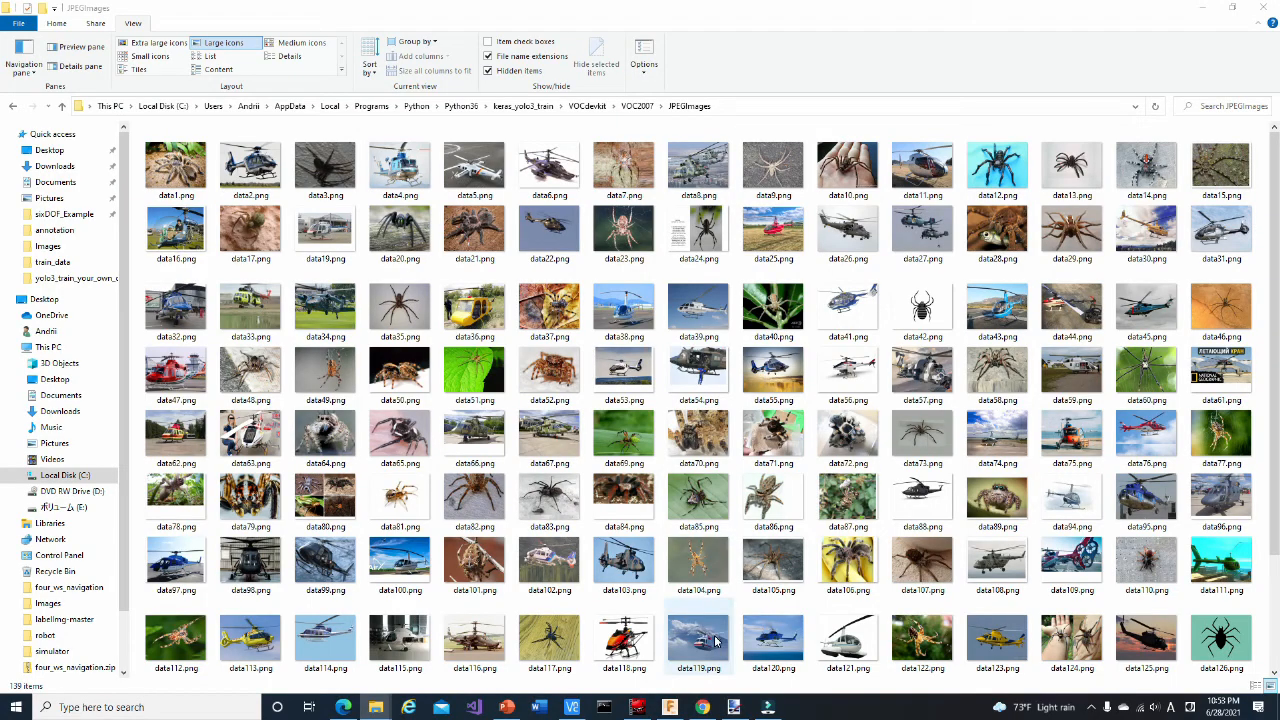
mouse_move(716, 638)
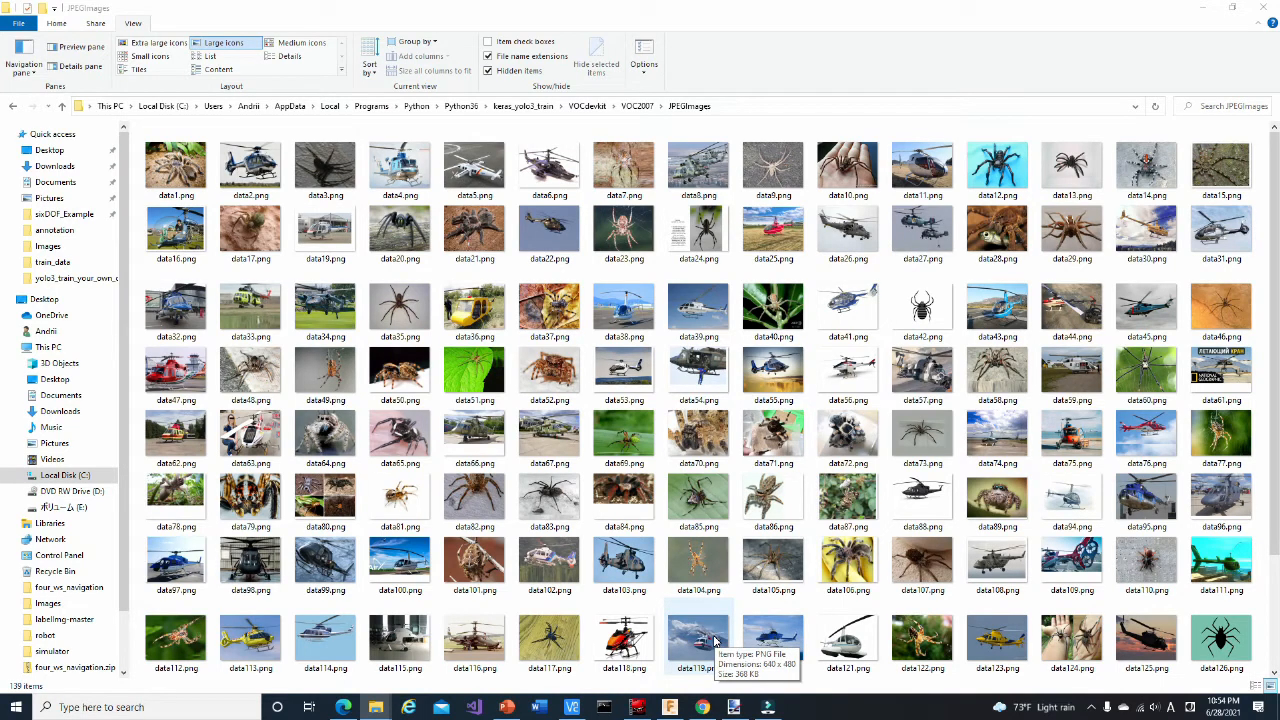
mouse_move(324, 227)
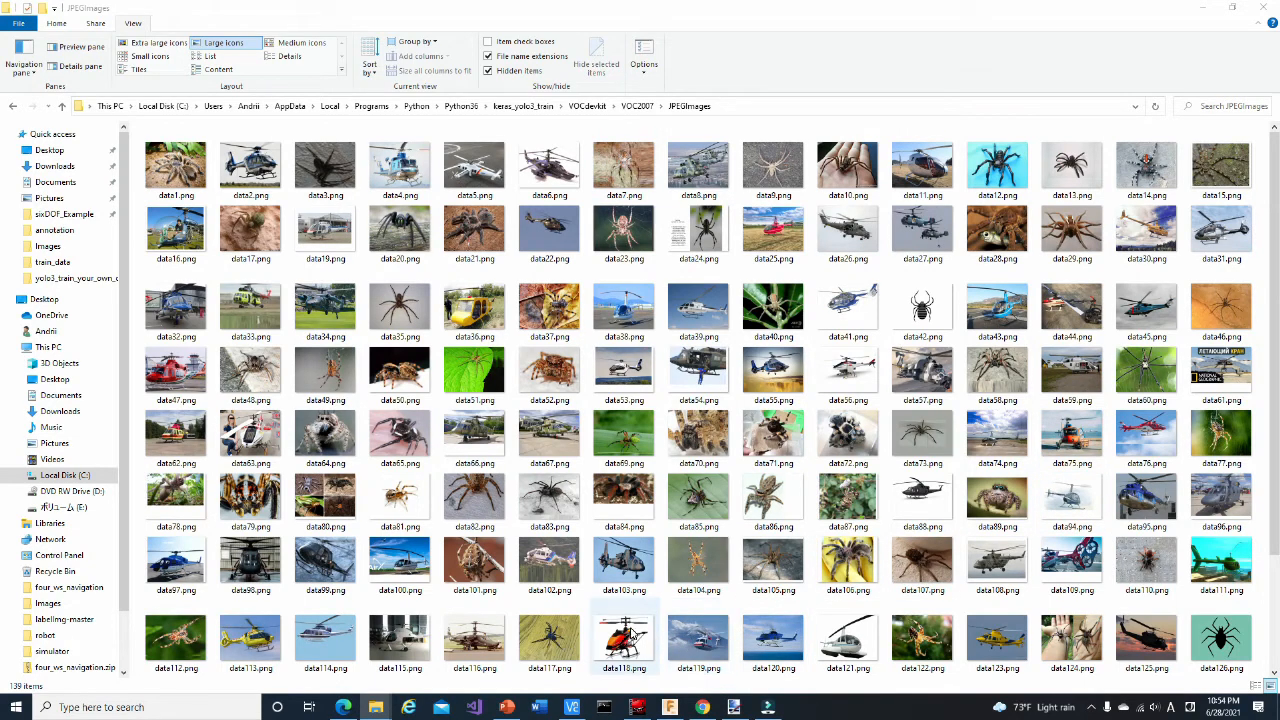
mouse_move(619, 650)
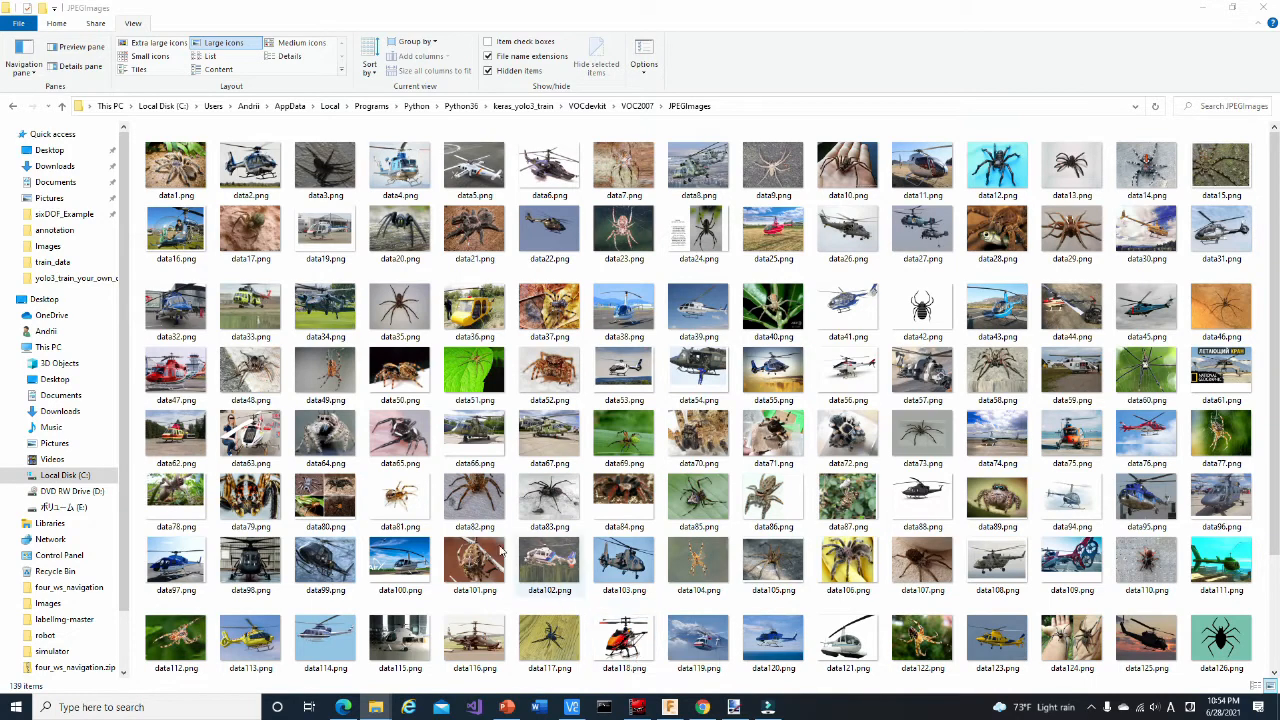
Open data1.png in Photos and advance through the next seven spider images
left_click(175, 165)
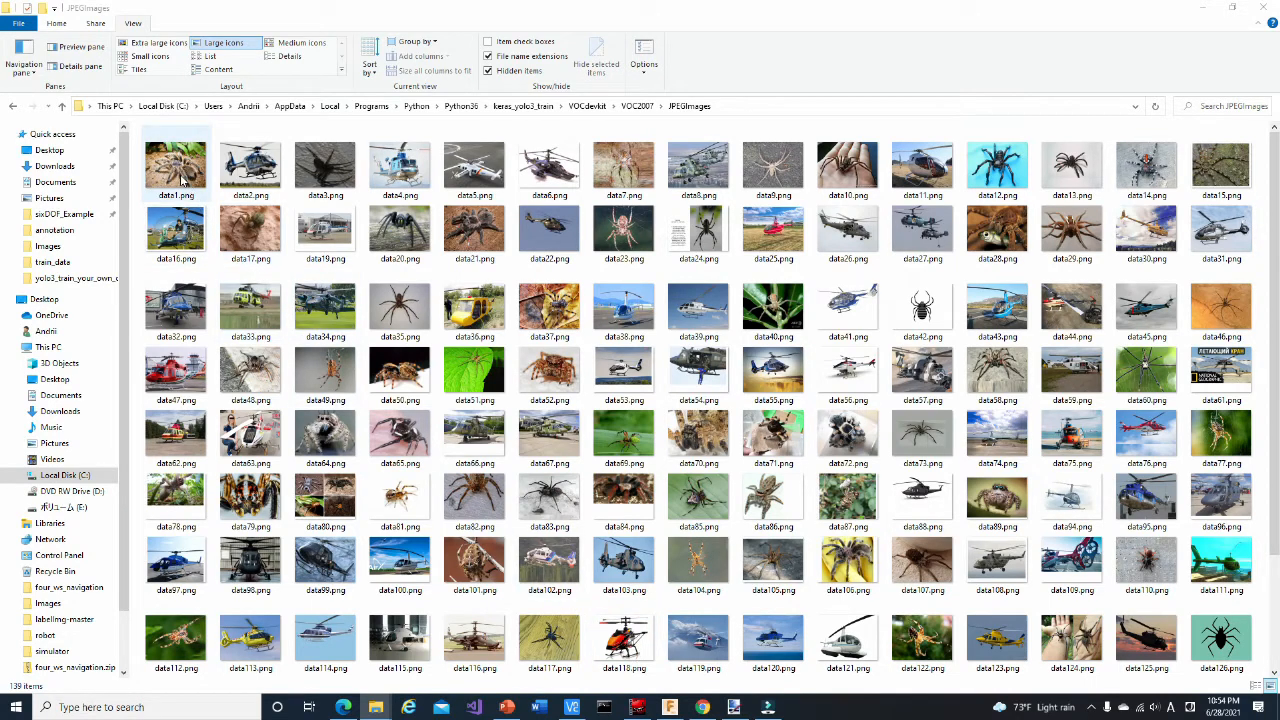
double_click(175, 163)
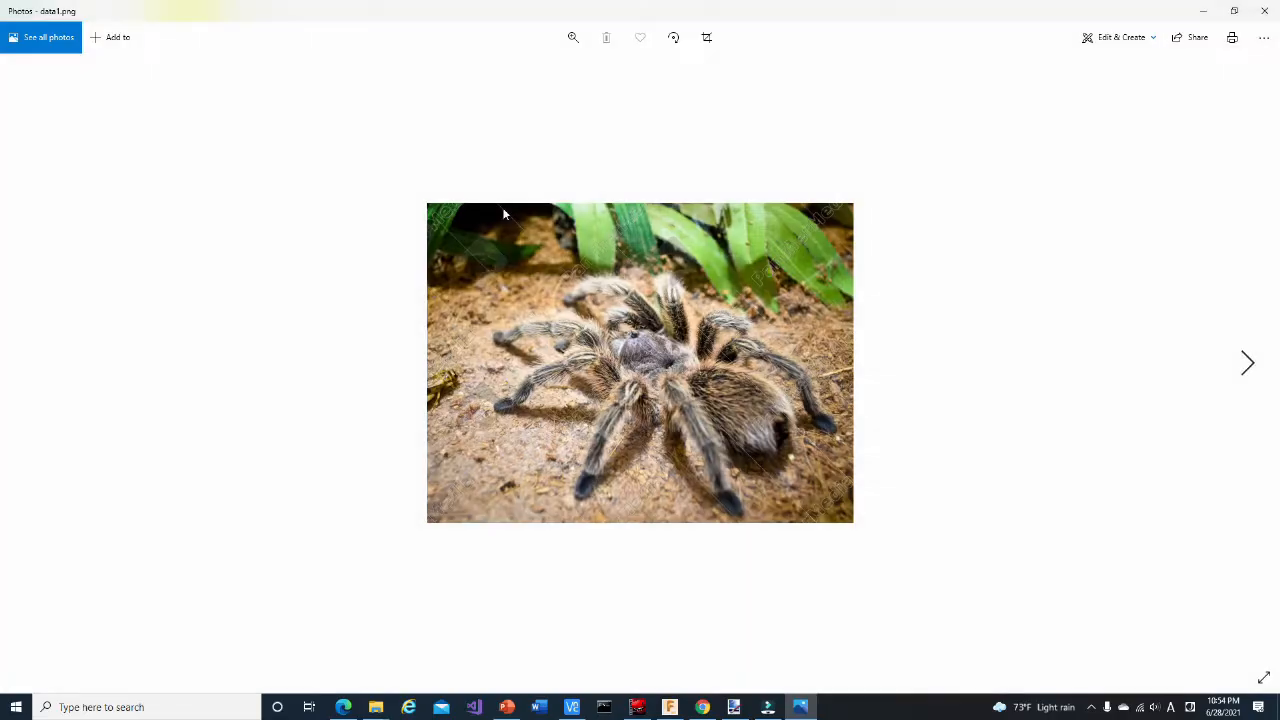
left_click(1246, 362)
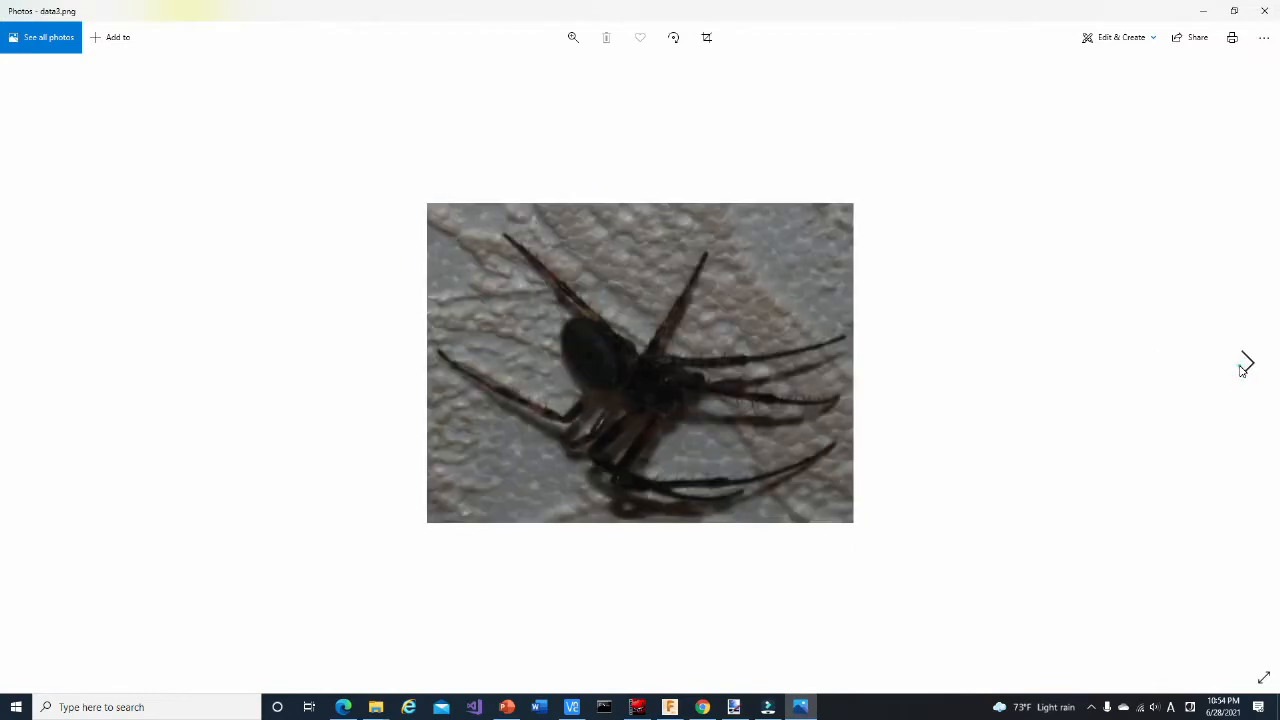
left_click(1244, 363)
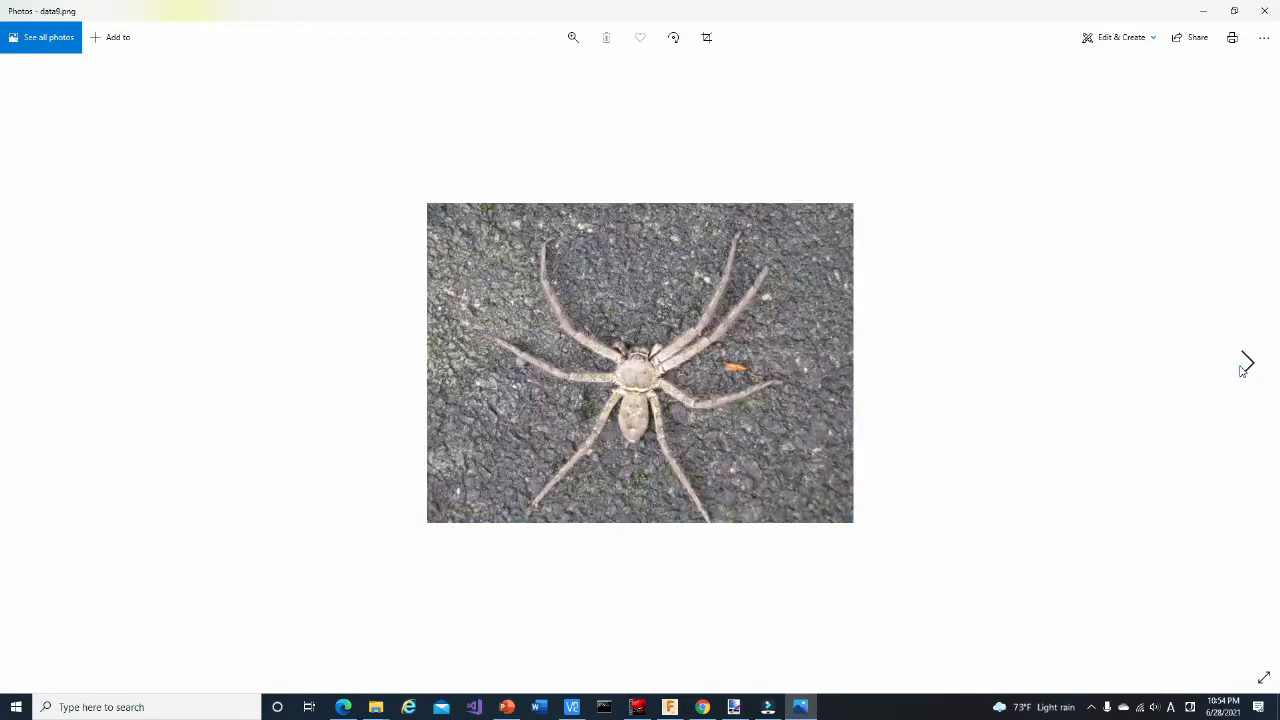
left_click(1244, 362)
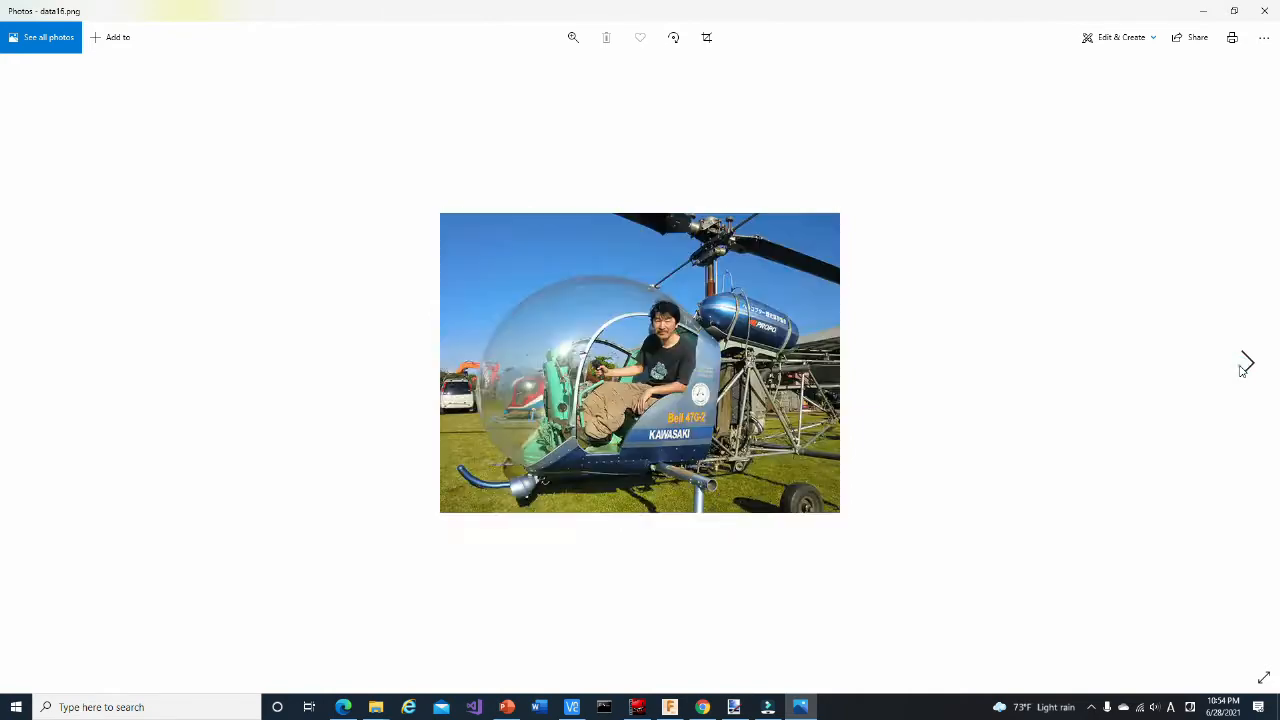
left_click(1241, 364)
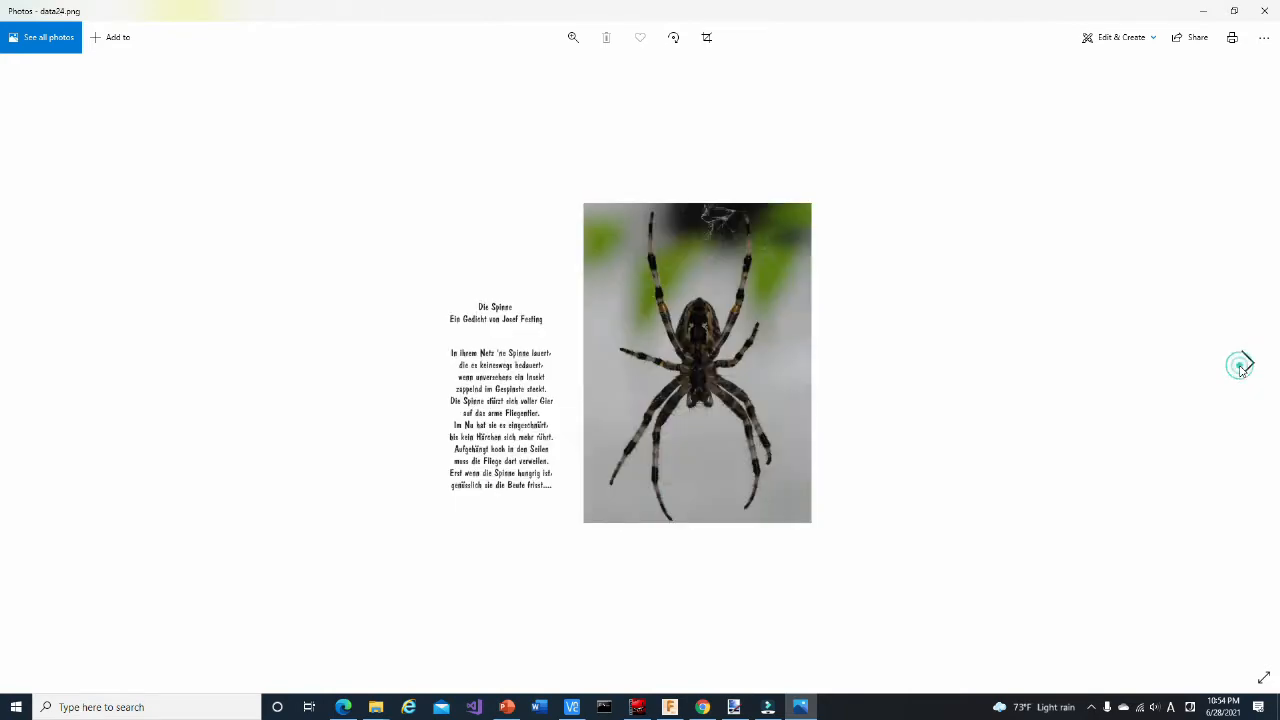
left_click(1240, 364)
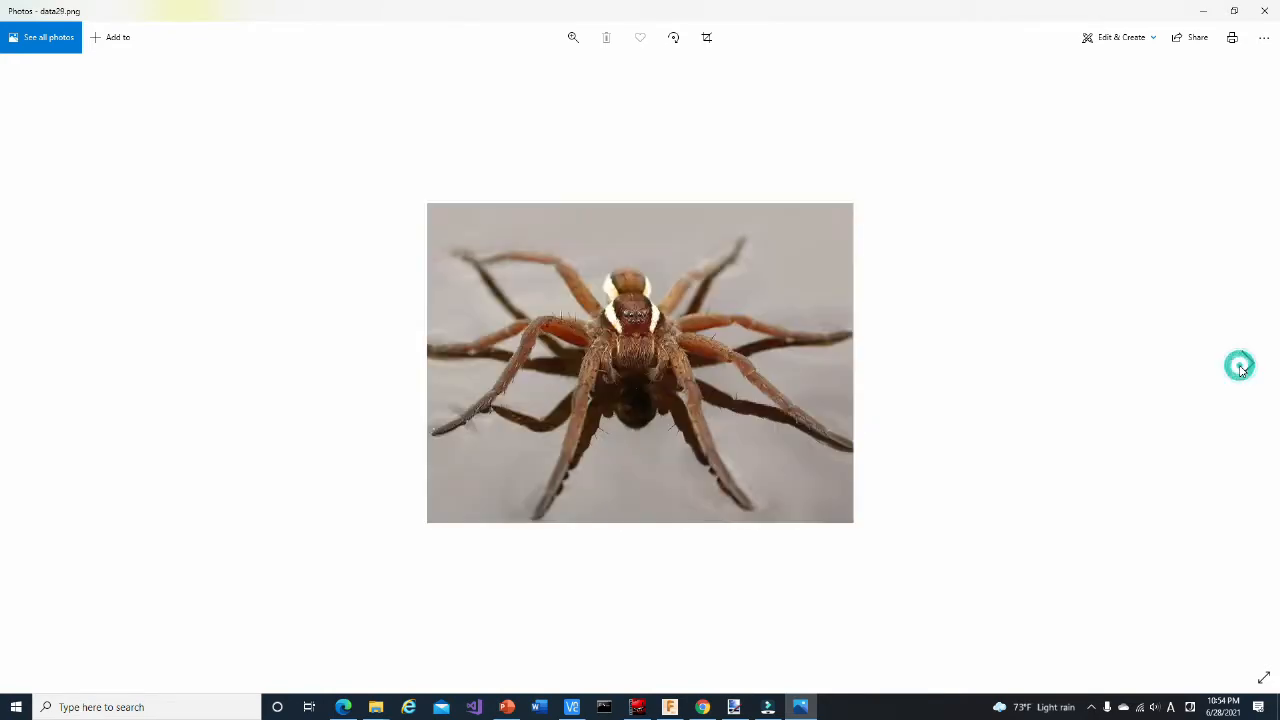
left_click(1239, 365)
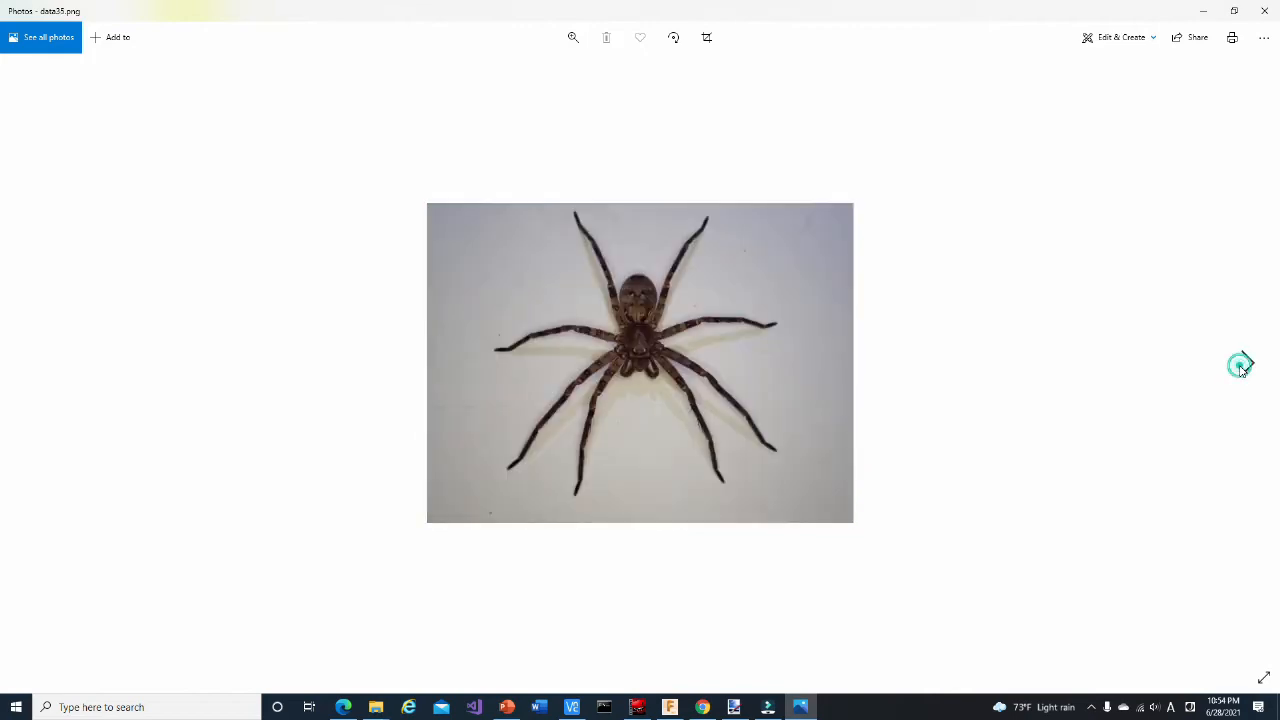
left_click(1240, 363)
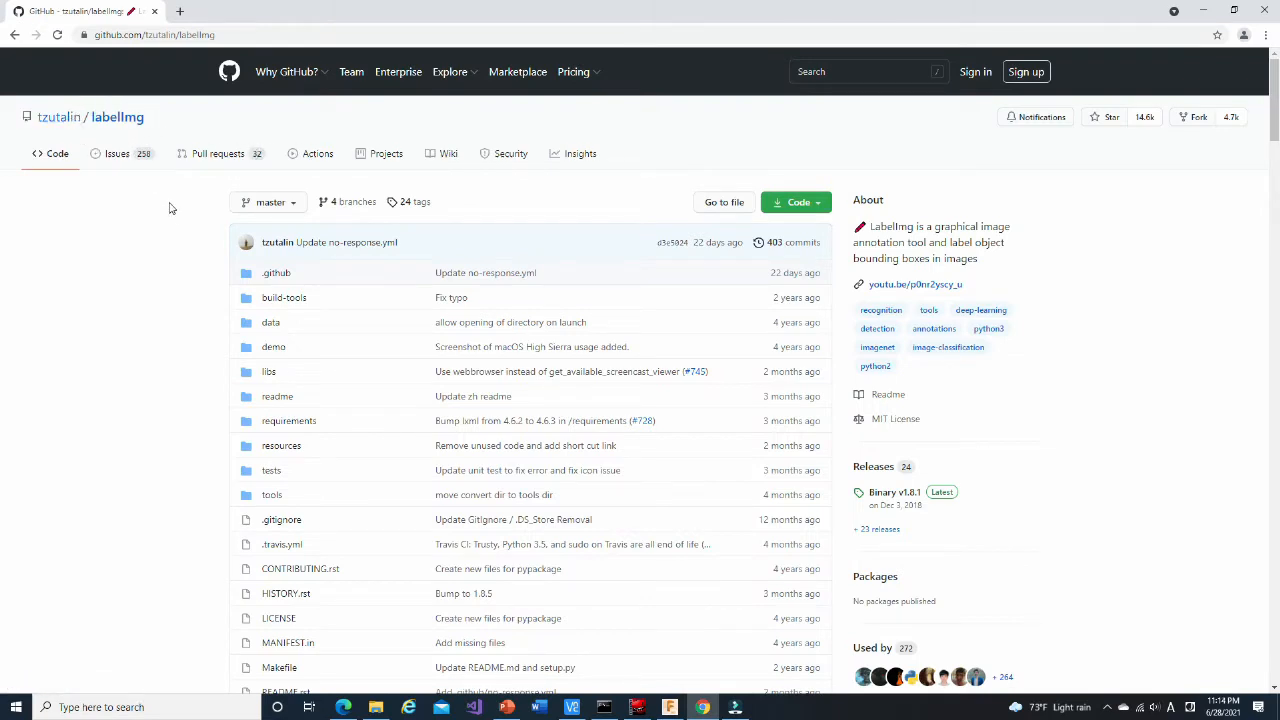
mouse_move(194, 249)
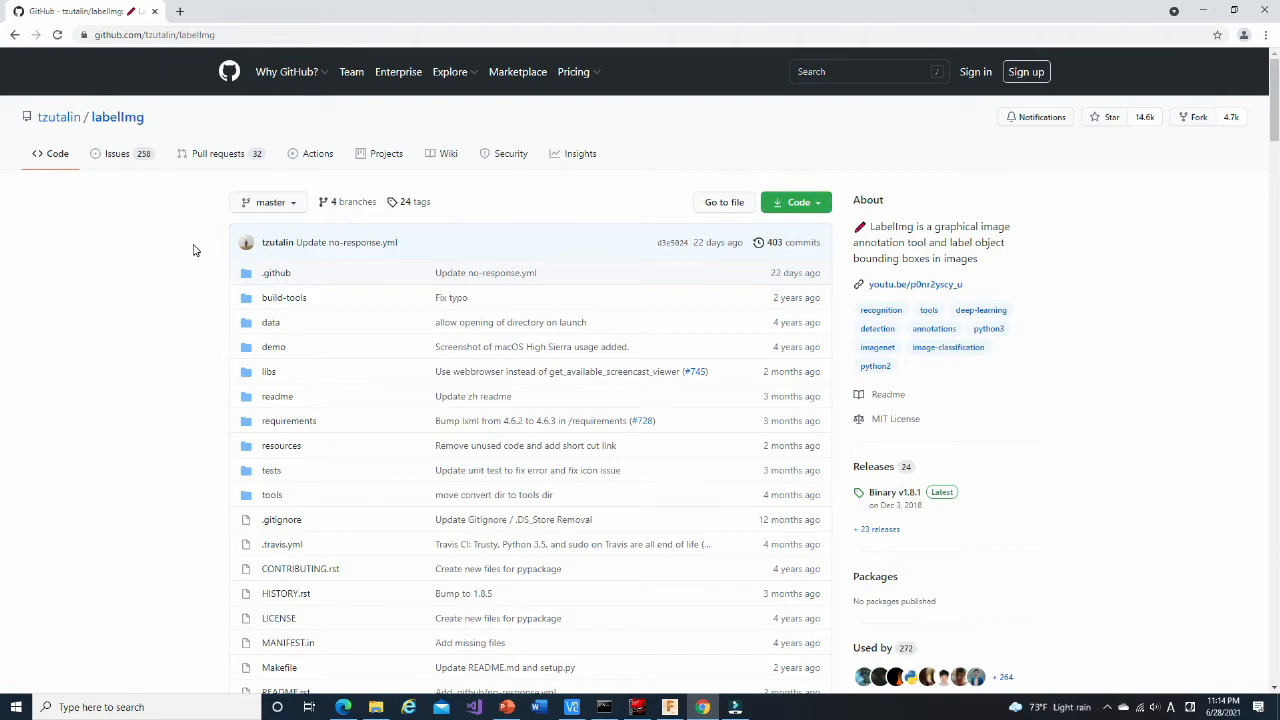
Scroll the labelImg README down to its Installation section
scroll("down", 3)
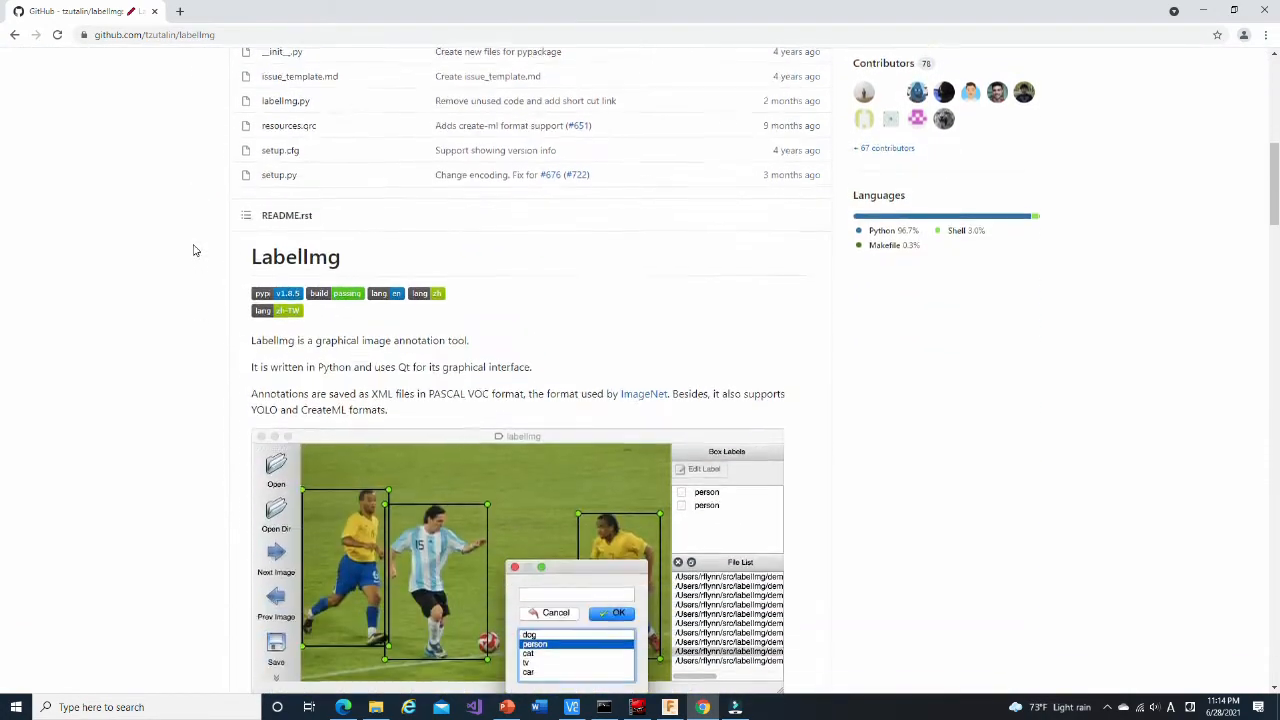
scroll("down", 3)
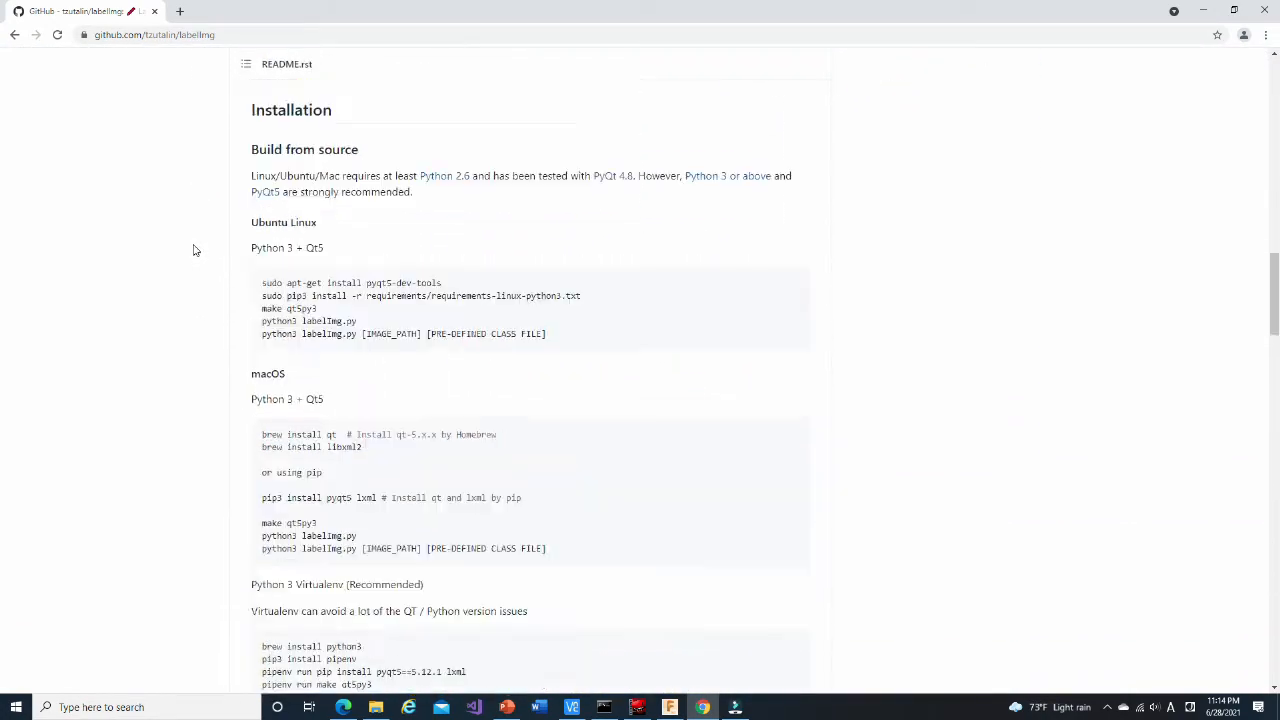
scroll("down", 3)
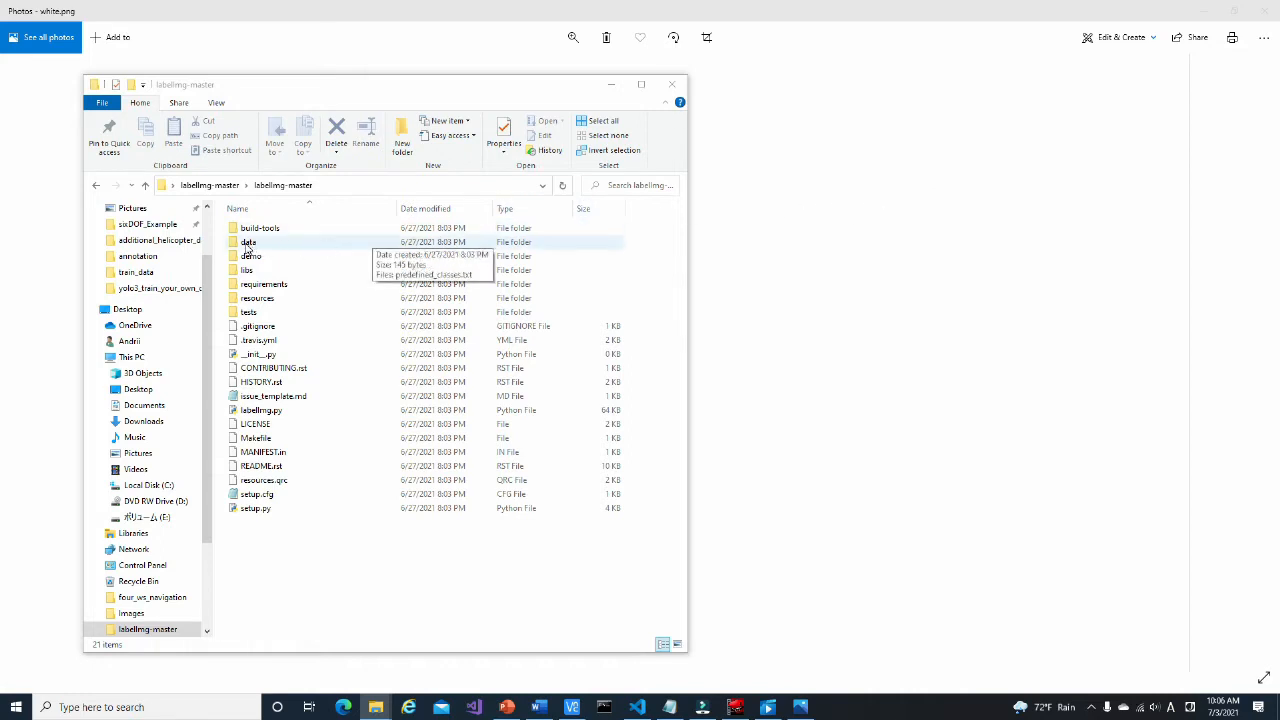
Open labelImg-master\data\predefined_classes.txt and replace its classes with helicopter and spider
double_click(249, 242)
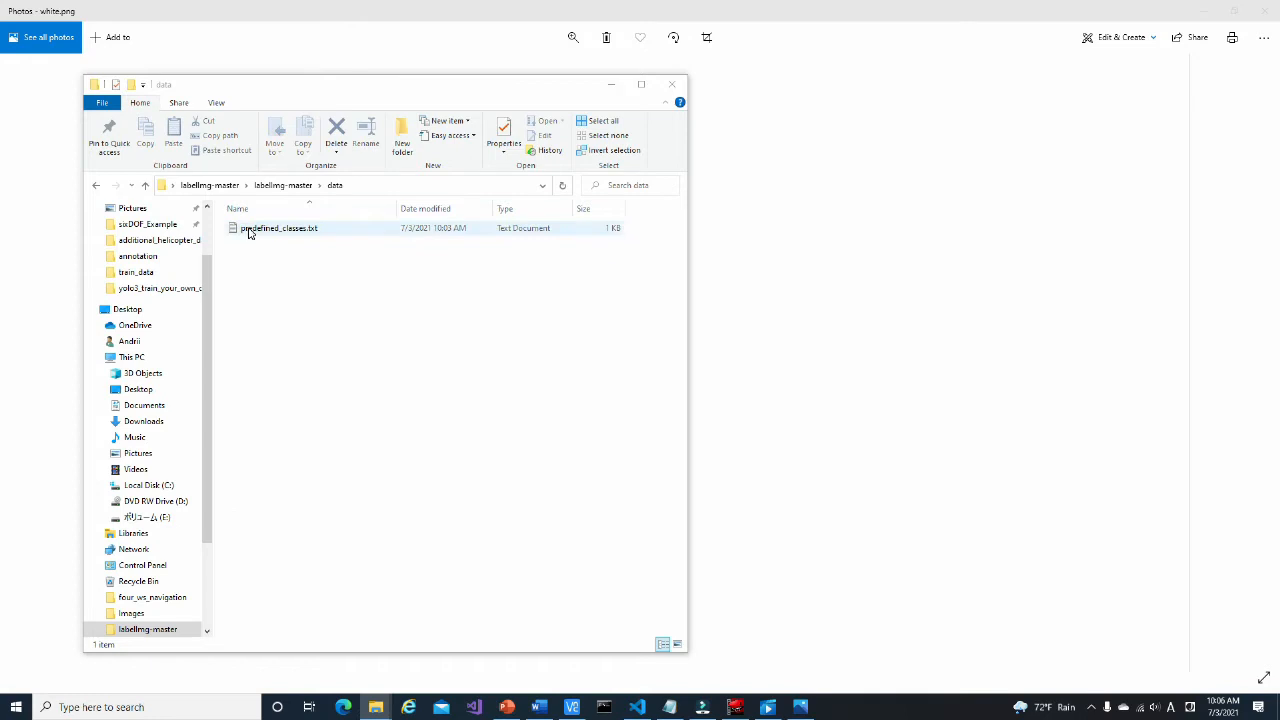
double_click(280, 228)
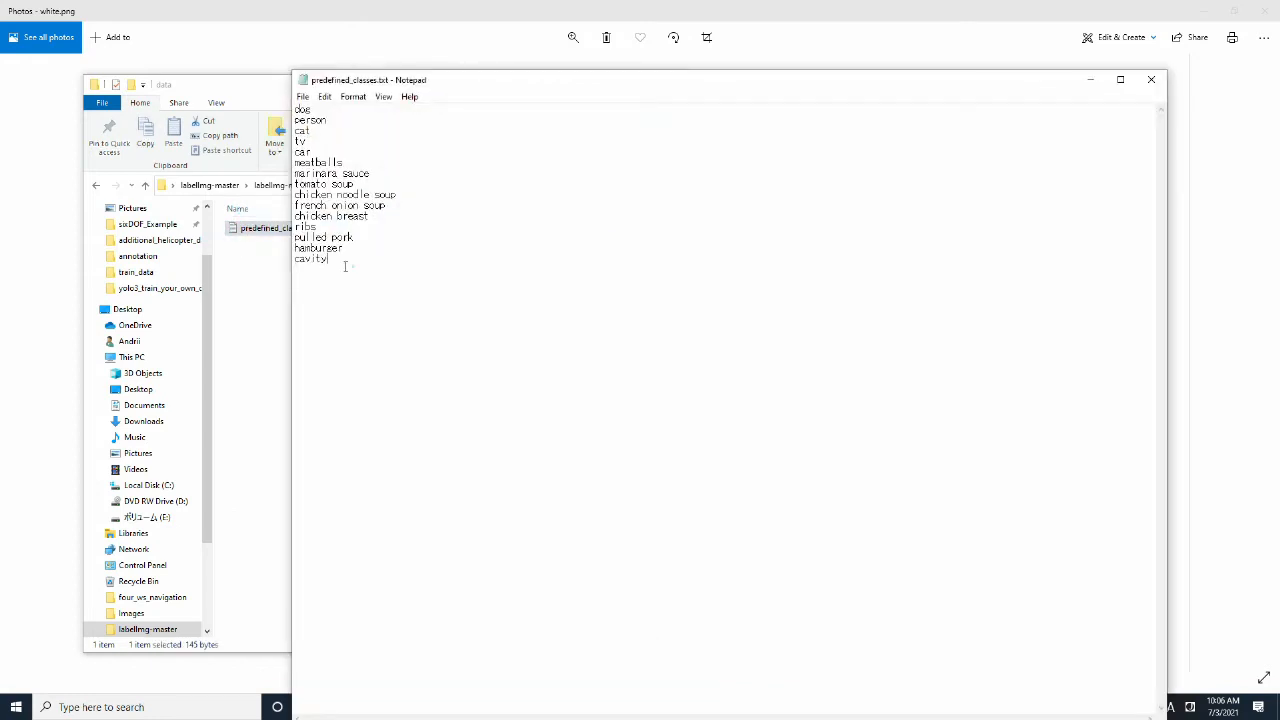
key("ctrl+a")
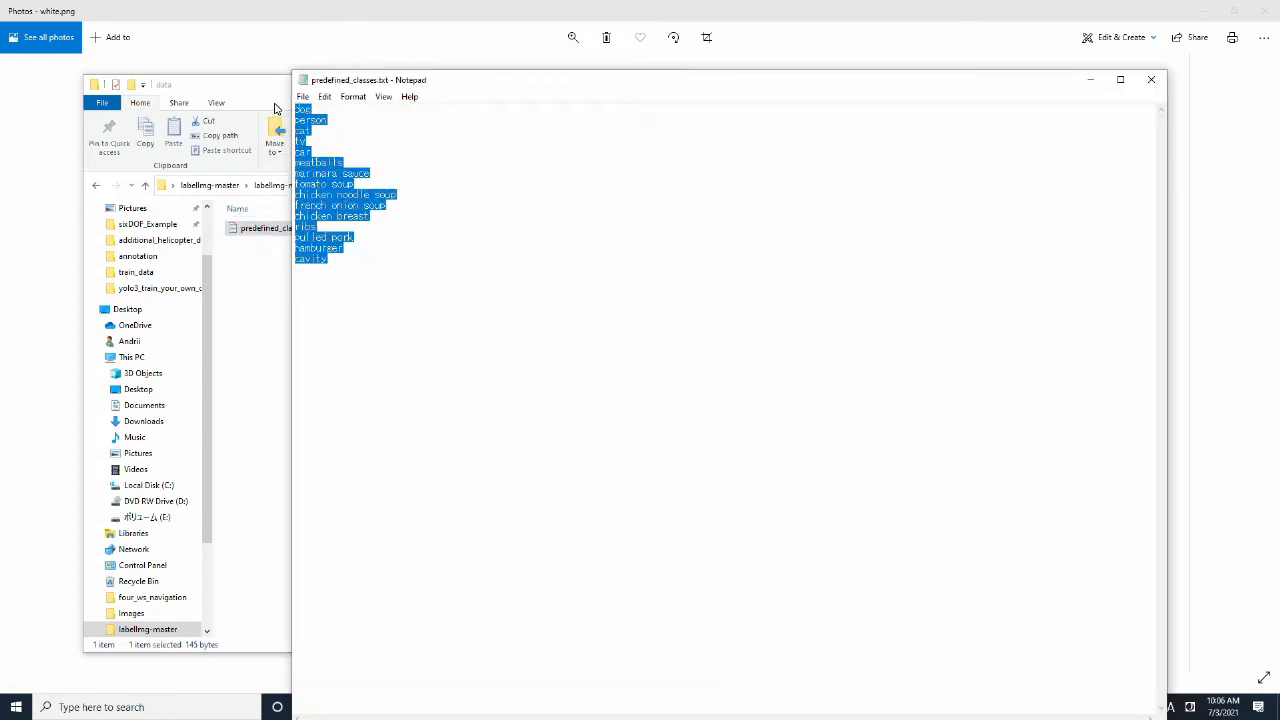
type("helicopter")
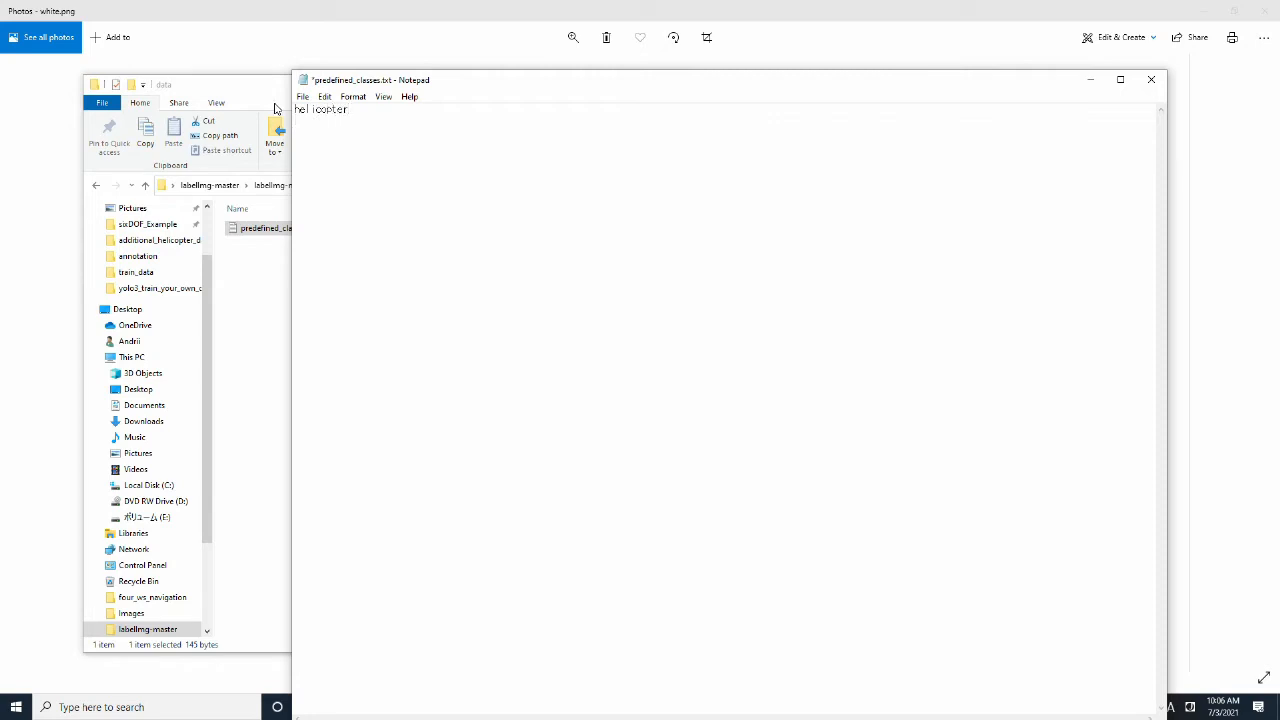
type("spider")
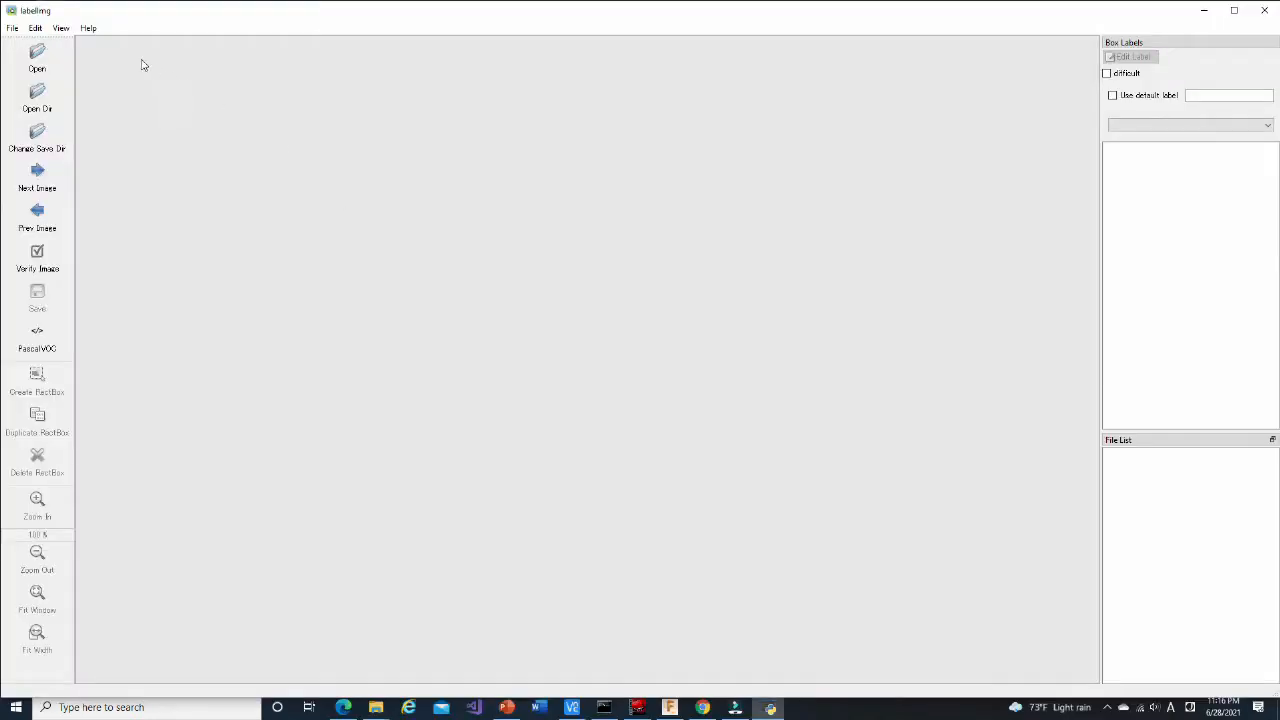
mouse_move(90, 96)
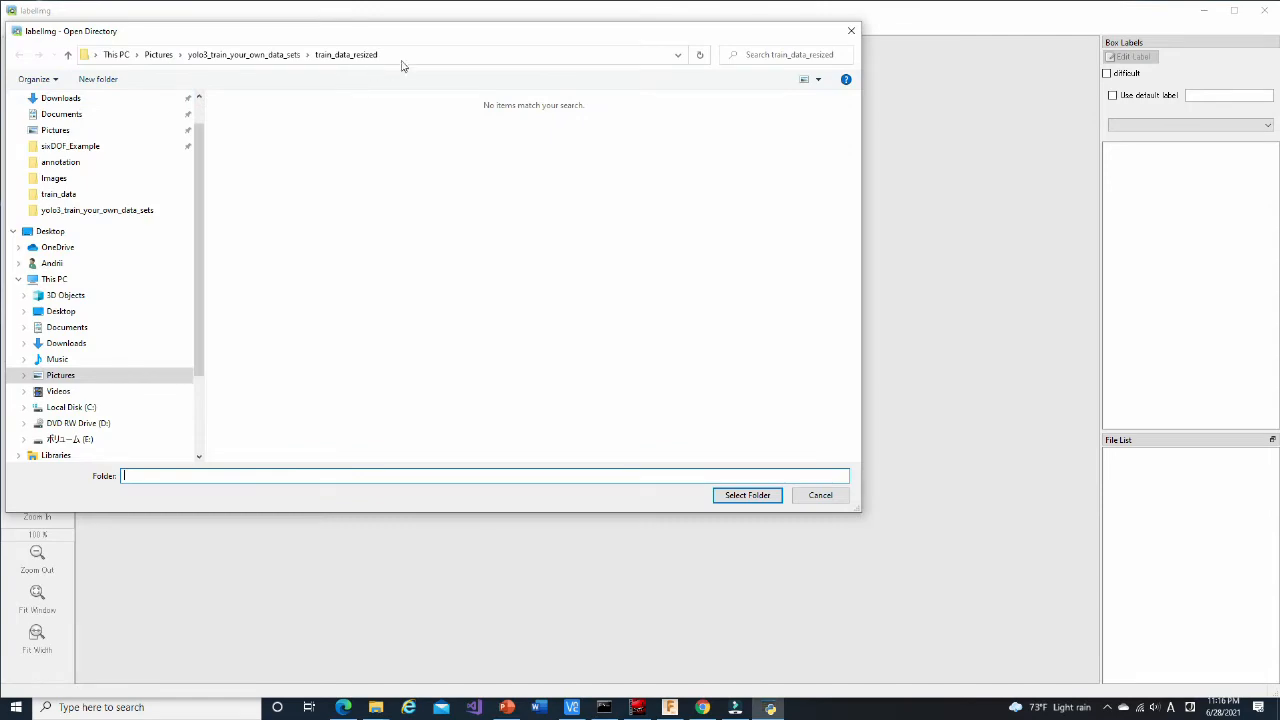
Load the train_data_resized image folder into labelImg
left_click(430, 54)
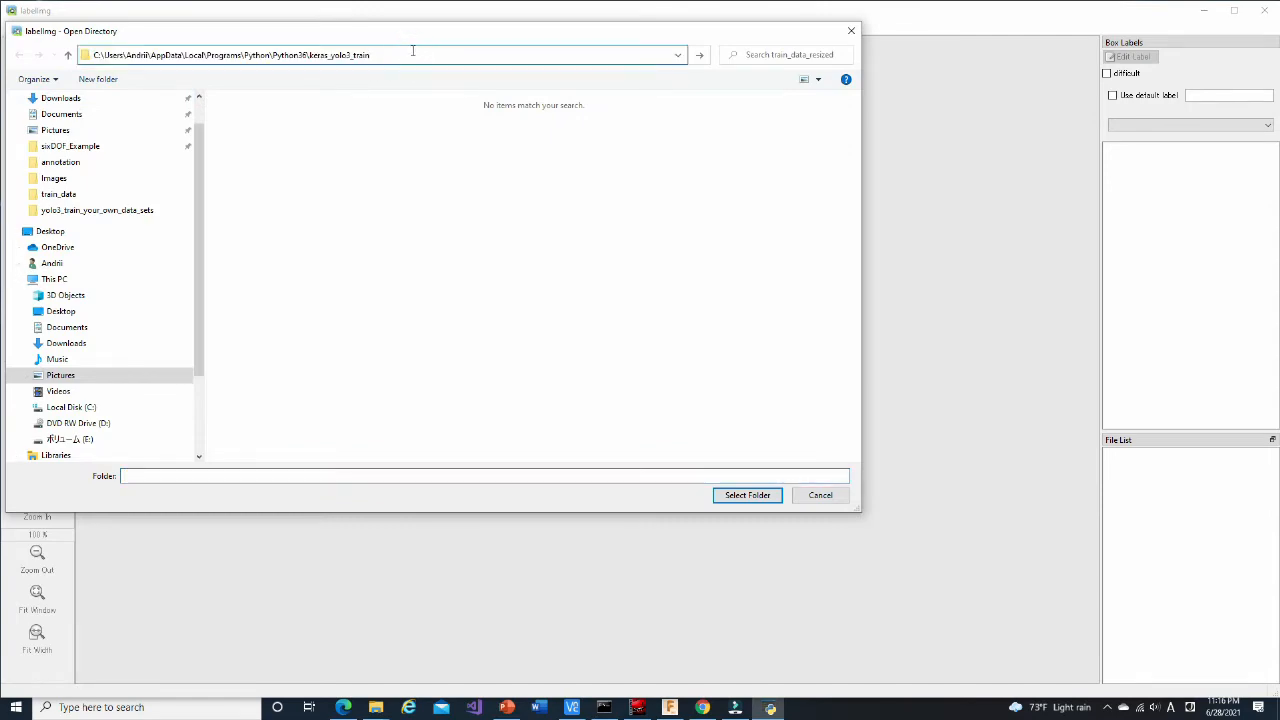
left_click(747, 495)
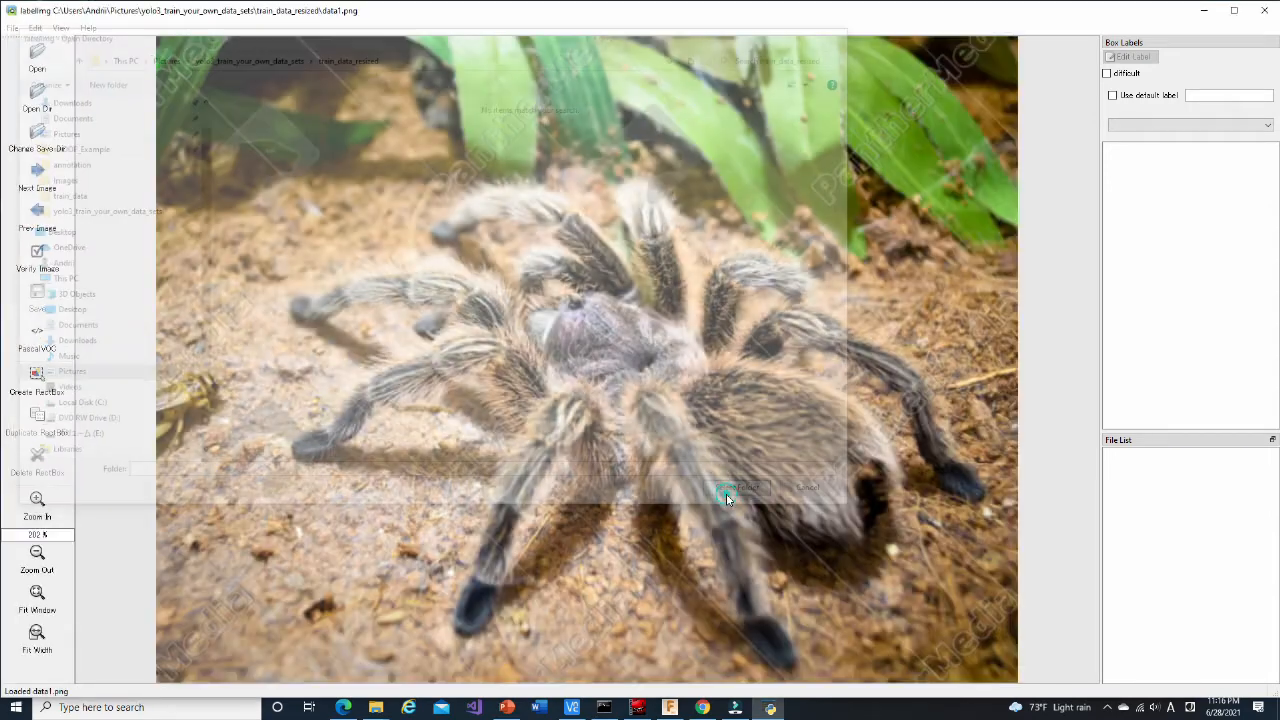
left_click(740, 487)
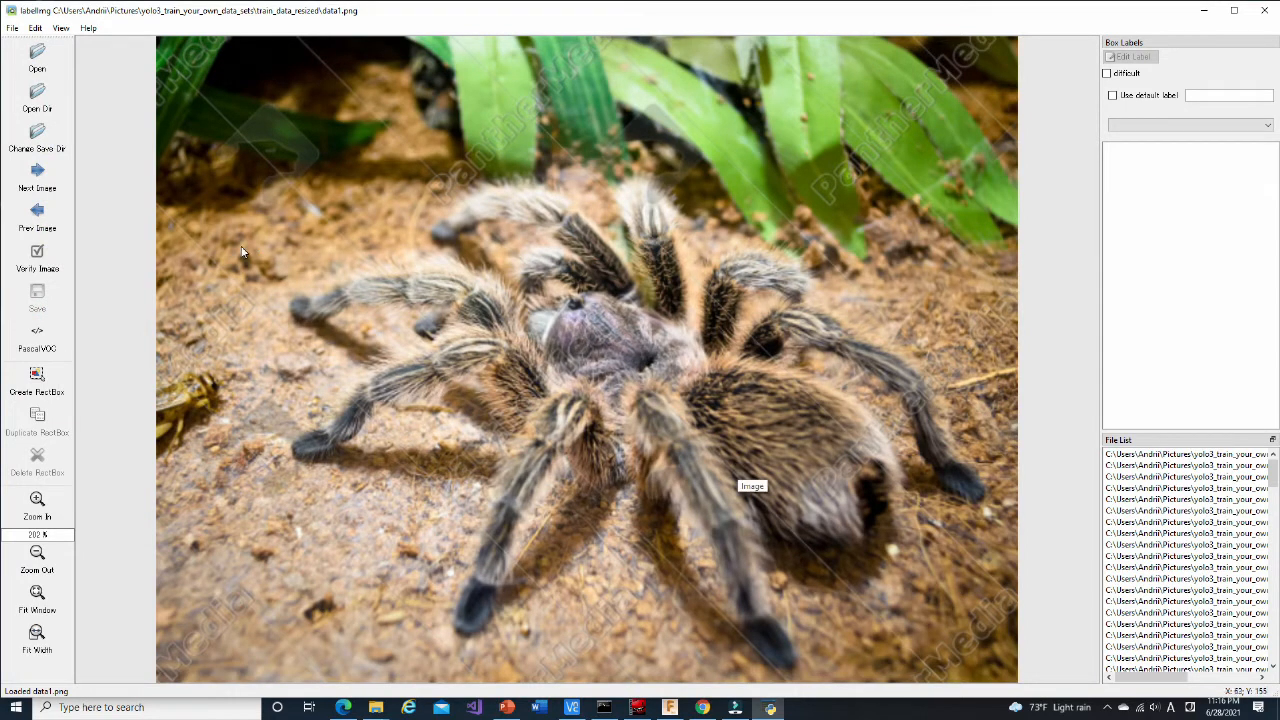
Draw a box fully covering the tarantula in data1 and label it 'spider'
left_click(37, 382)
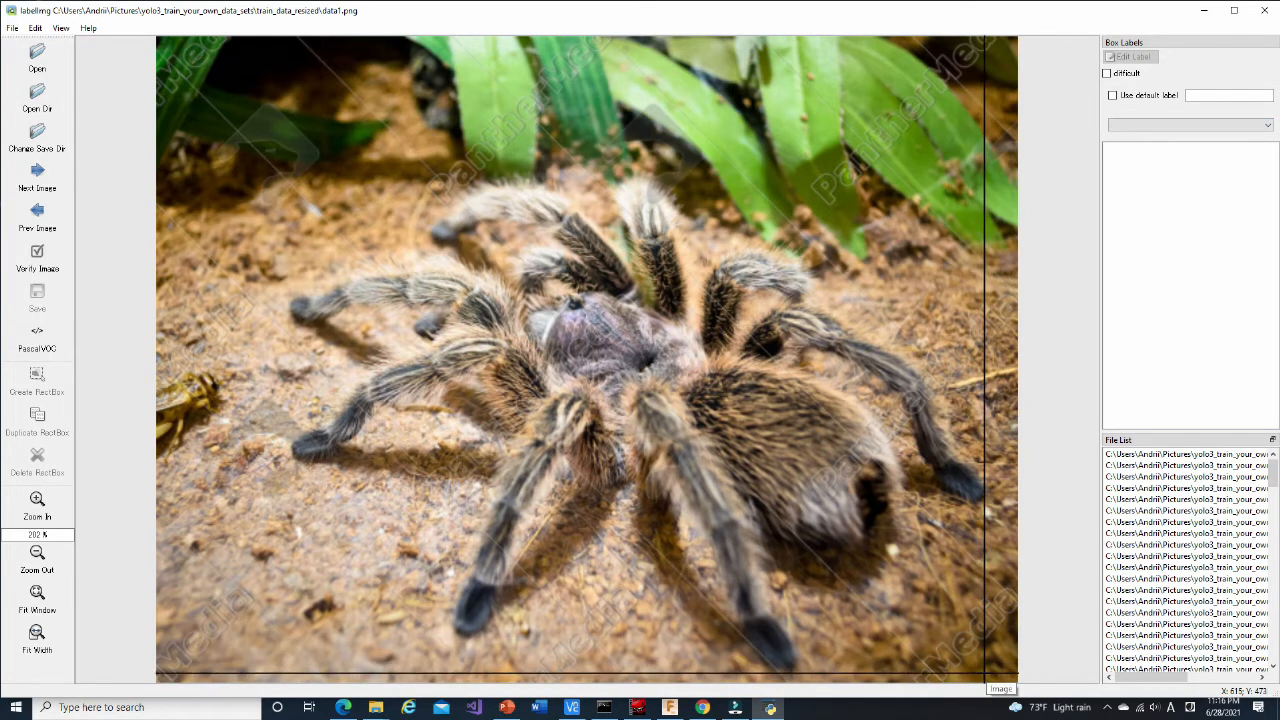
left_click_drag(385, 305, 985, 673)
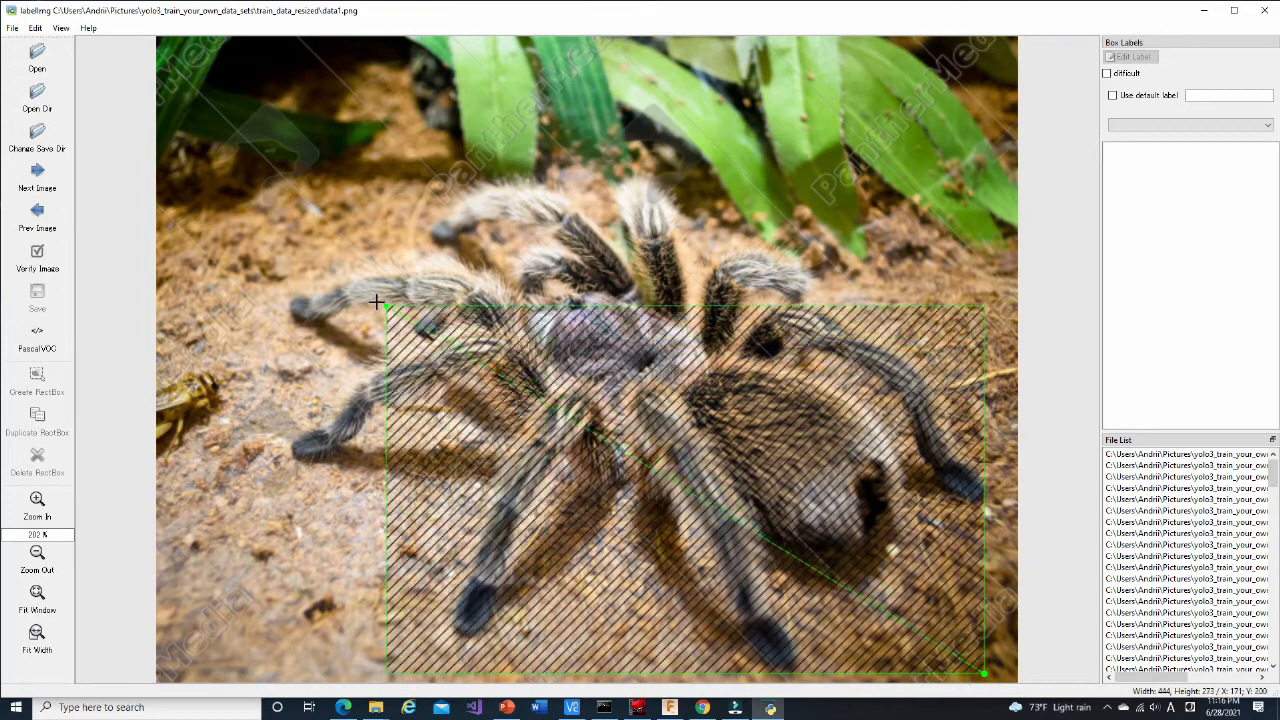
left_click_drag(385, 305, 280, 175)
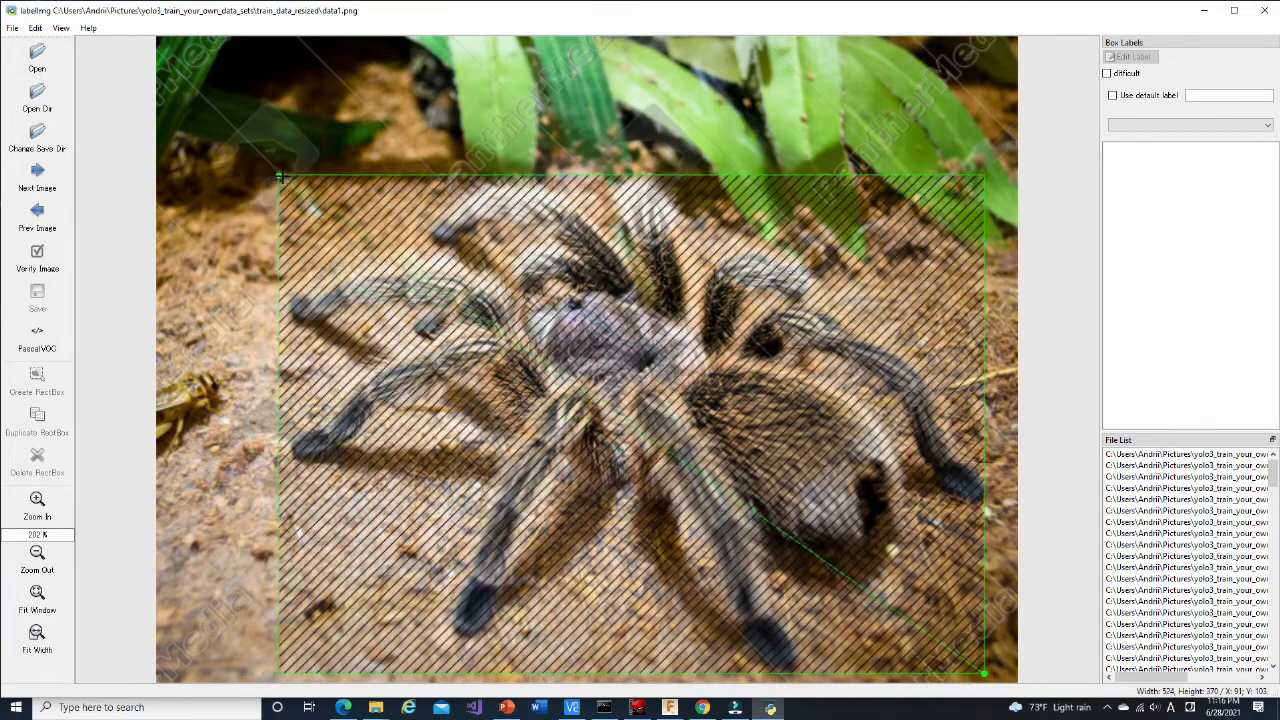
left_click_drag(281, 176, 288, 183)
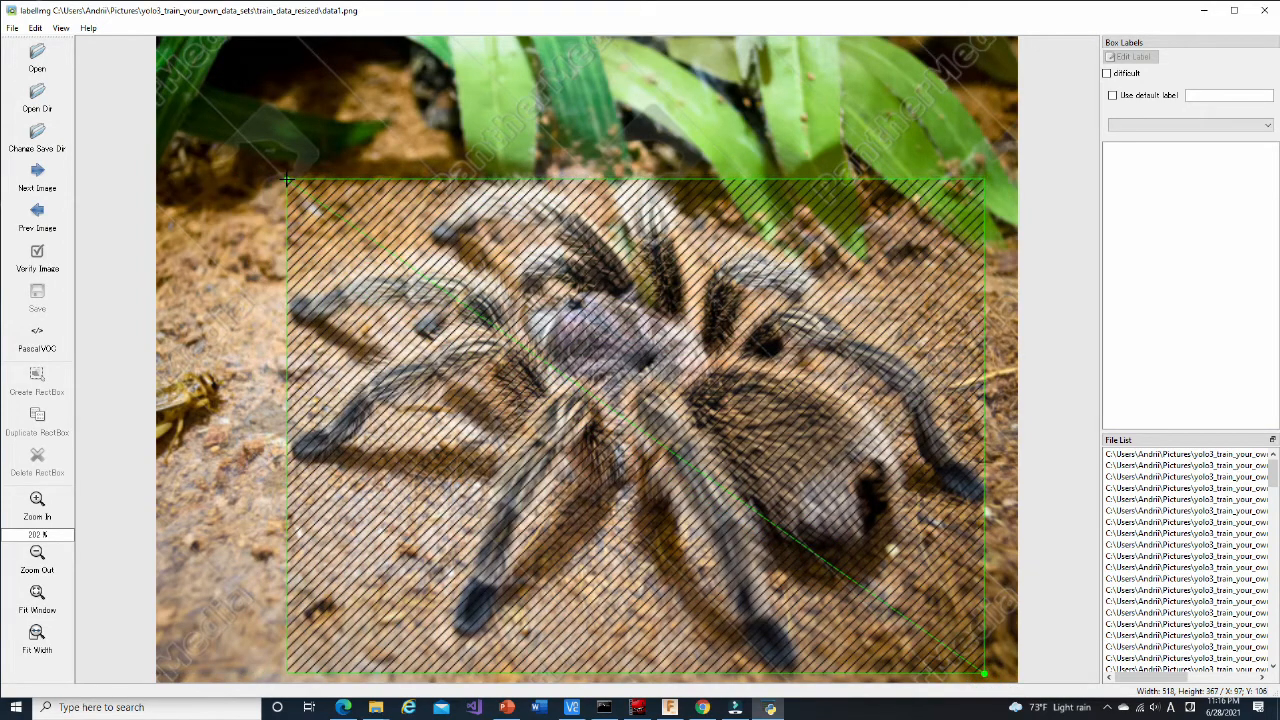
left_click(984, 669)
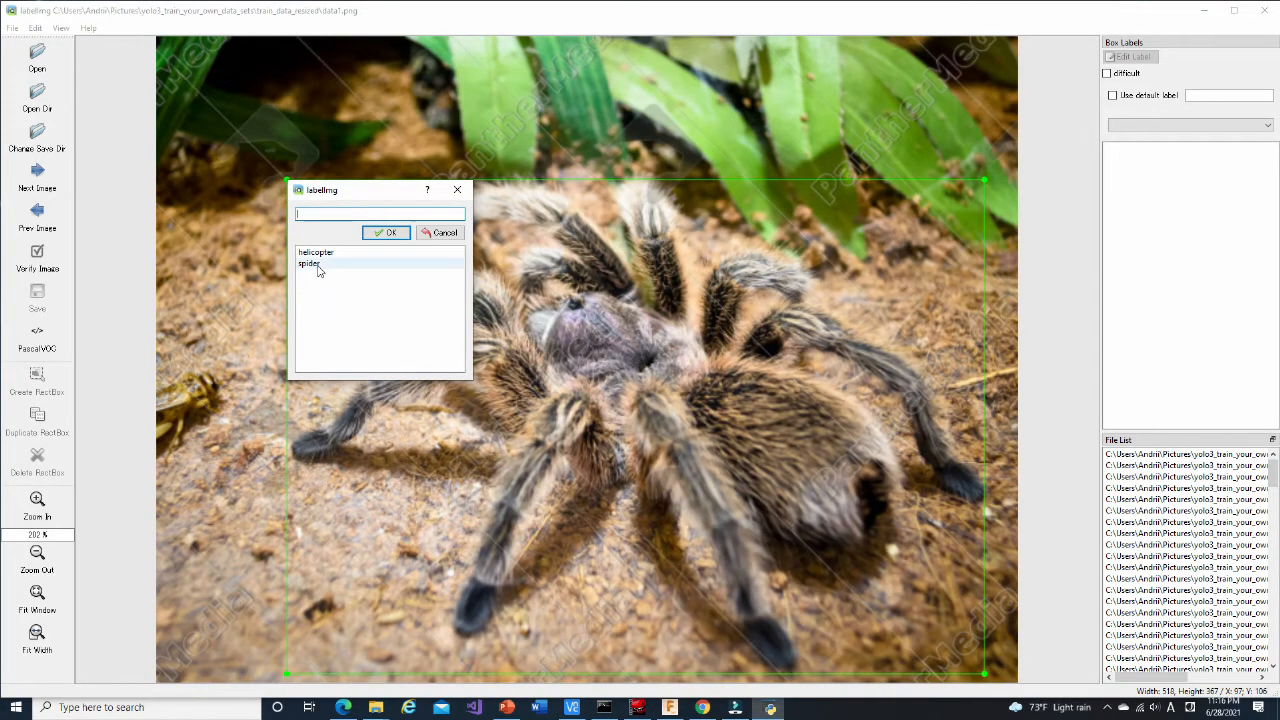
left_click(385, 232)
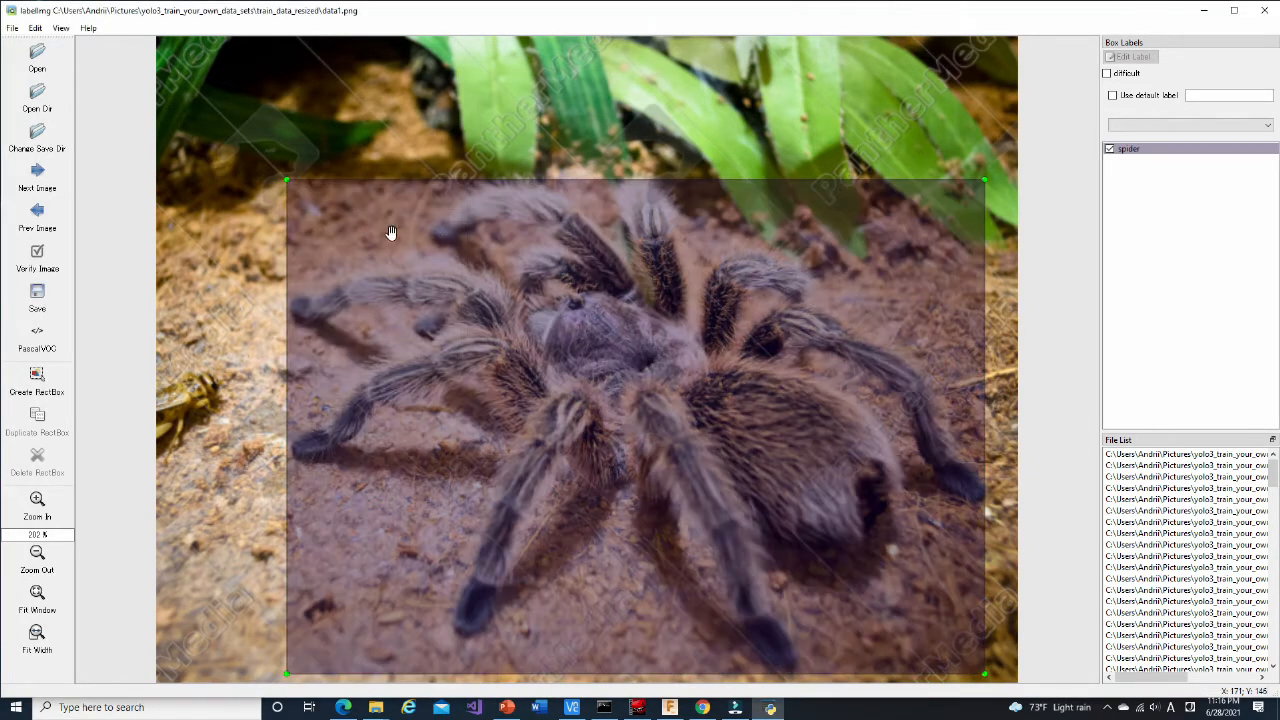
Save data1.xml into VOCdevkit\VOC2007\Annotations and advance to the next image
left_click(37, 293)
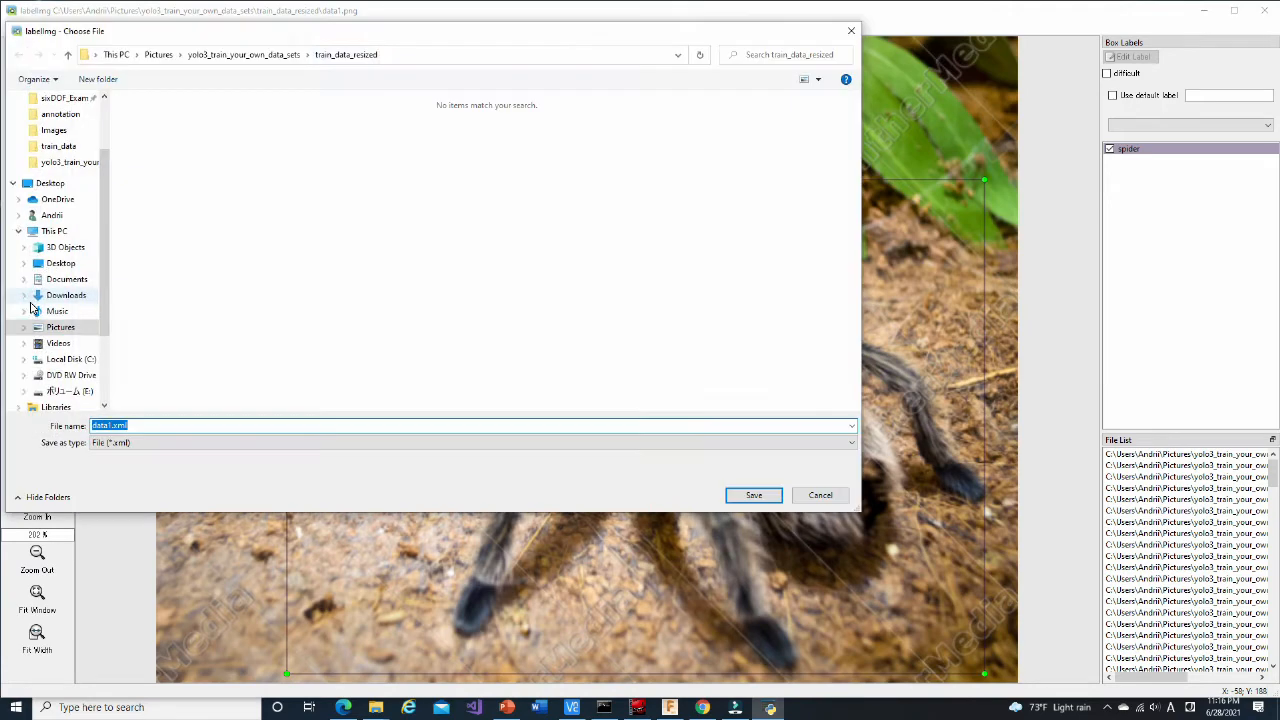
type("C:\\Users\\Andri\\AppData\\Local\\Programs\\Python\\Python36\\keras_yolo3_train\\VOCdevkit\\VOC2007\\Annotations")
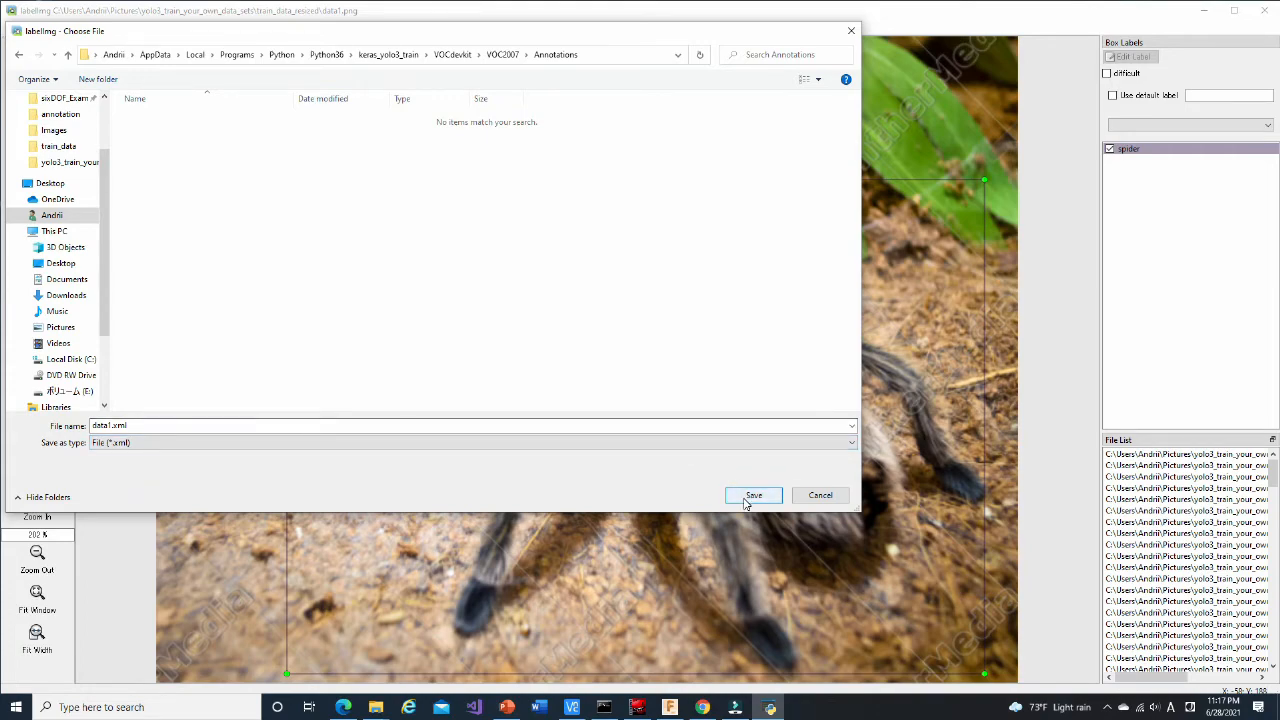
left_click(753, 495)
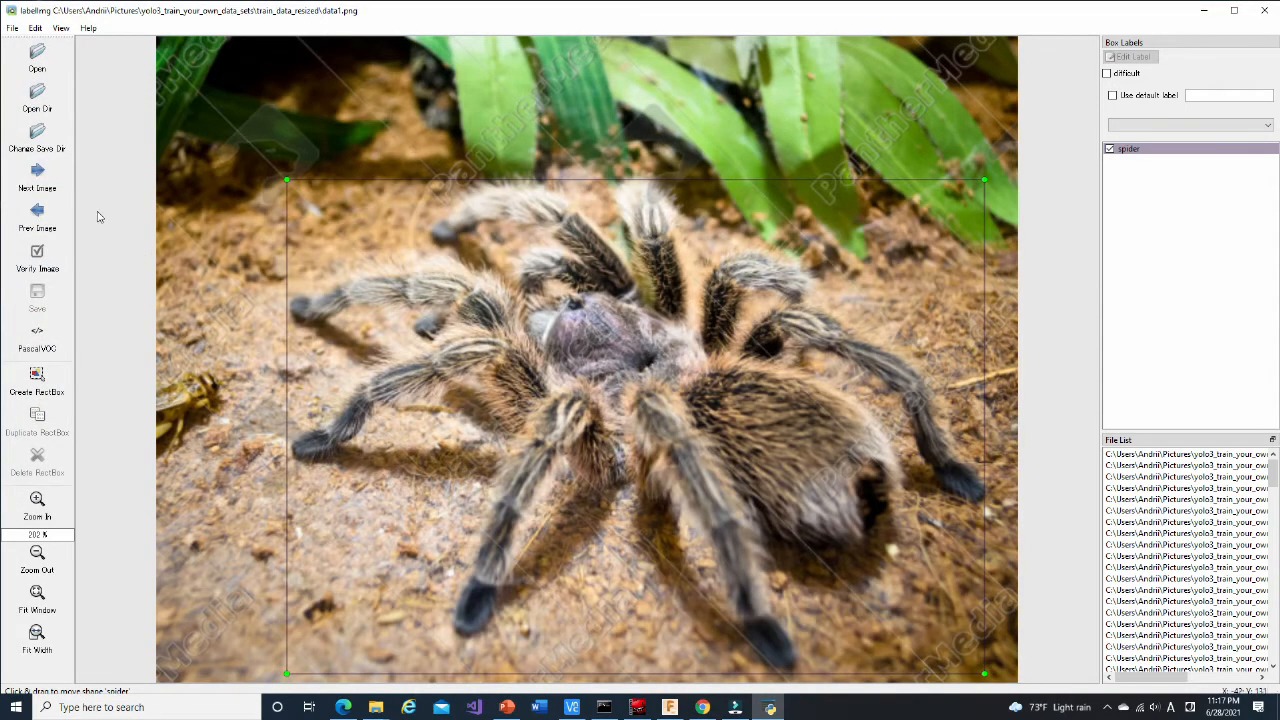
left_click(37, 183)
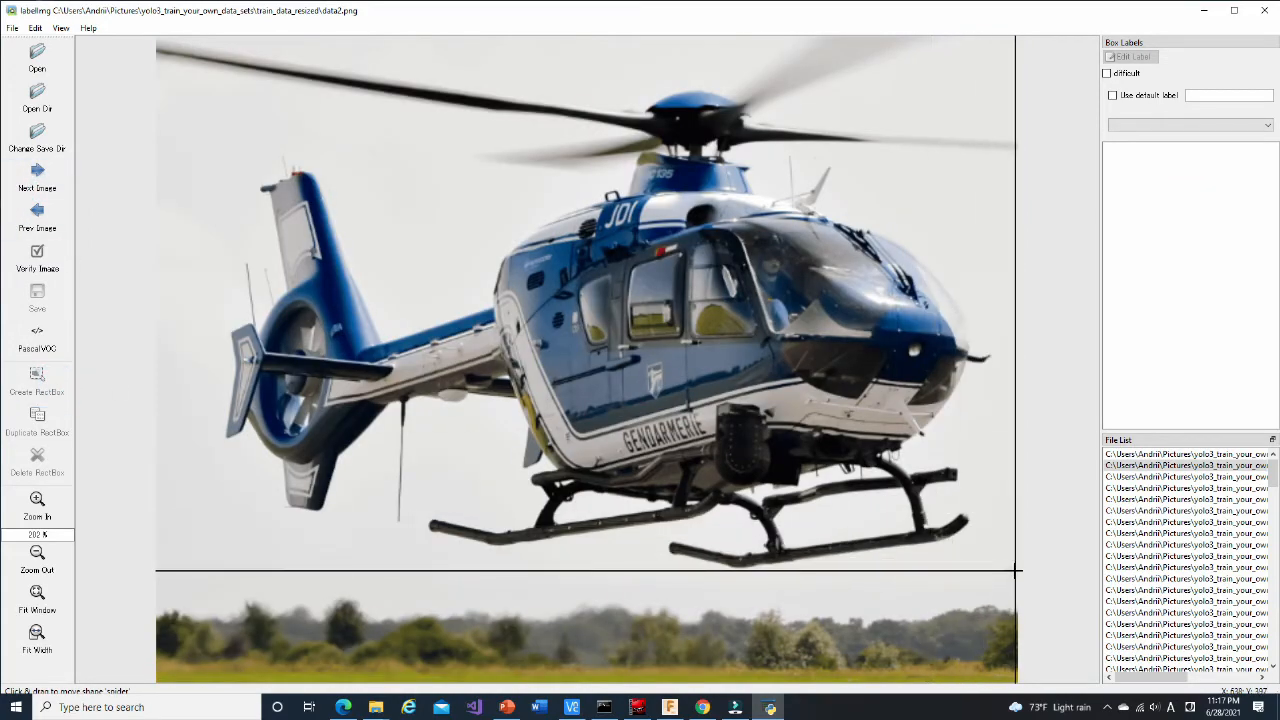
Box the helicopter in data2 and label it 'helicopter'
left_click_drag(165, 120, 1015, 570)
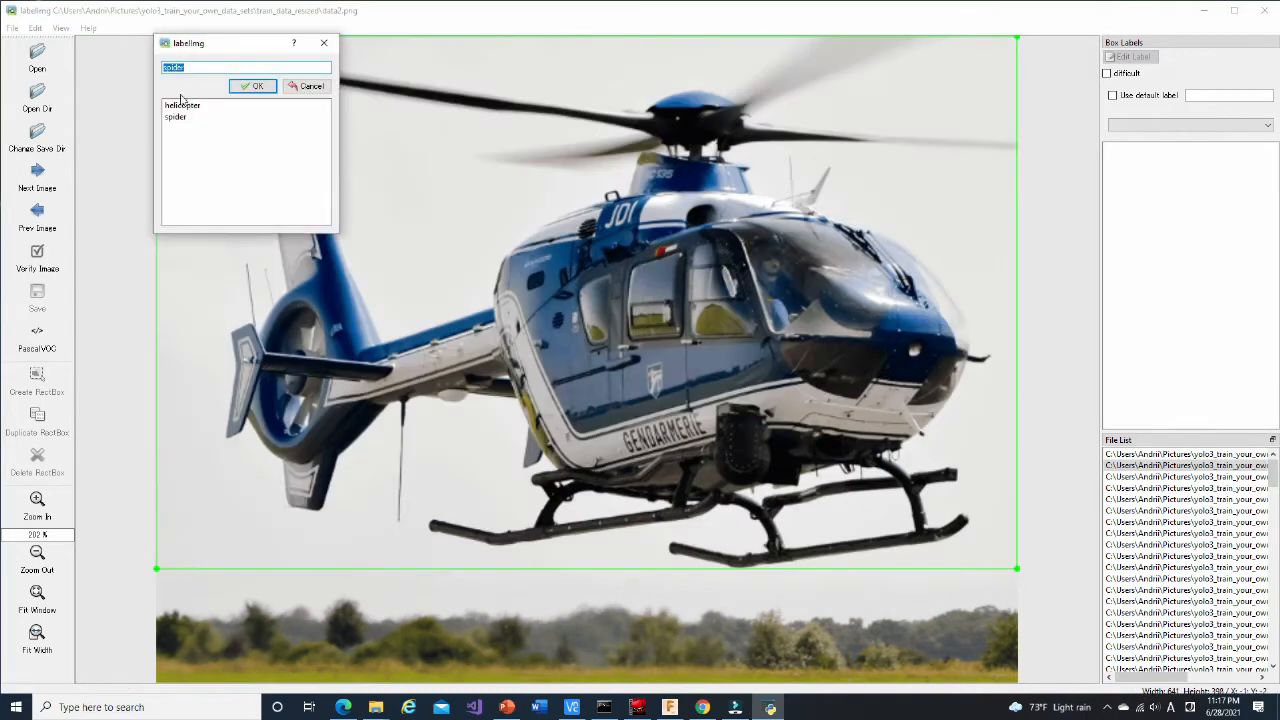
left_click(254, 85)
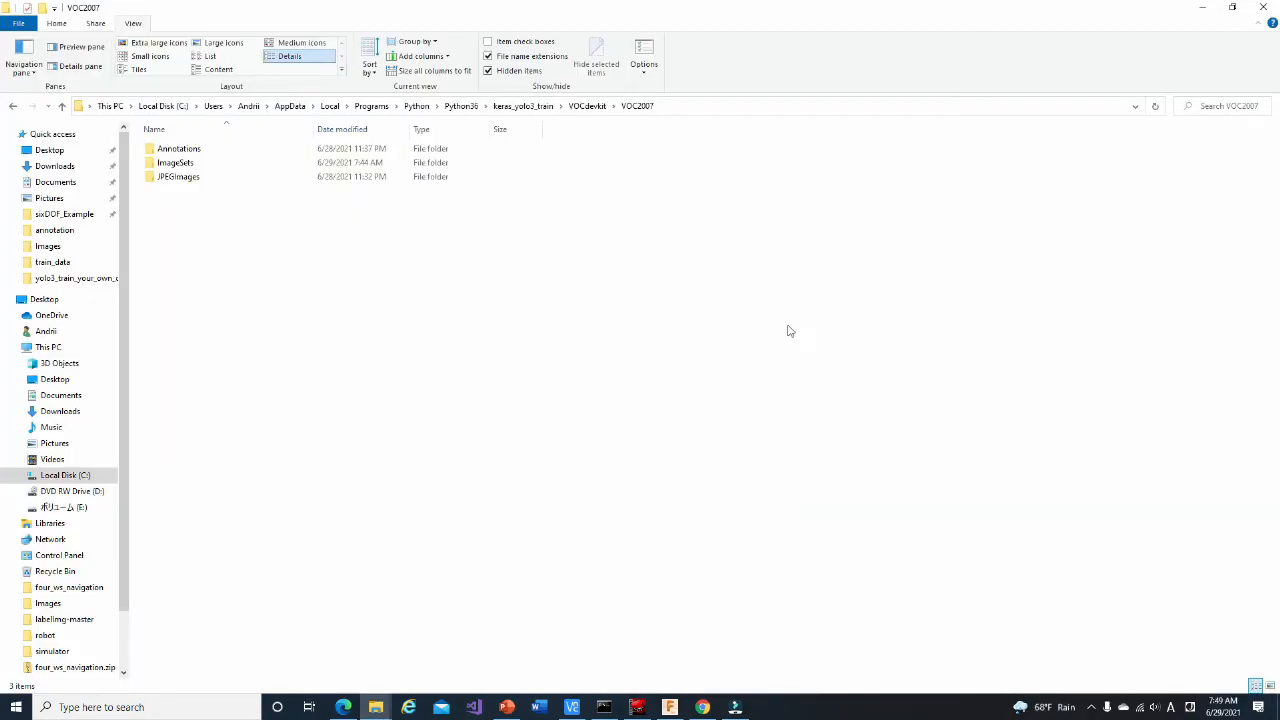
Open VOC2007's Annotations folder and browse its numbered XML annotation files
left_click(178, 148)
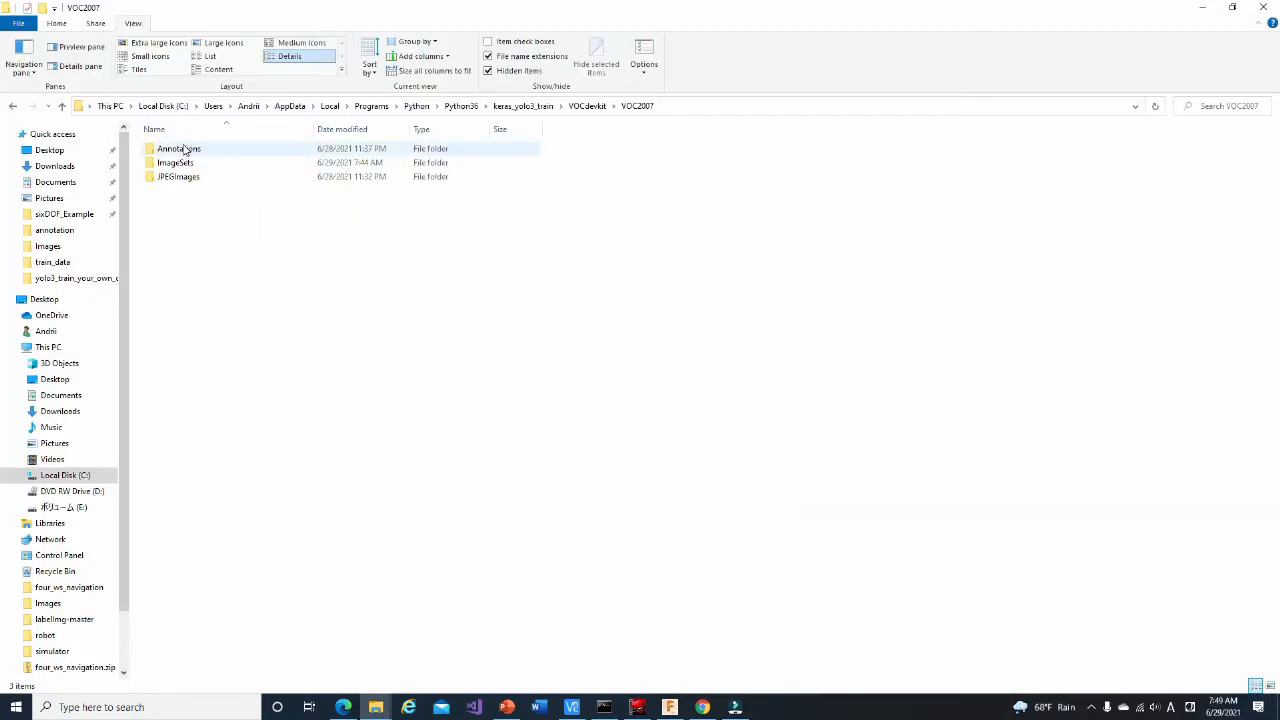
double_click(178, 148)
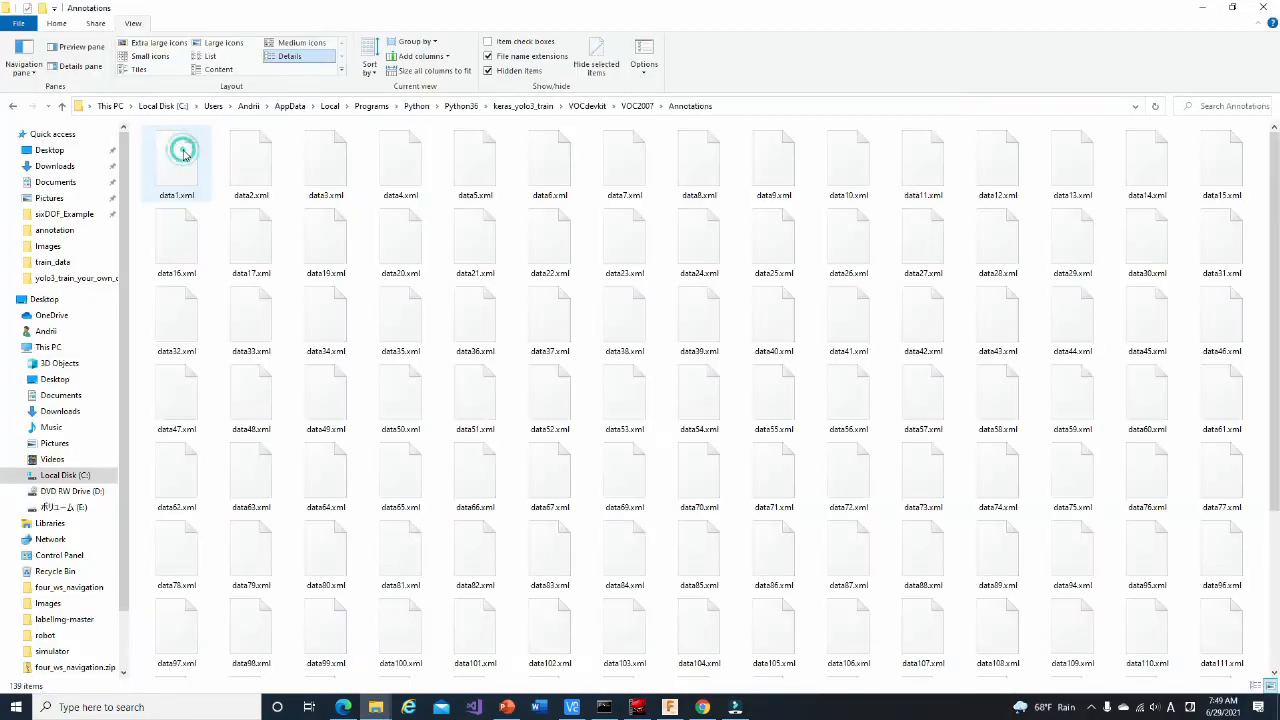
left_click(222, 42)
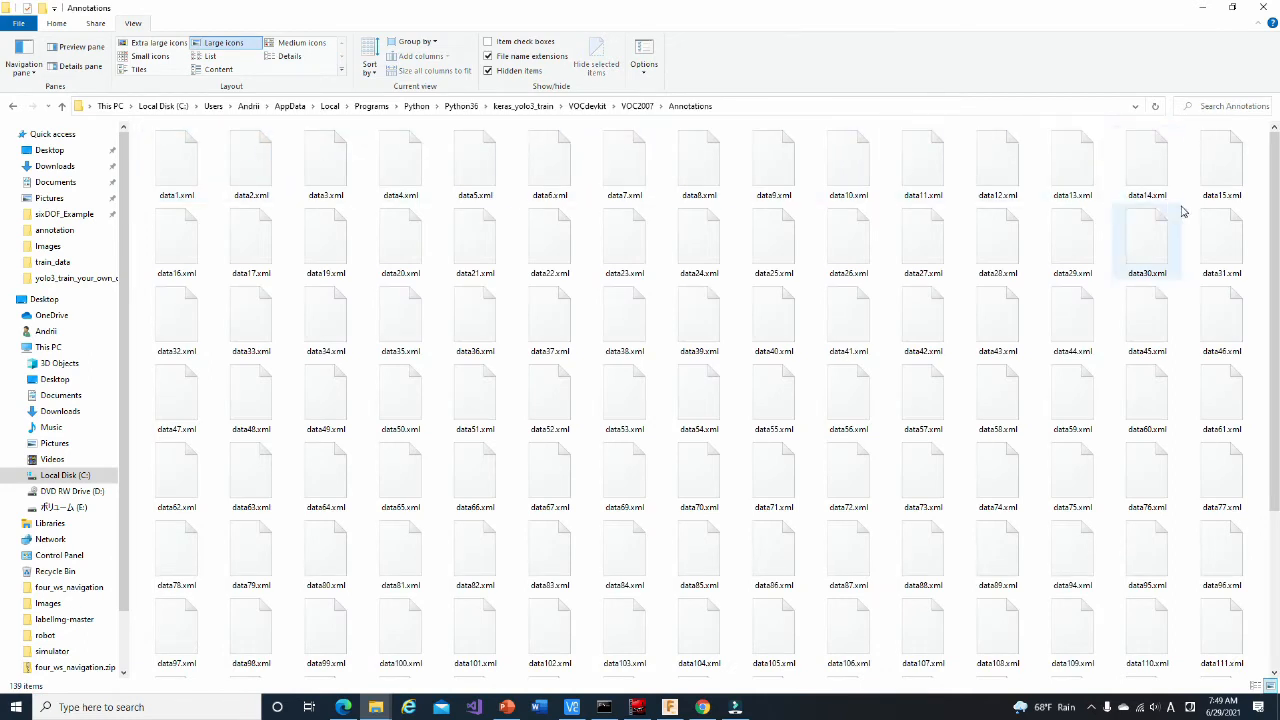
scroll("down", 3)
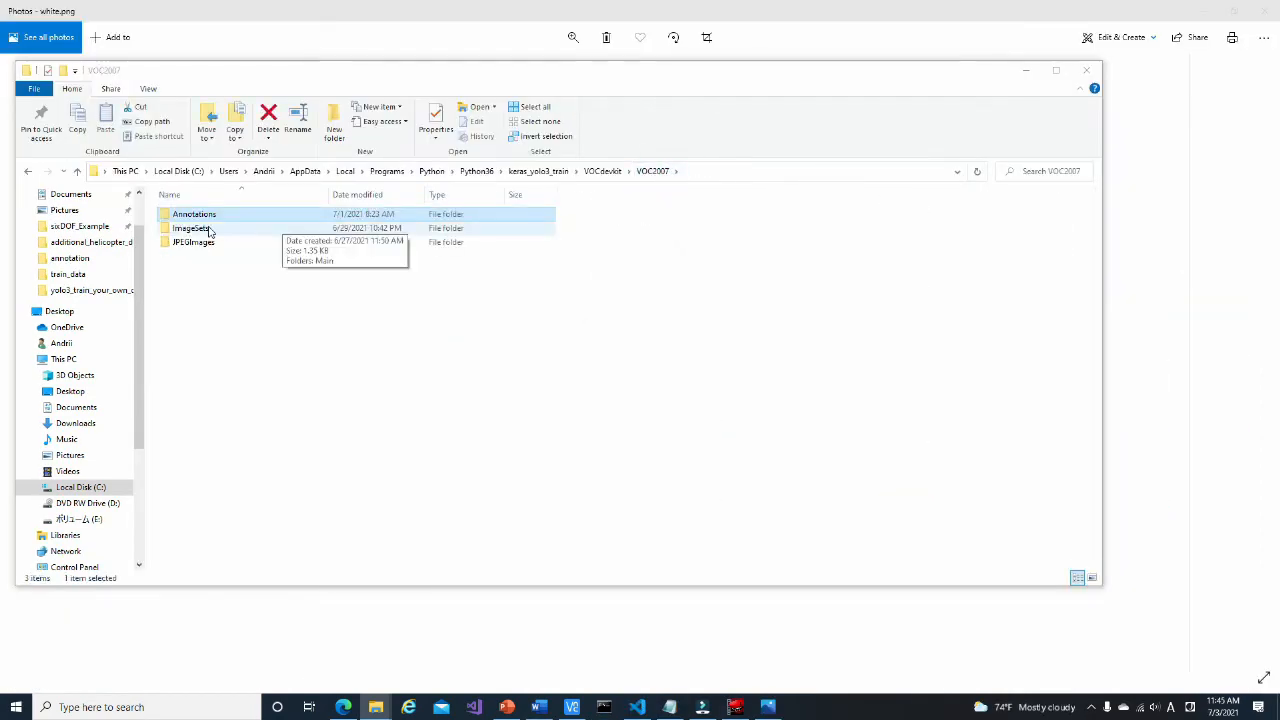
Go into ImageSets\Main and open an image split list in Notepad
double_click(191, 228)
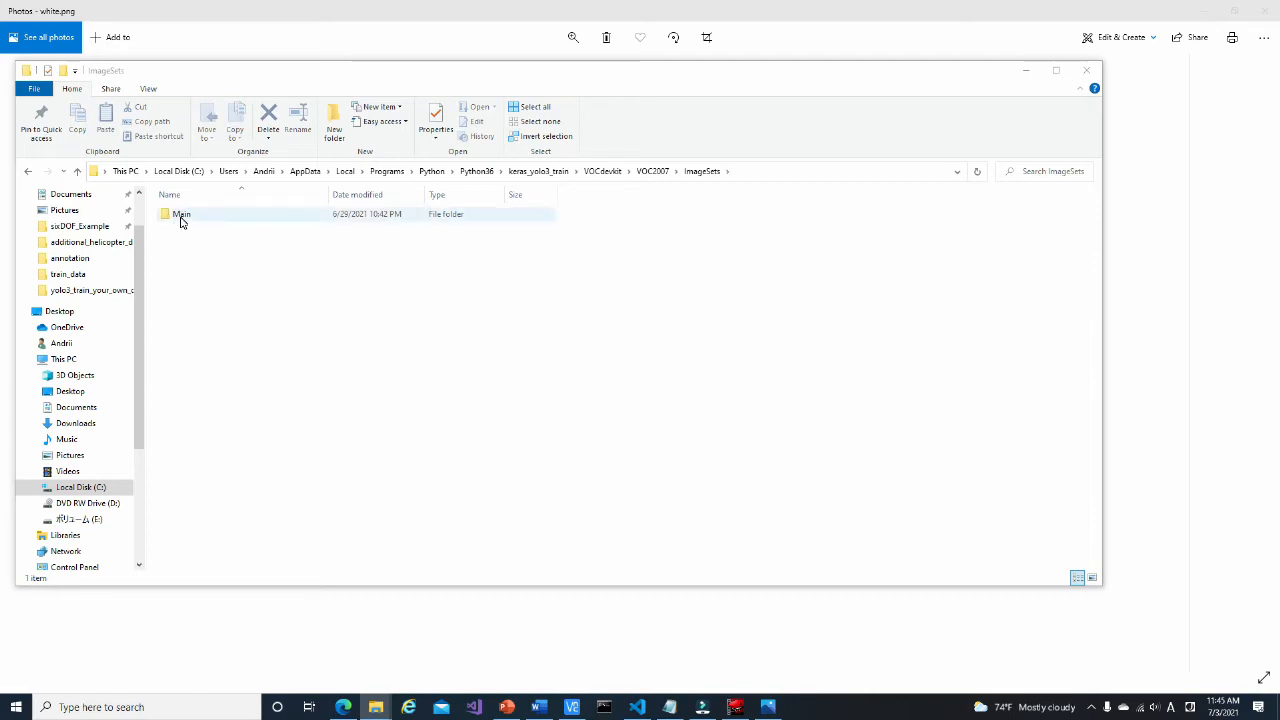
double_click(180, 214)
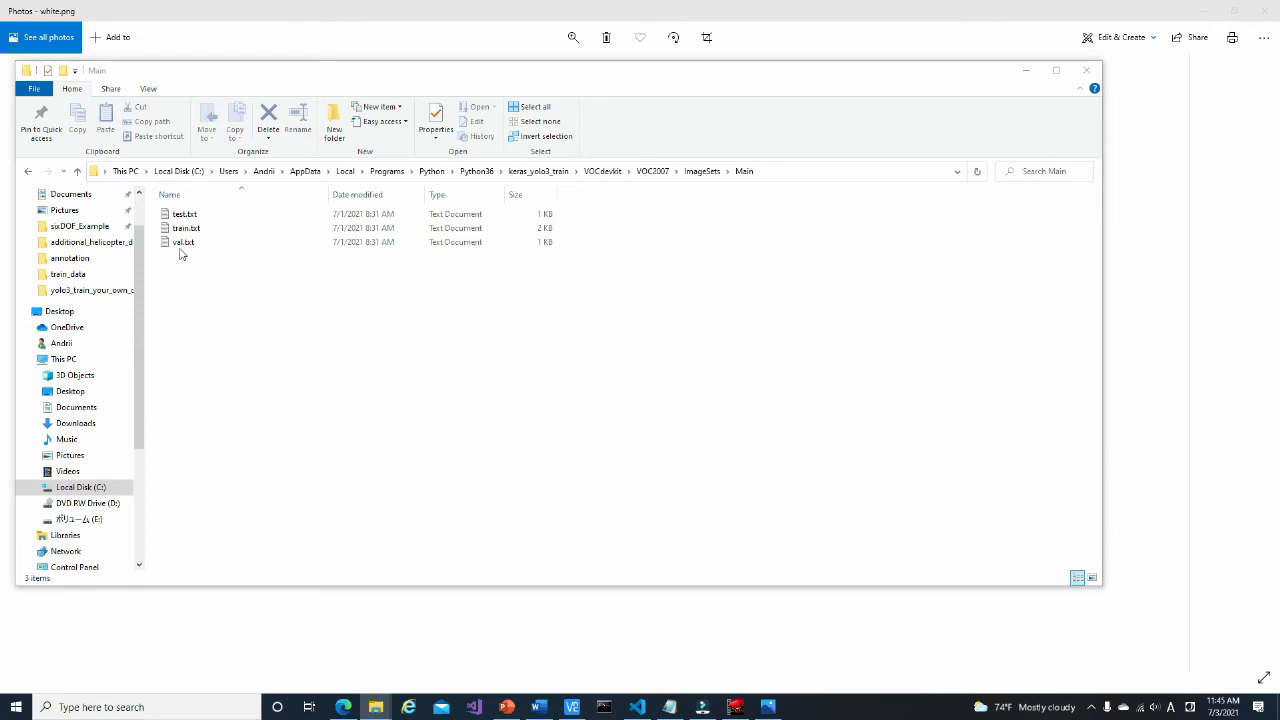
double_click(184, 228)
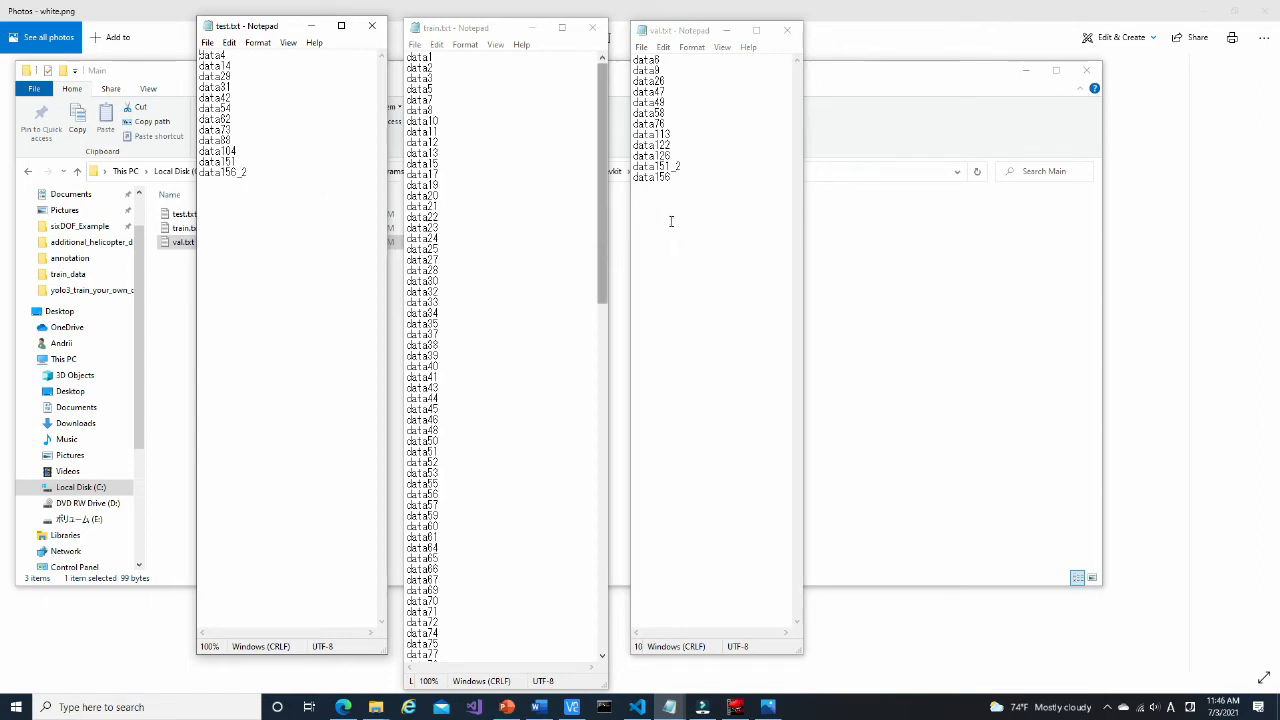
mouse_move(625, 77)
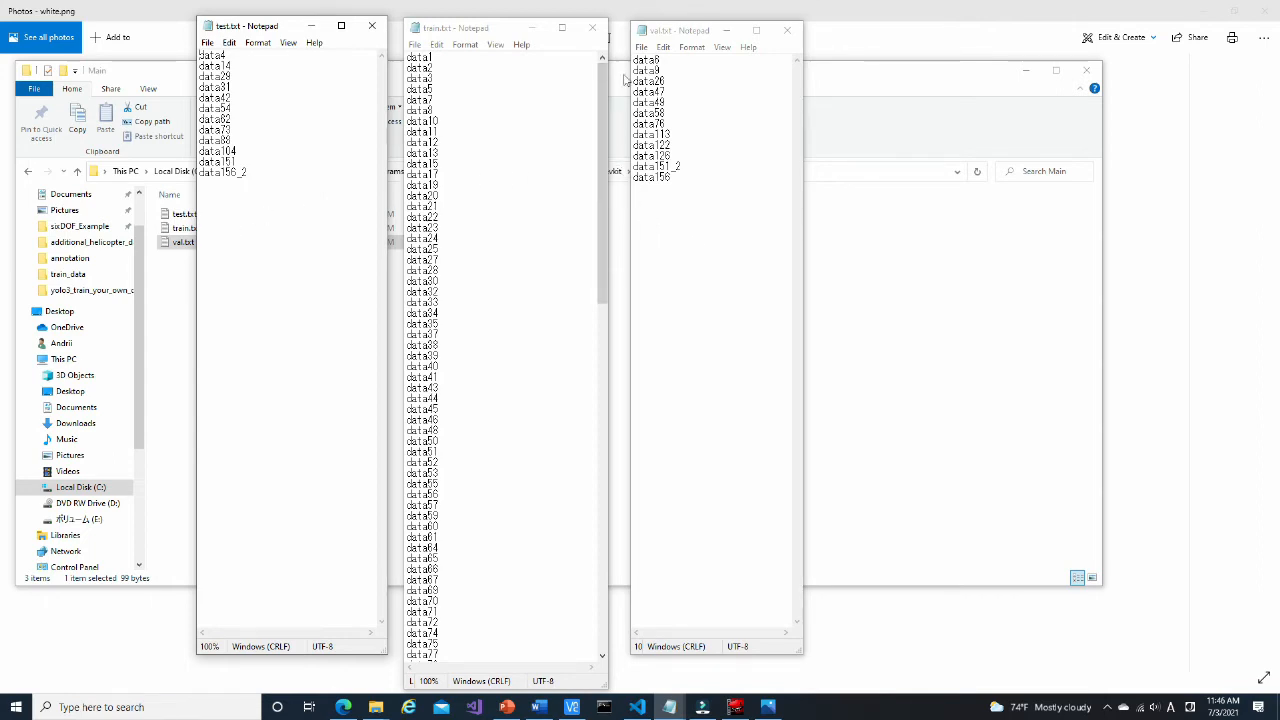
mouse_move(705, 230)
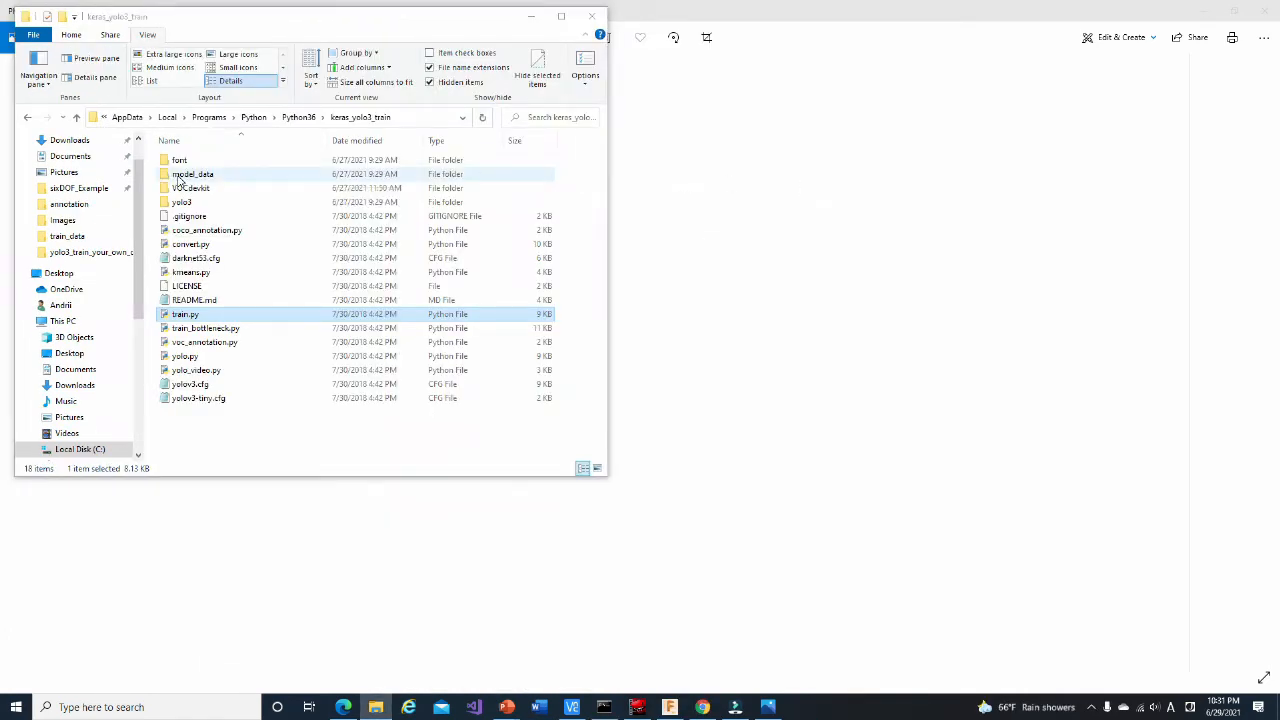
Open model_data's voc_classes.txt and select its 20 VOC class names
double_click(193, 174)
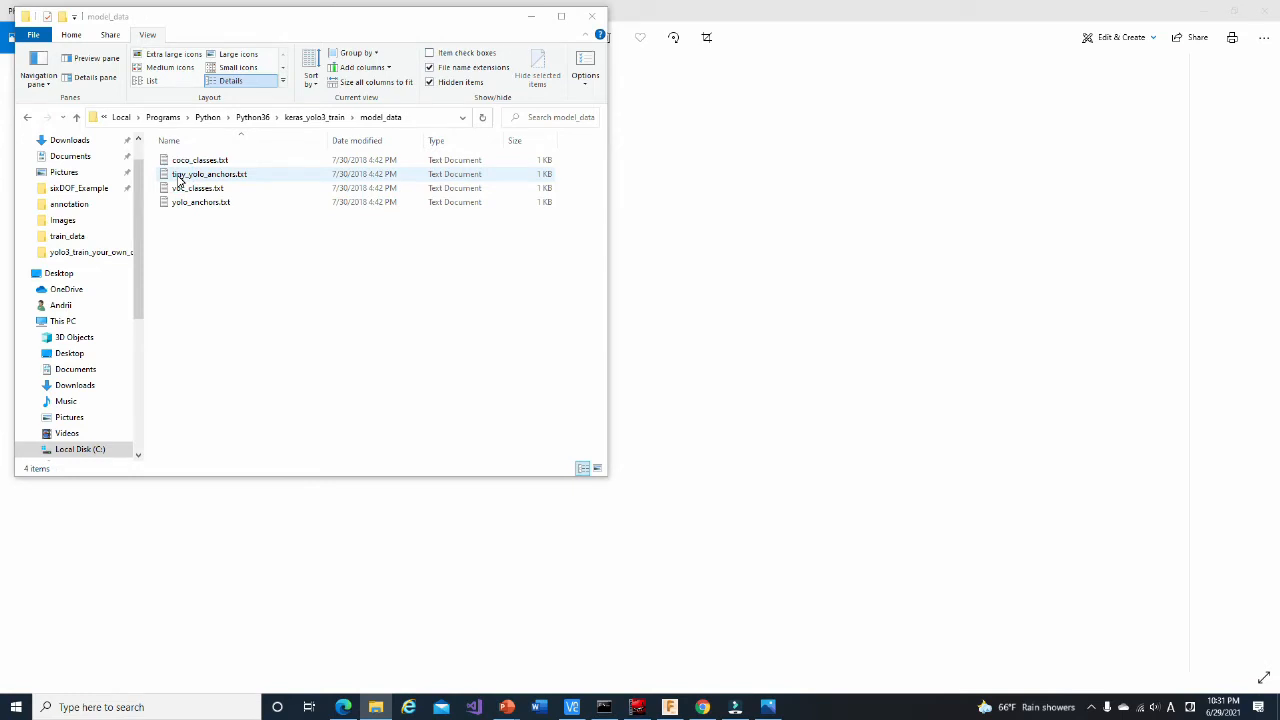
mouse_move(194, 194)
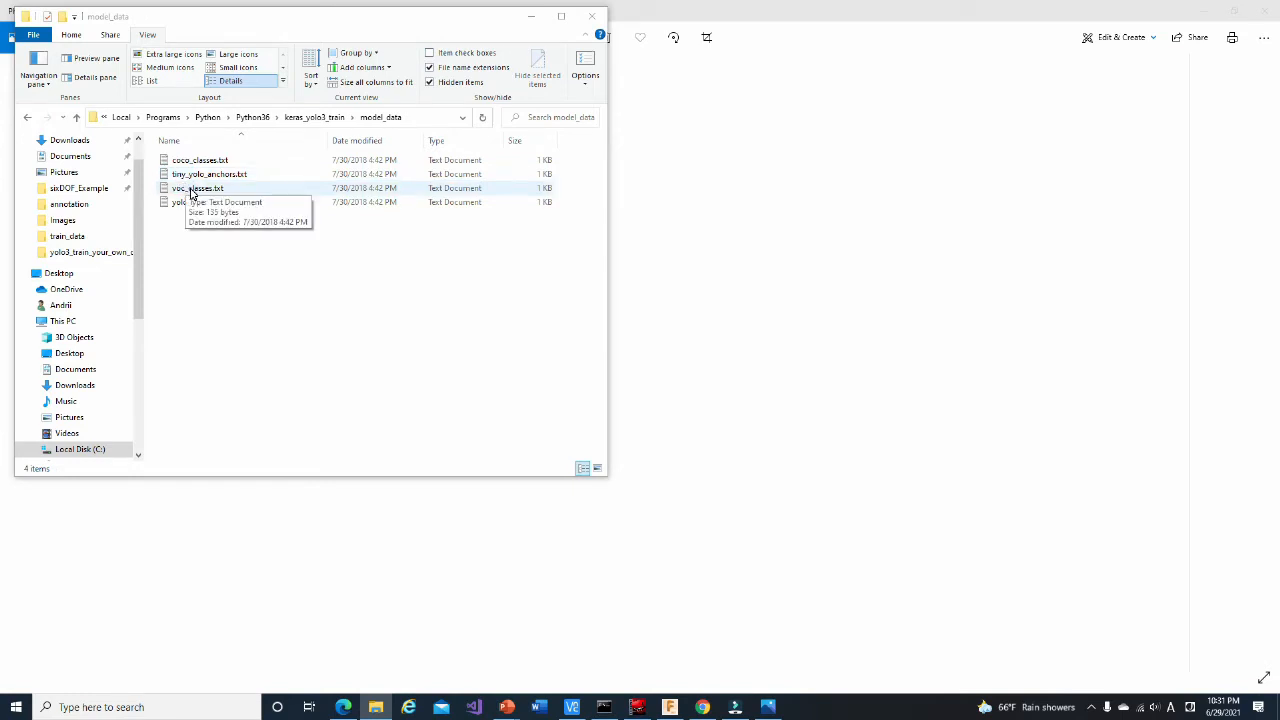
double_click(200, 188)
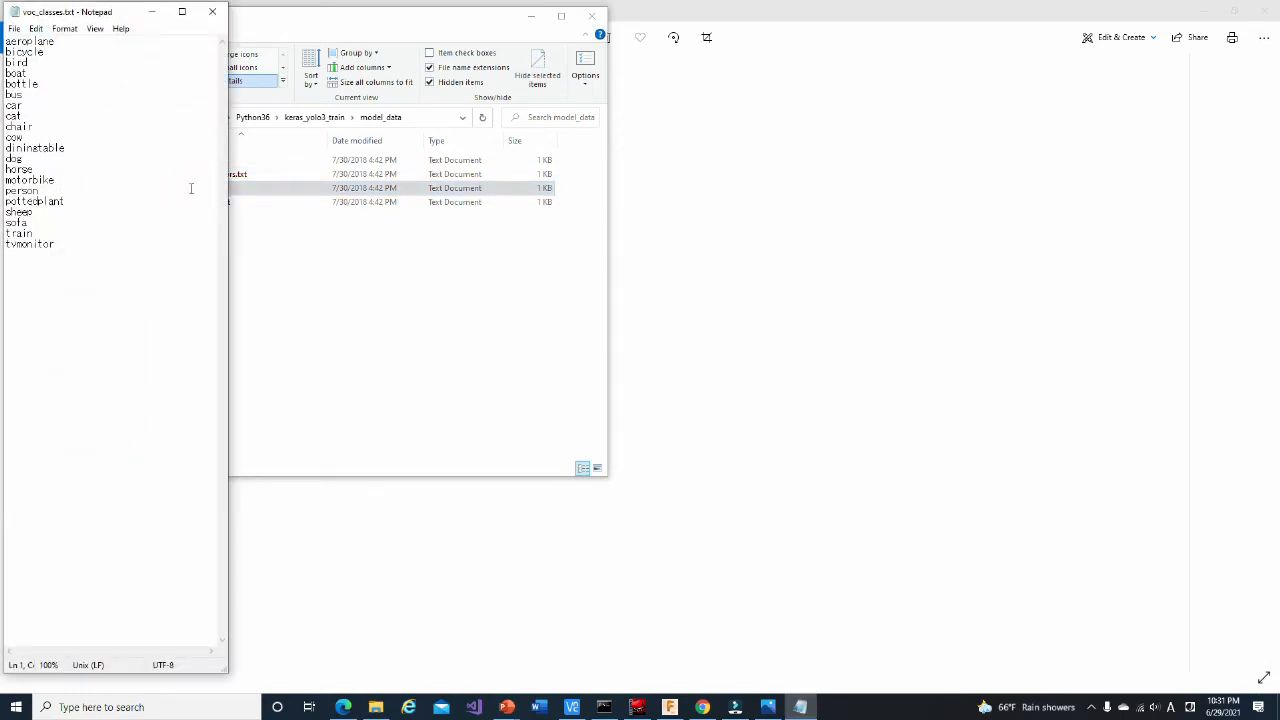
key("ctrl+a")
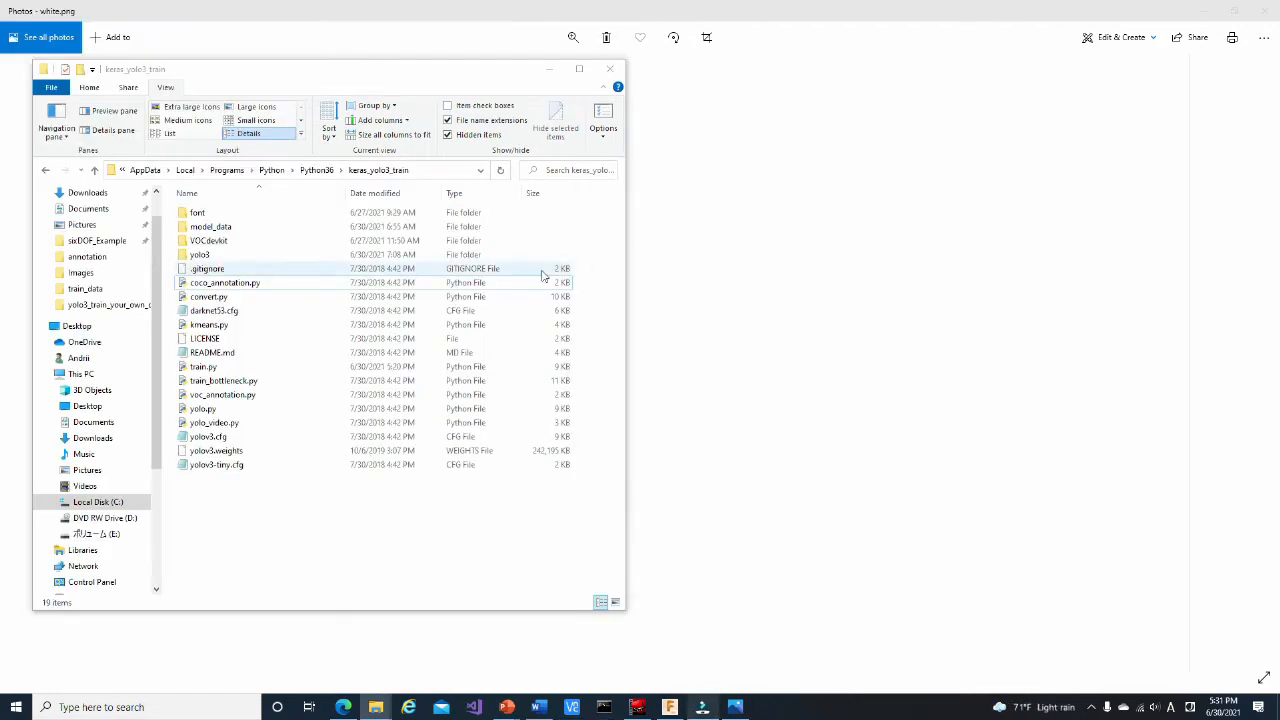
Open voc_annotation.py in VS Code and replace the classes with helicopter and spider
right_click(220, 394)
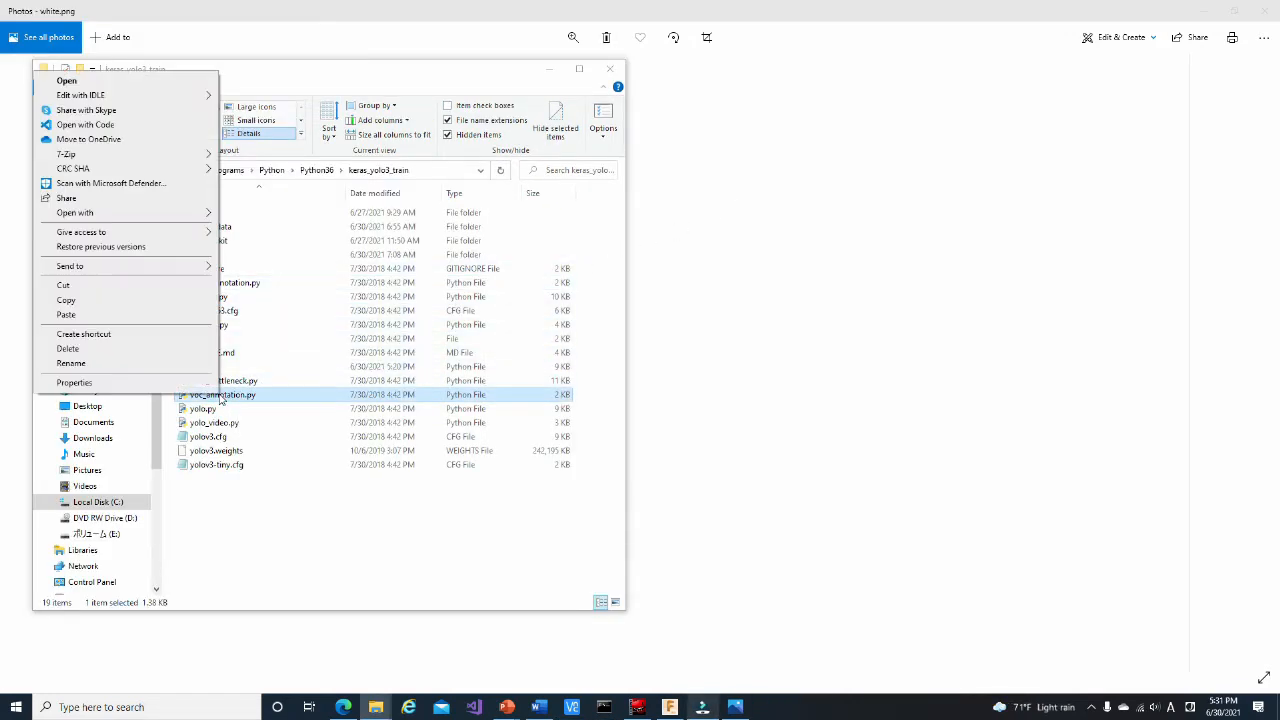
mouse_move(100, 128)
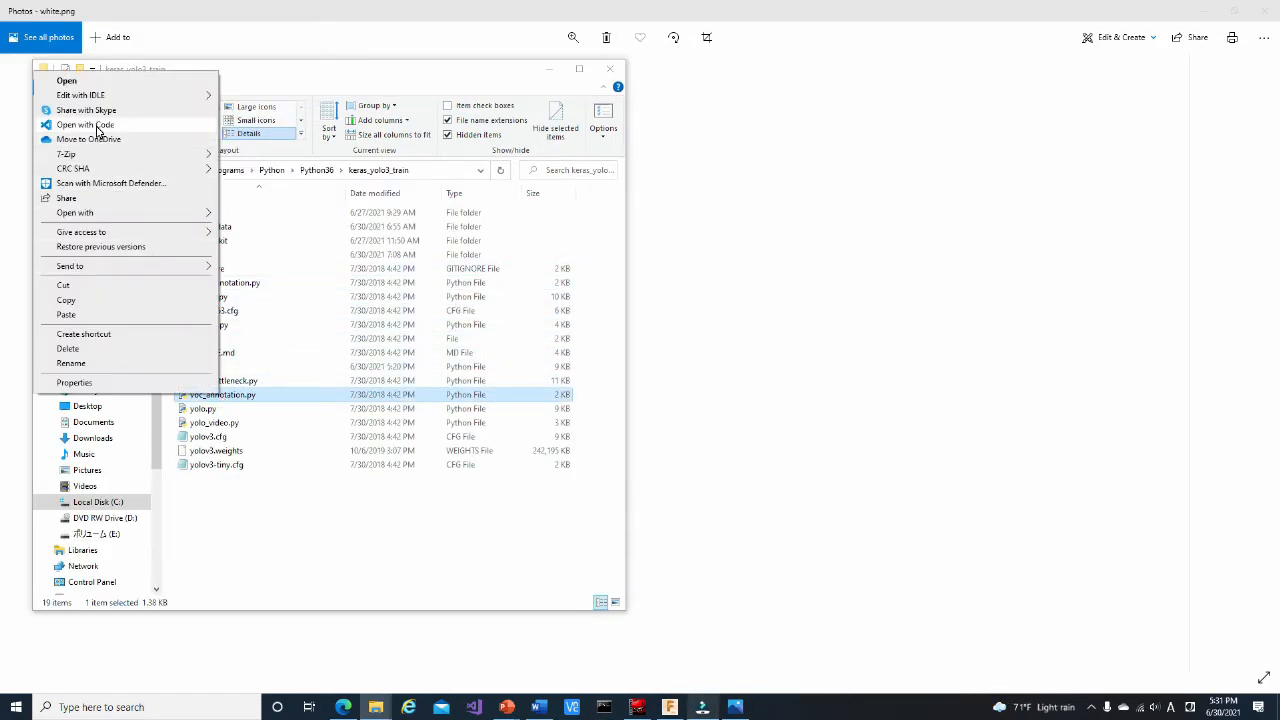
left_click(85, 124)
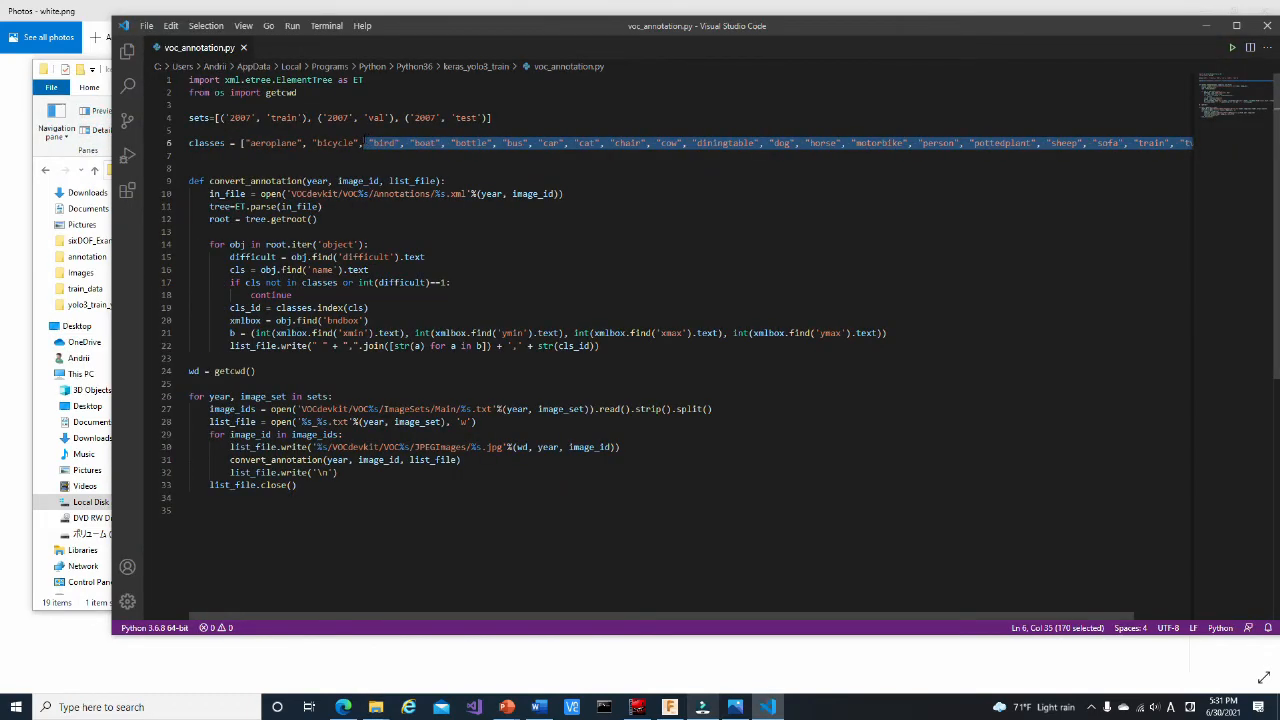
key("Delete")
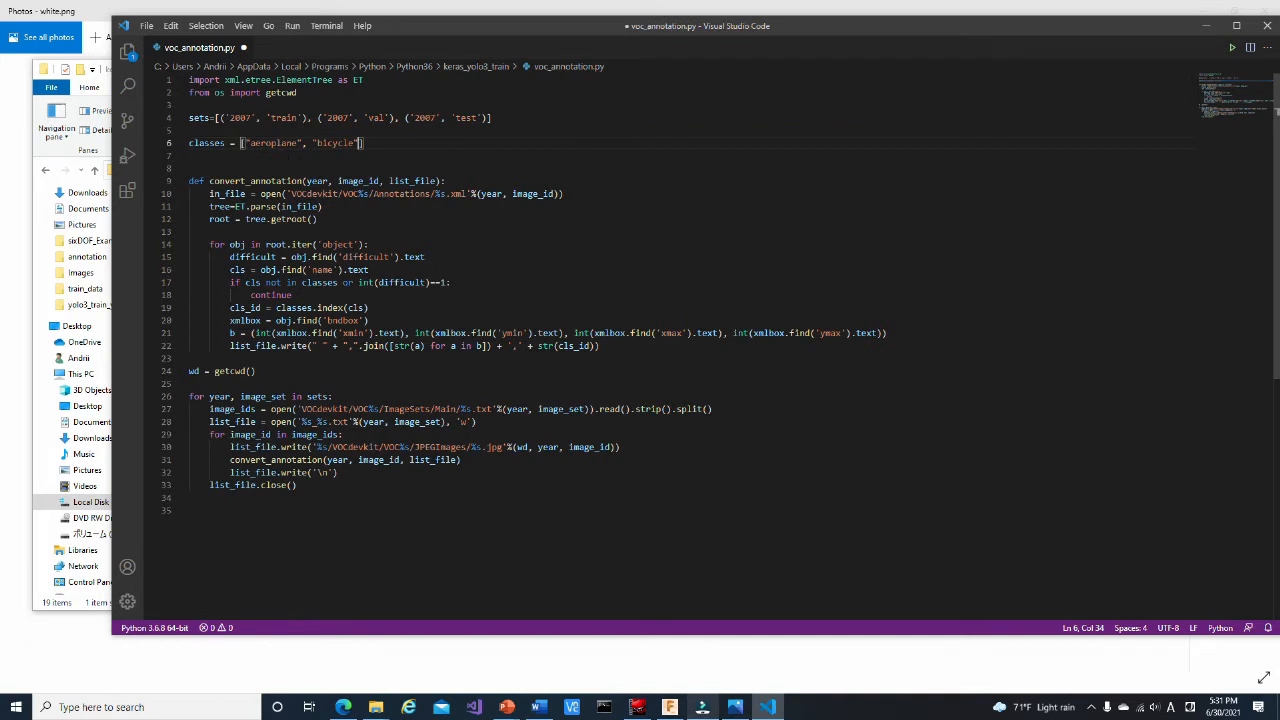
double_click(271, 143)
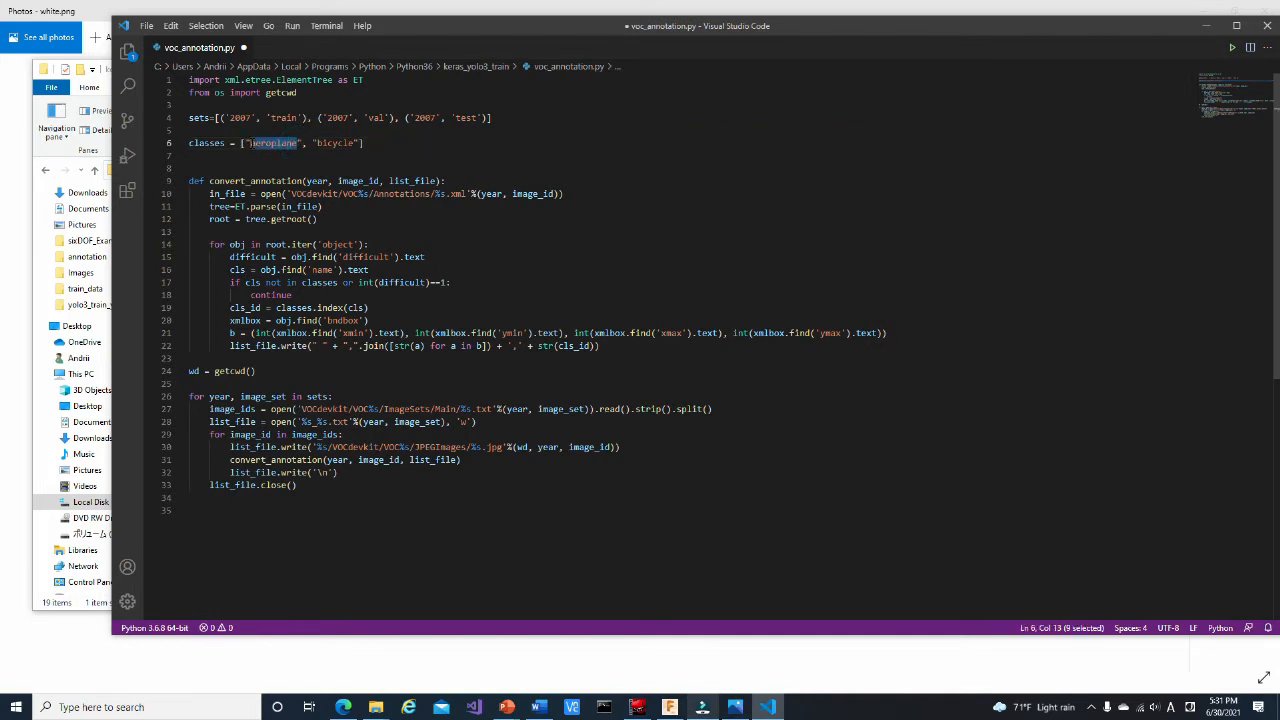
type("helicopt")
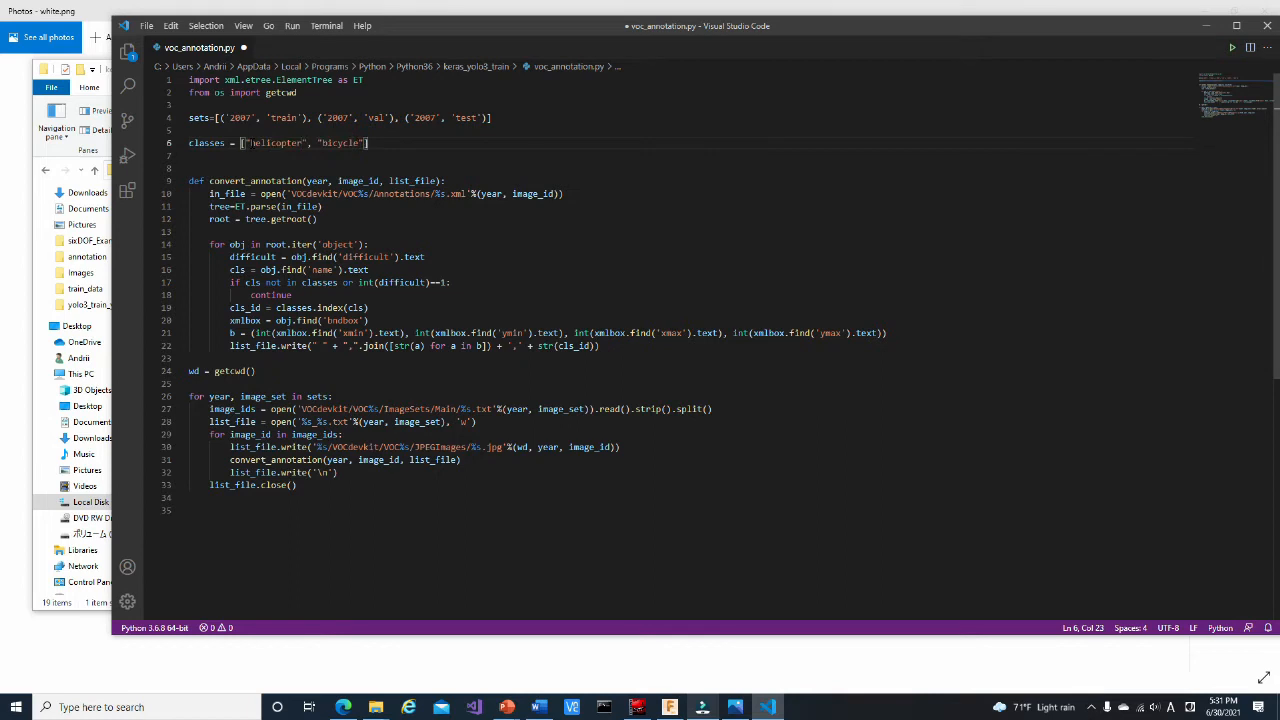
double_click(345, 142)
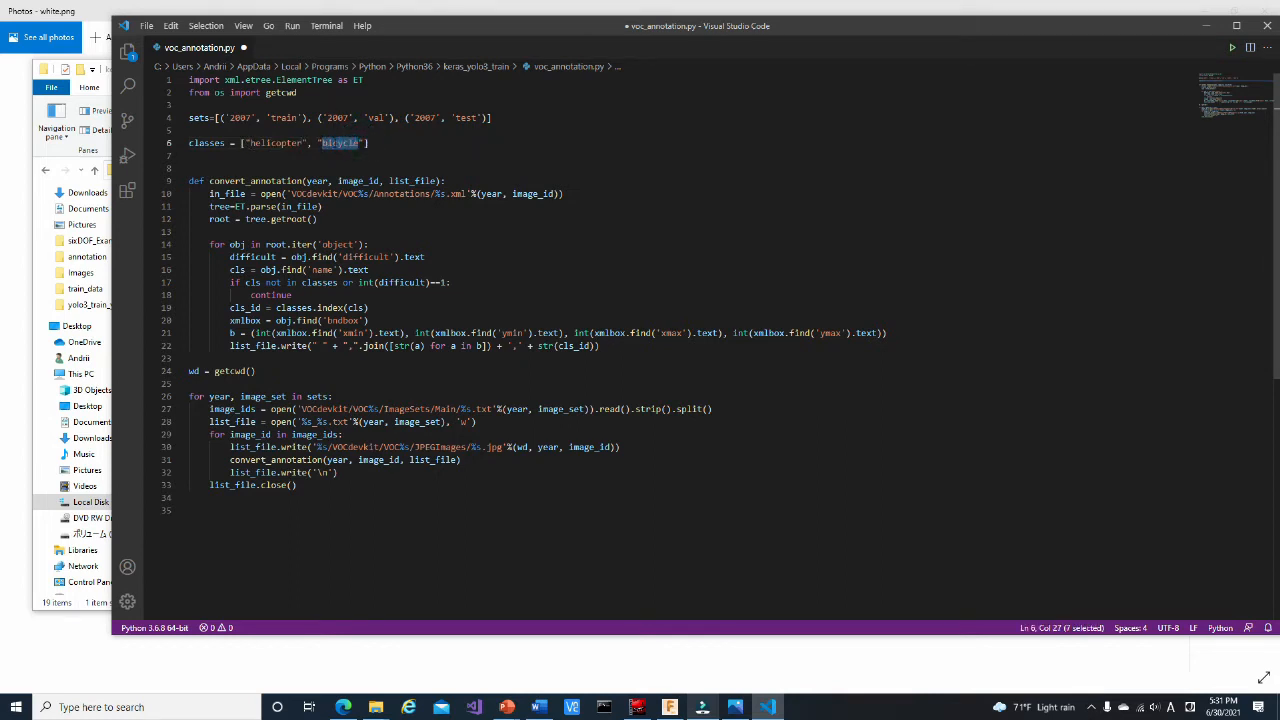
type("spider")
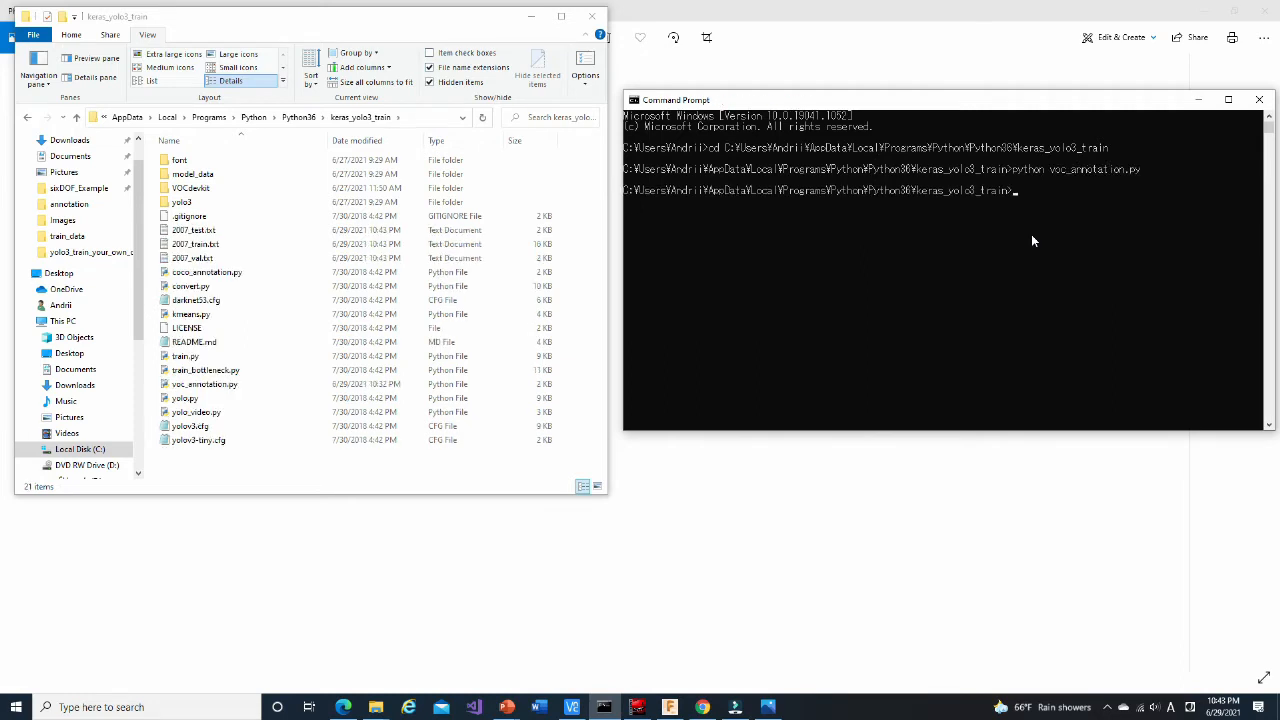
Select the generated 2007 split list files in the project folder
left_click(195, 230)
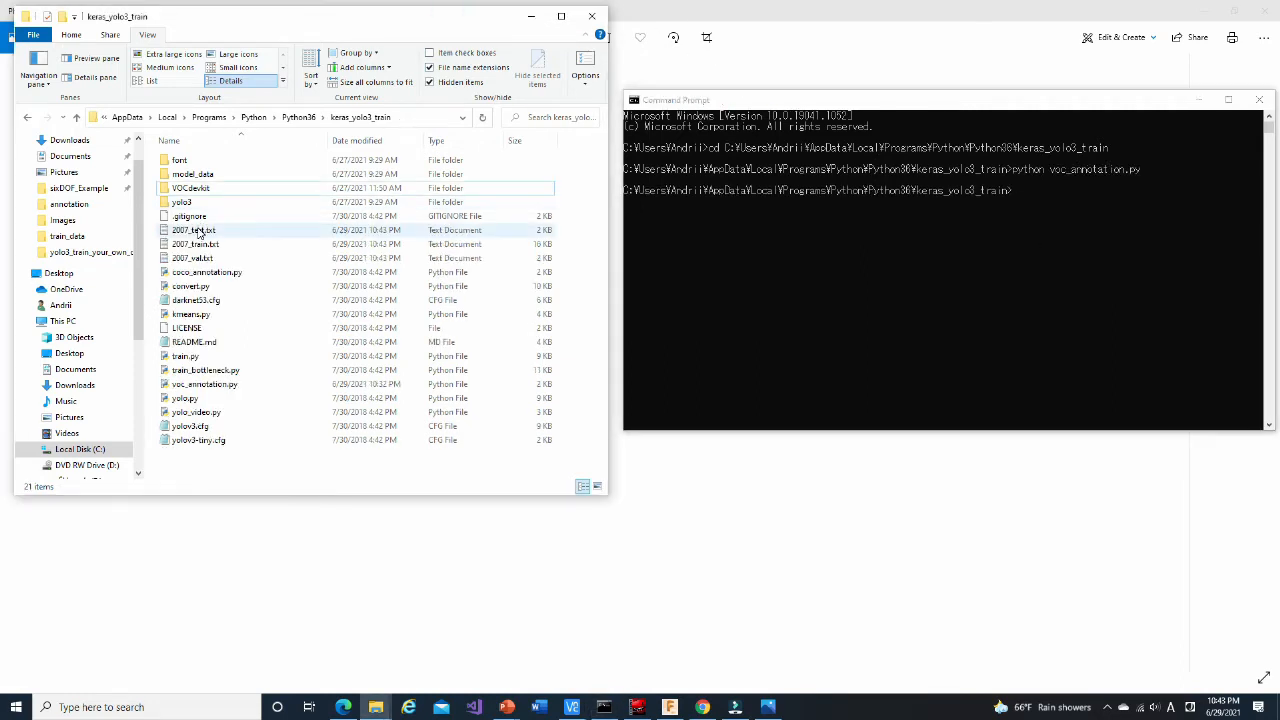
left_click(193, 258)
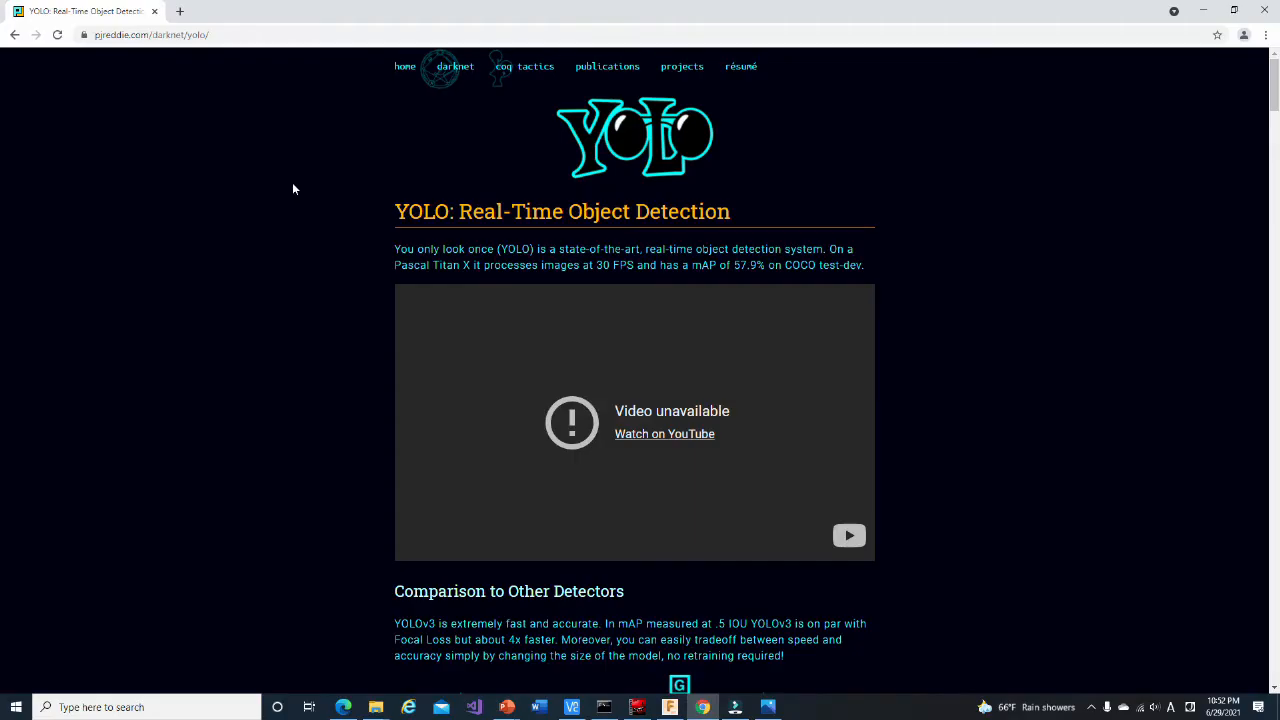
Scroll down the pjreddie.com YOLO Real-Time Object Detection page
scroll("down", 3)
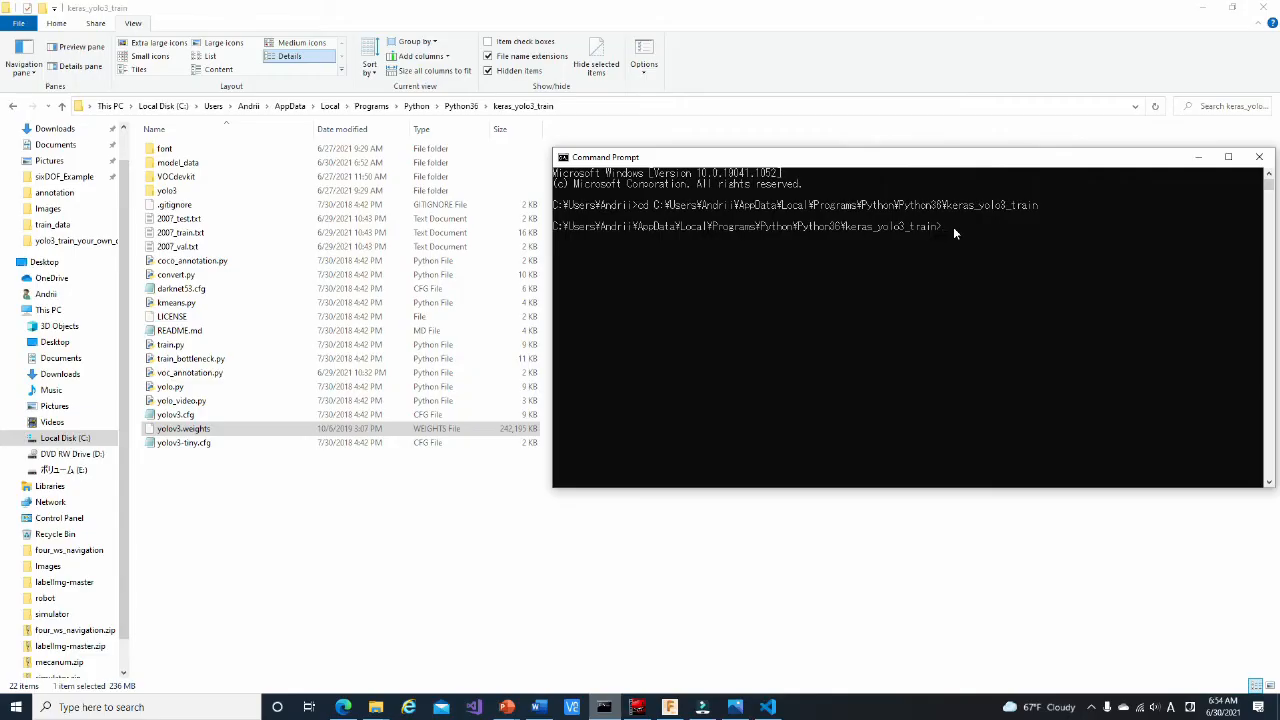
Convert yolov3.weights to model_data/yolo_weights.h5 and check it in model_data
type("python convert.py yolov3.cfg yolov3.weights model_data/yolo_weights.h5")
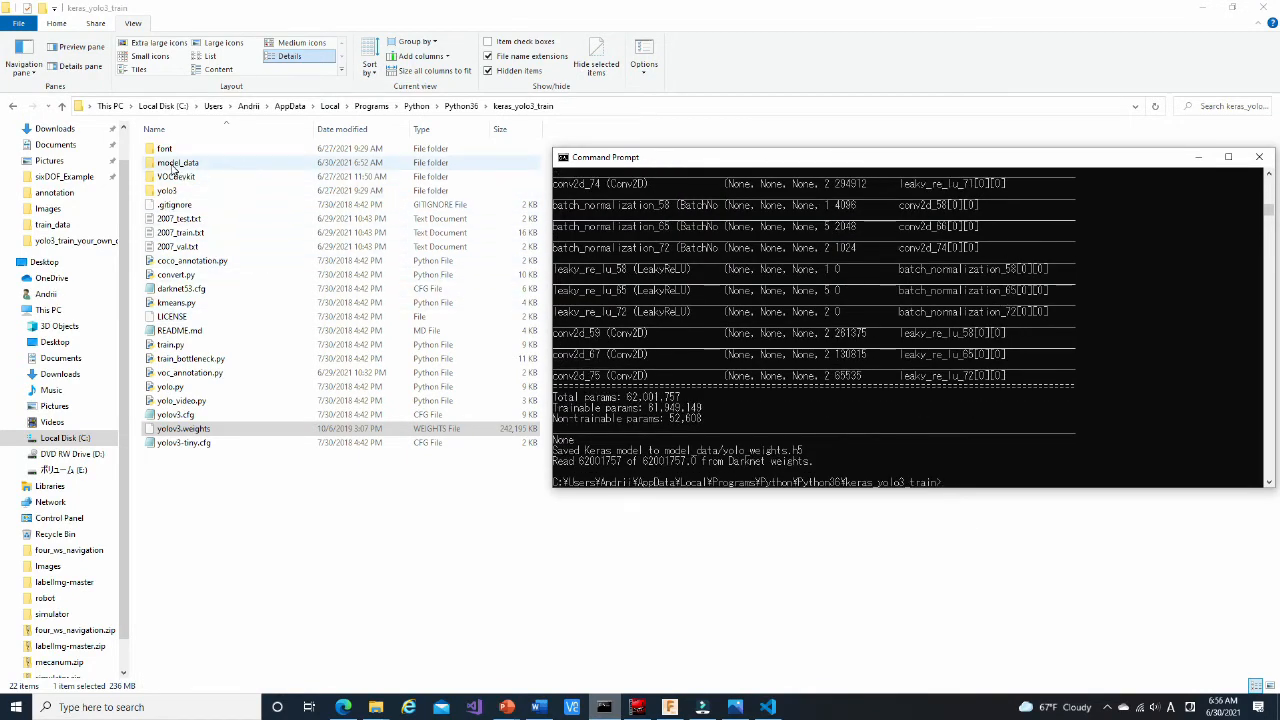
double_click(178, 162)
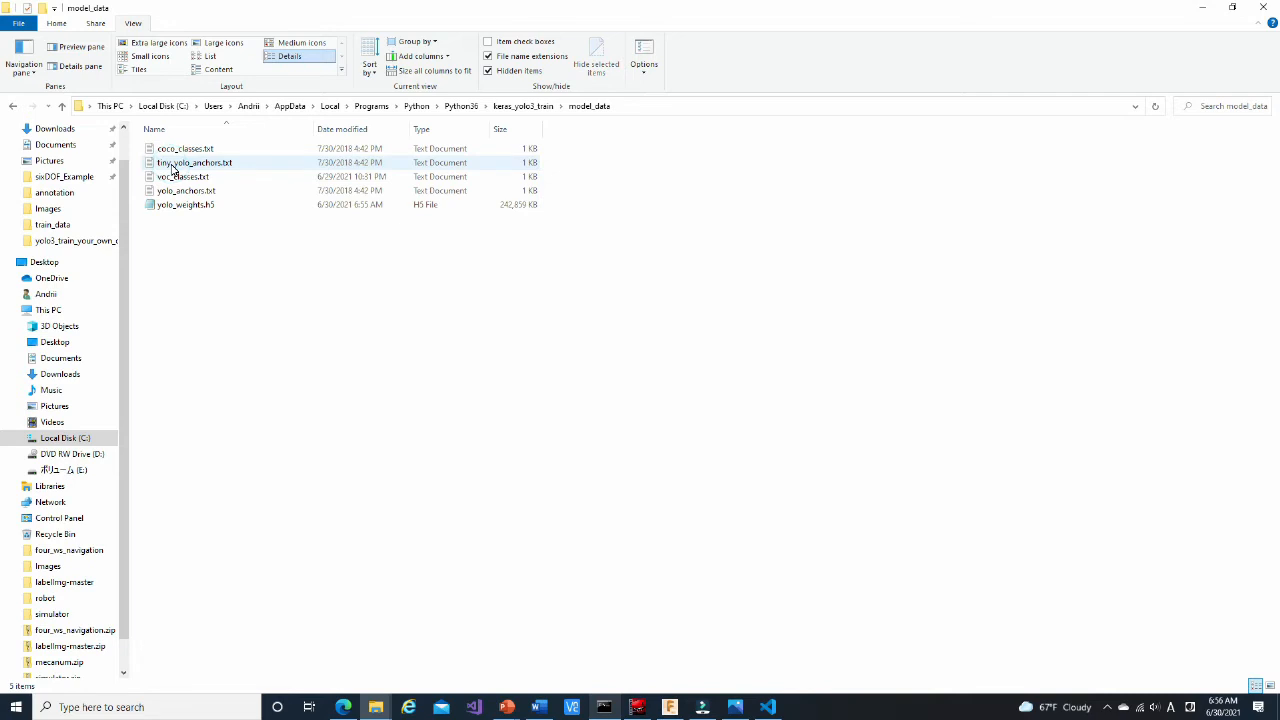
left_click(148, 222)
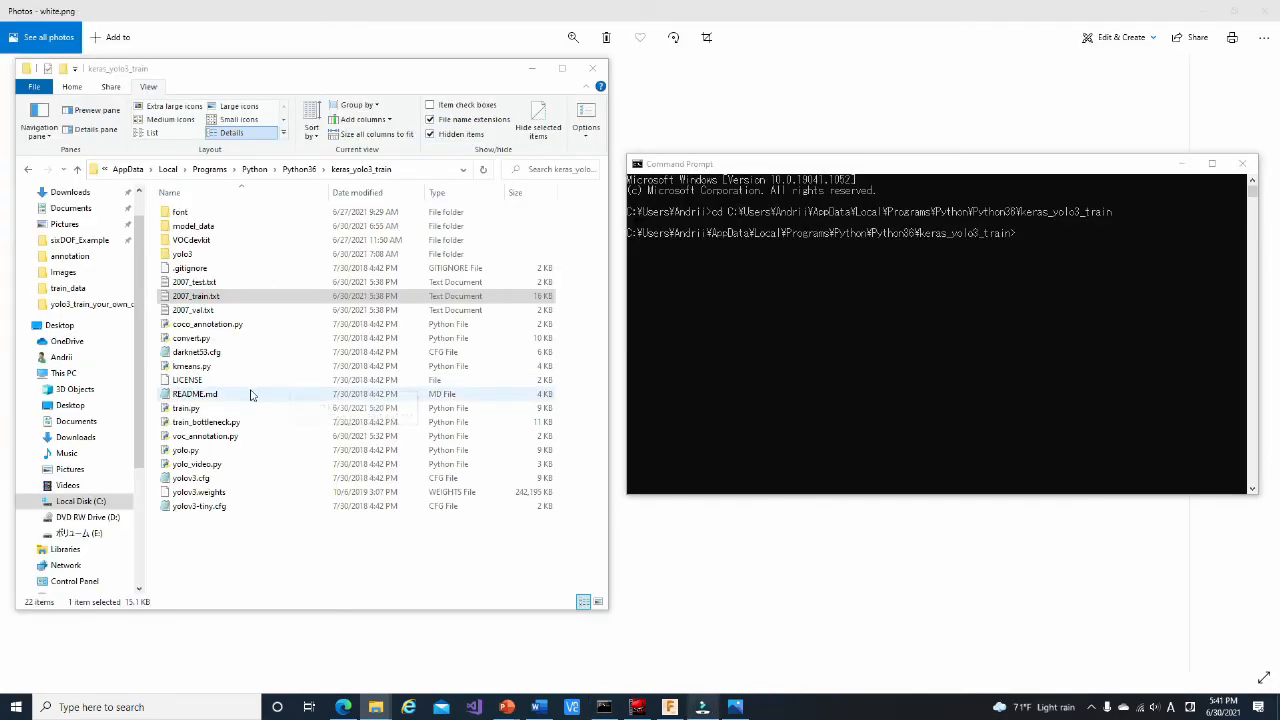
Open train.py in VS Code and change input_shape from (416, 416) to (480, 640)
right_click(183, 408)
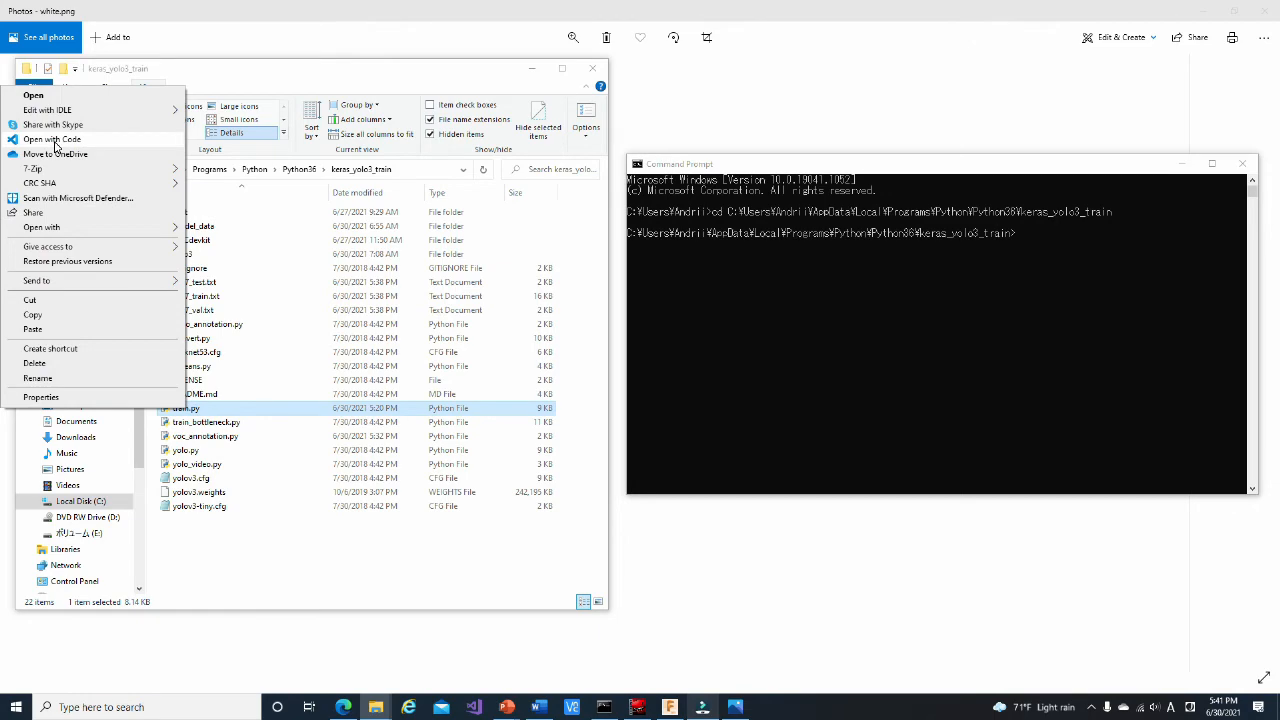
left_click(59, 137)
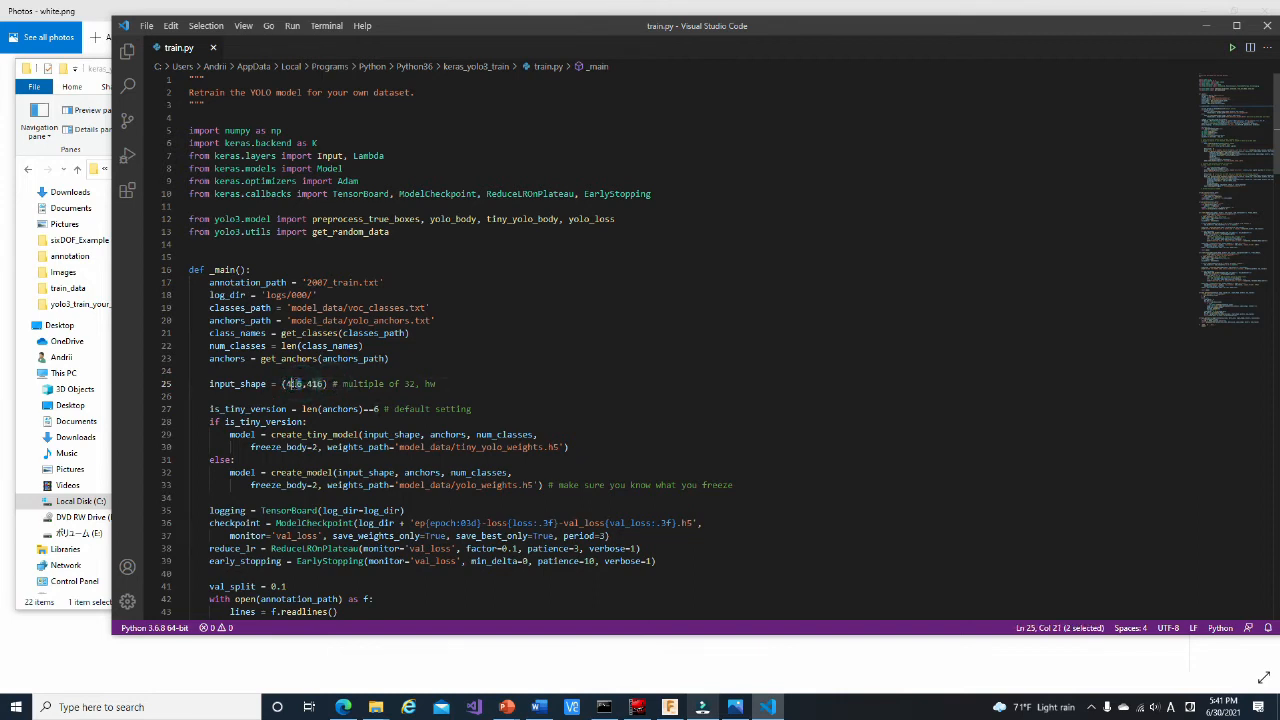
type("480")
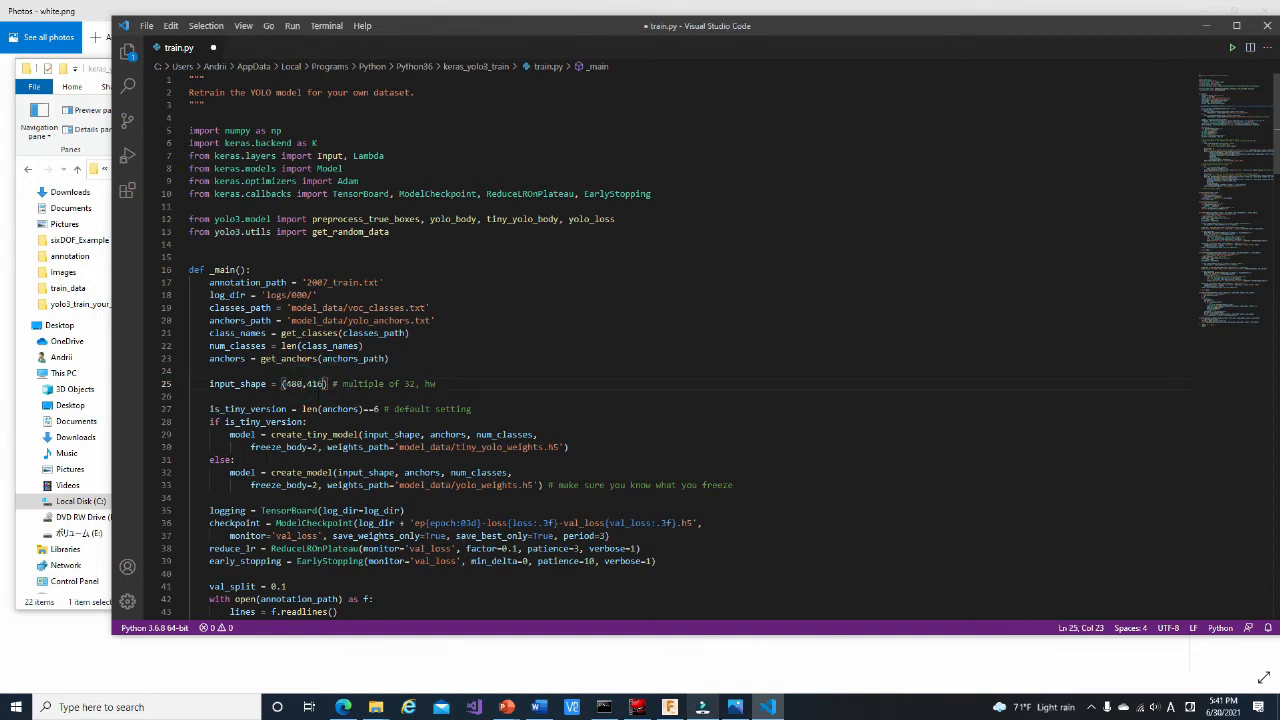
double_click(310, 384)
type("640")
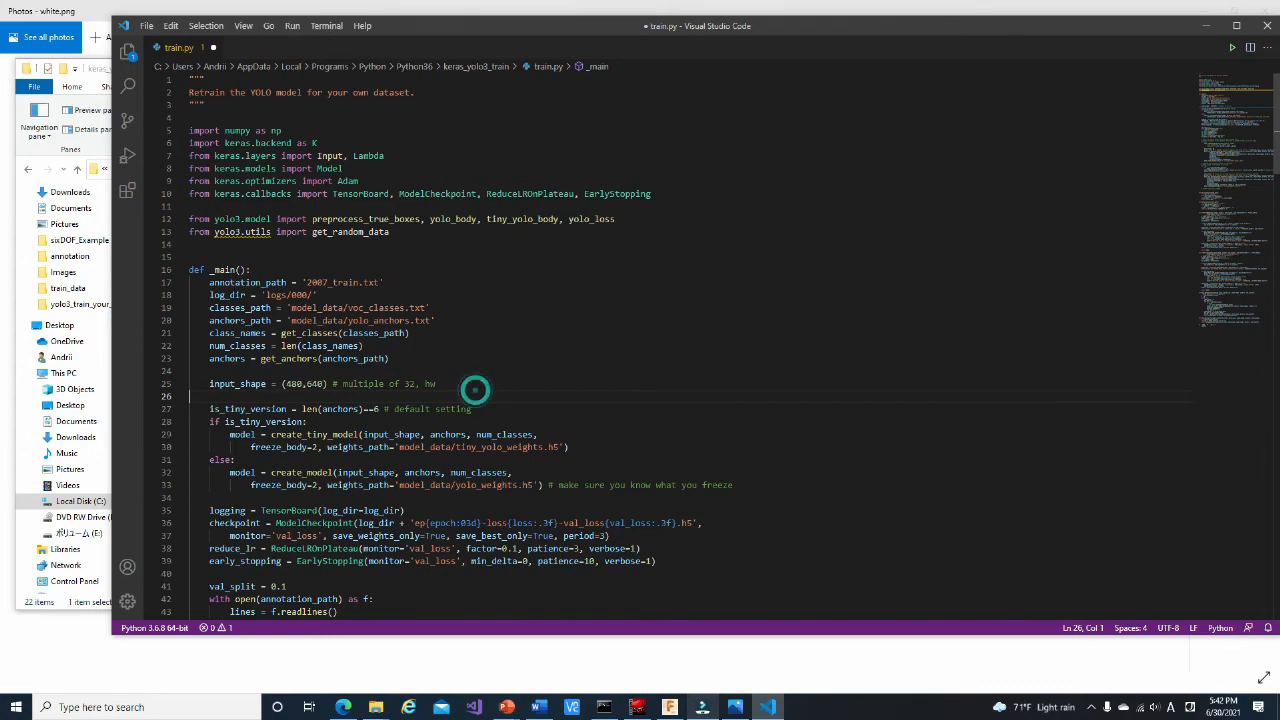
scroll("down", 3)
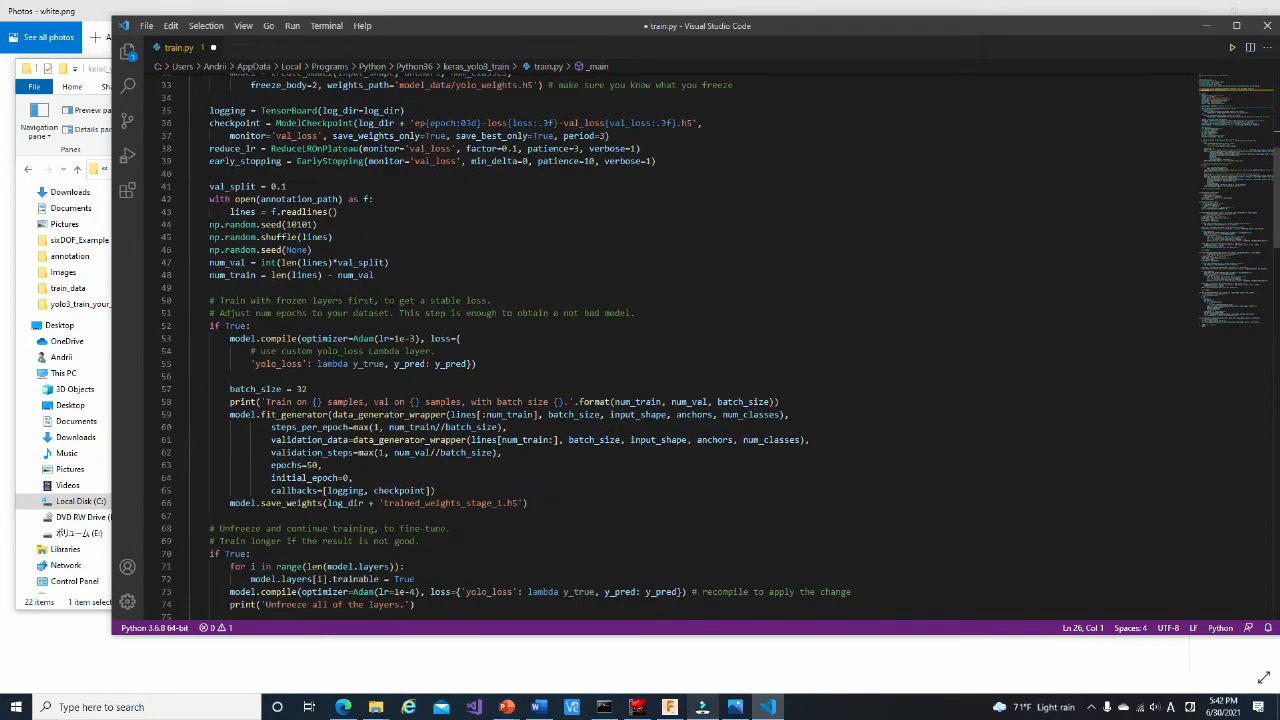
scroll("down", 3)
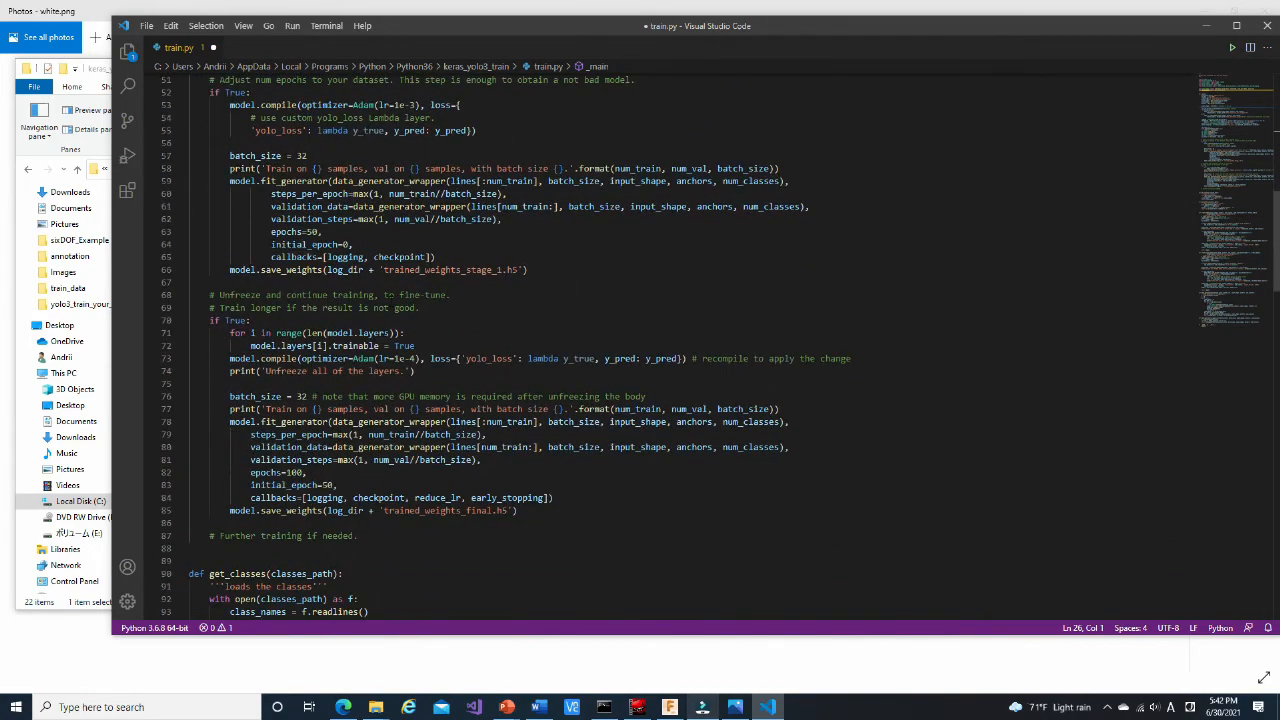
double_click(303, 155)
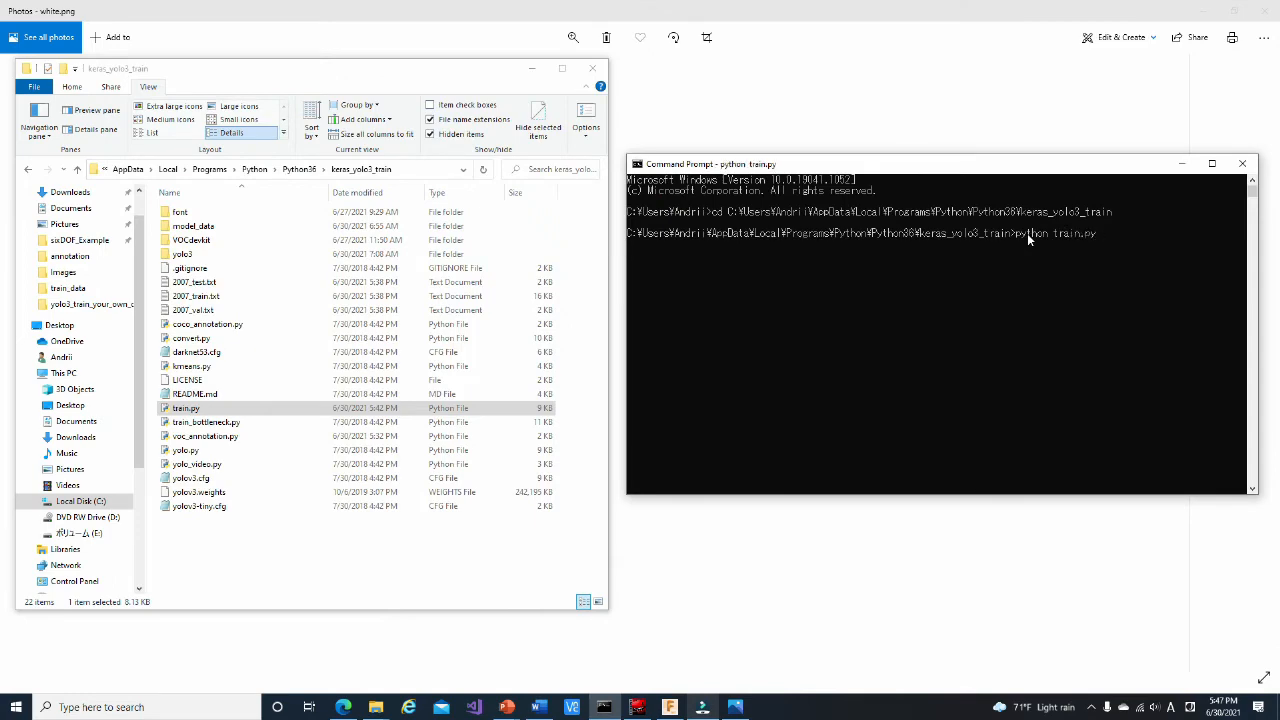
Run python train.py to train the model, which stops early at epoch 75
key("Return")
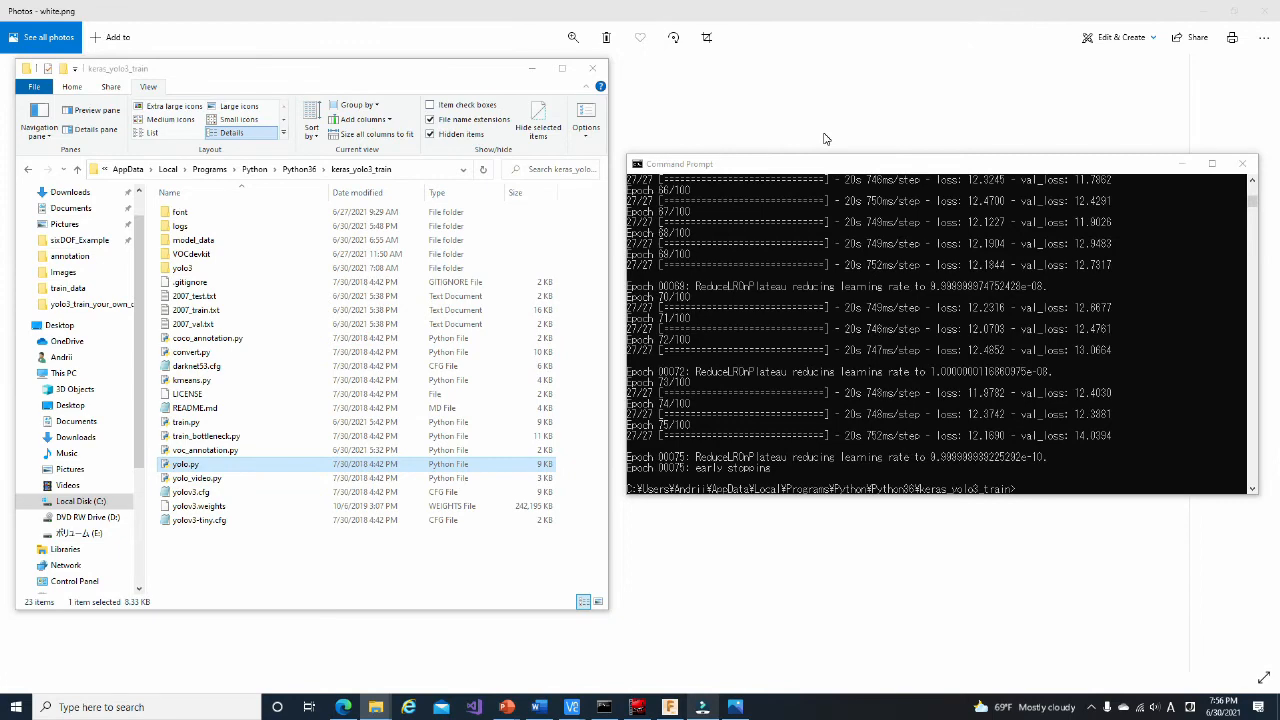
mouse_move(181, 226)
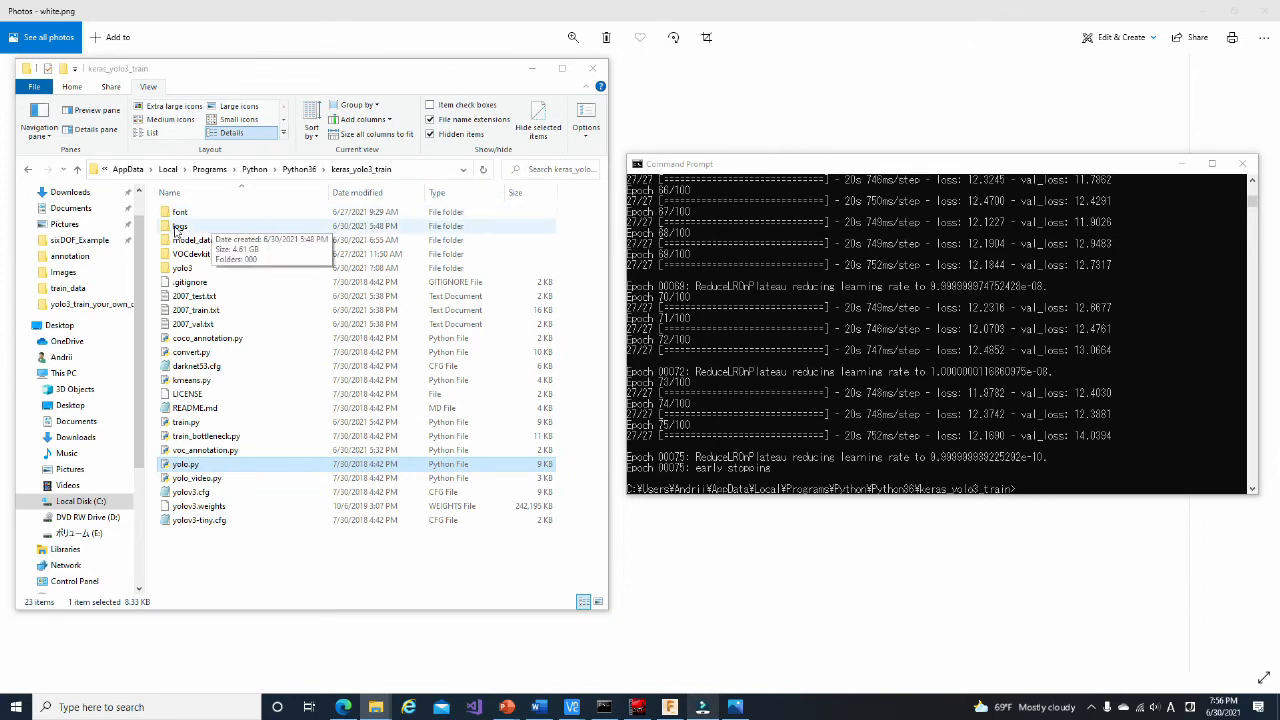
Copy the epoch-66 checkpoint ep066-loss12.470-val_loss12.429.h5 from logs\000
double_click(179, 226)
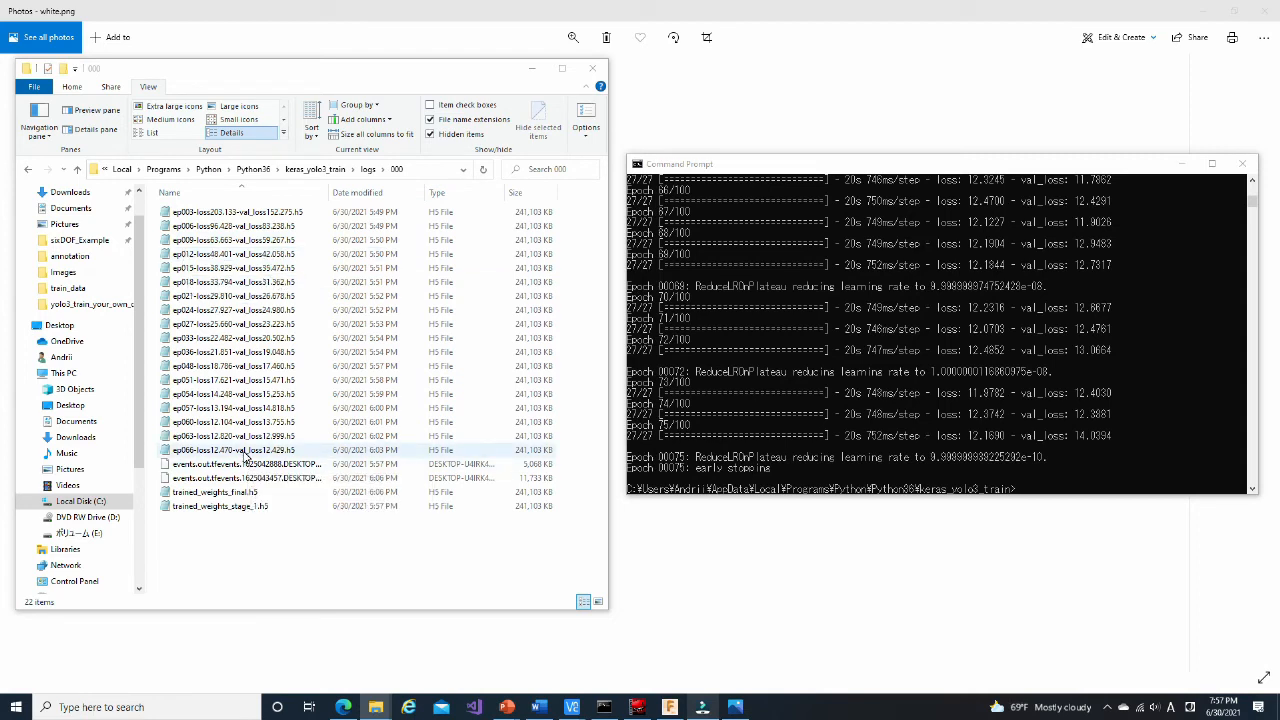
left_click(240, 450)
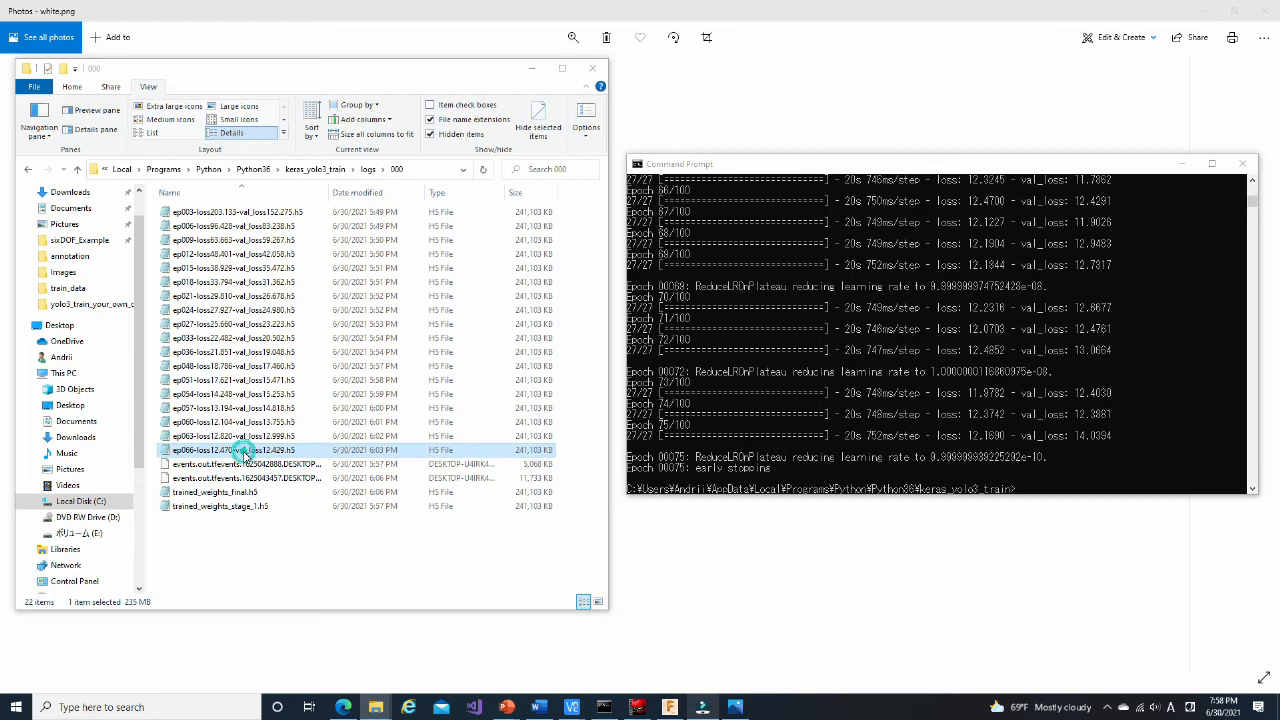
right_click(240, 450)
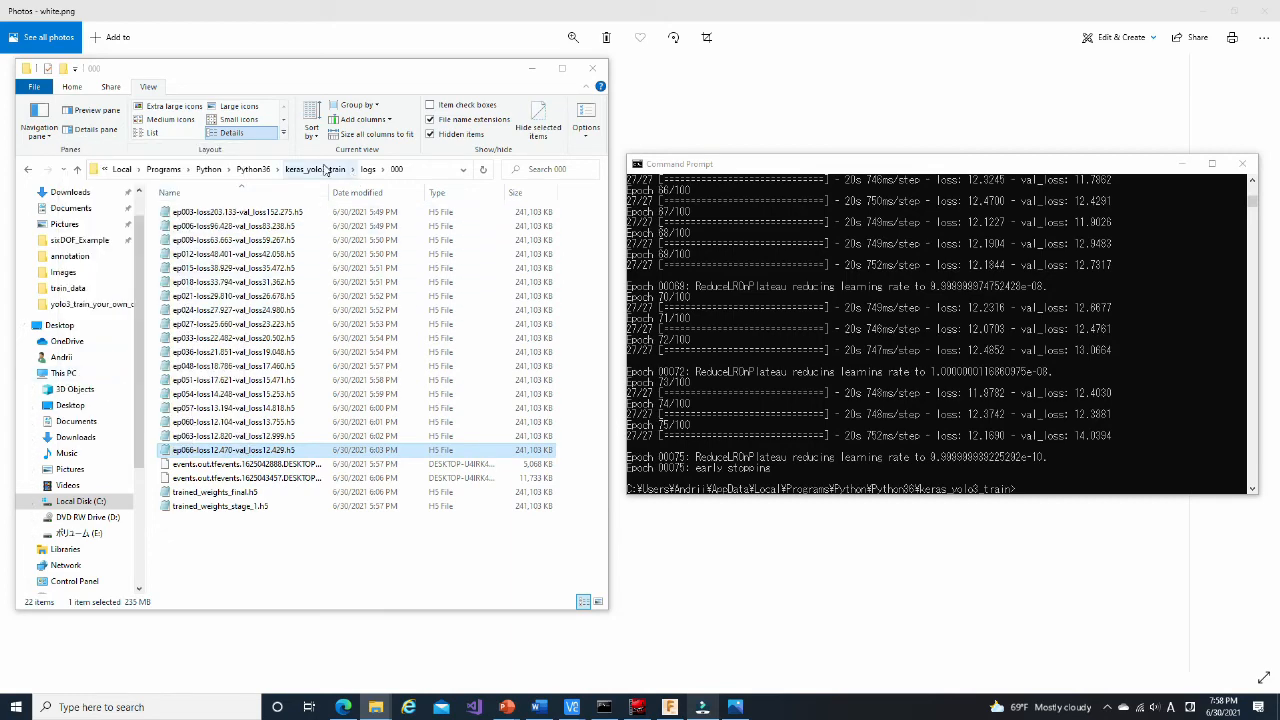
Paste the checkpoint into model_data and rename it mydata.h5
left_click(316, 168)
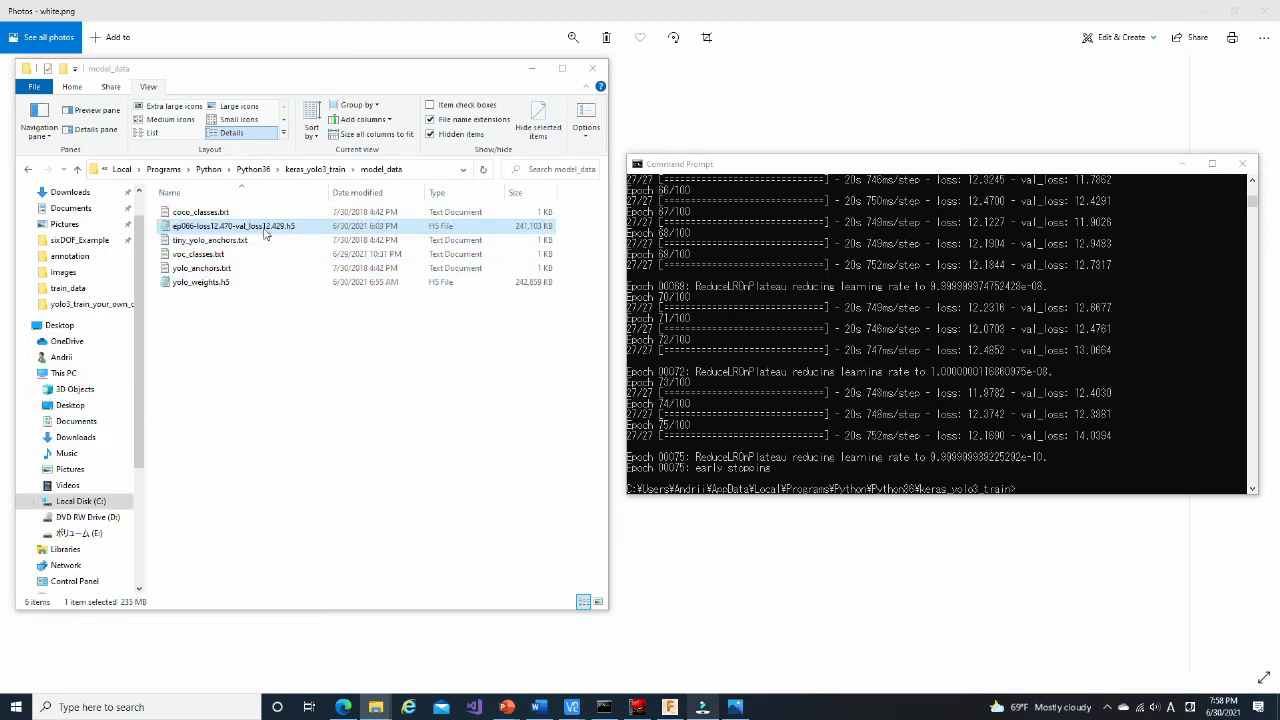
right_click(234, 226)
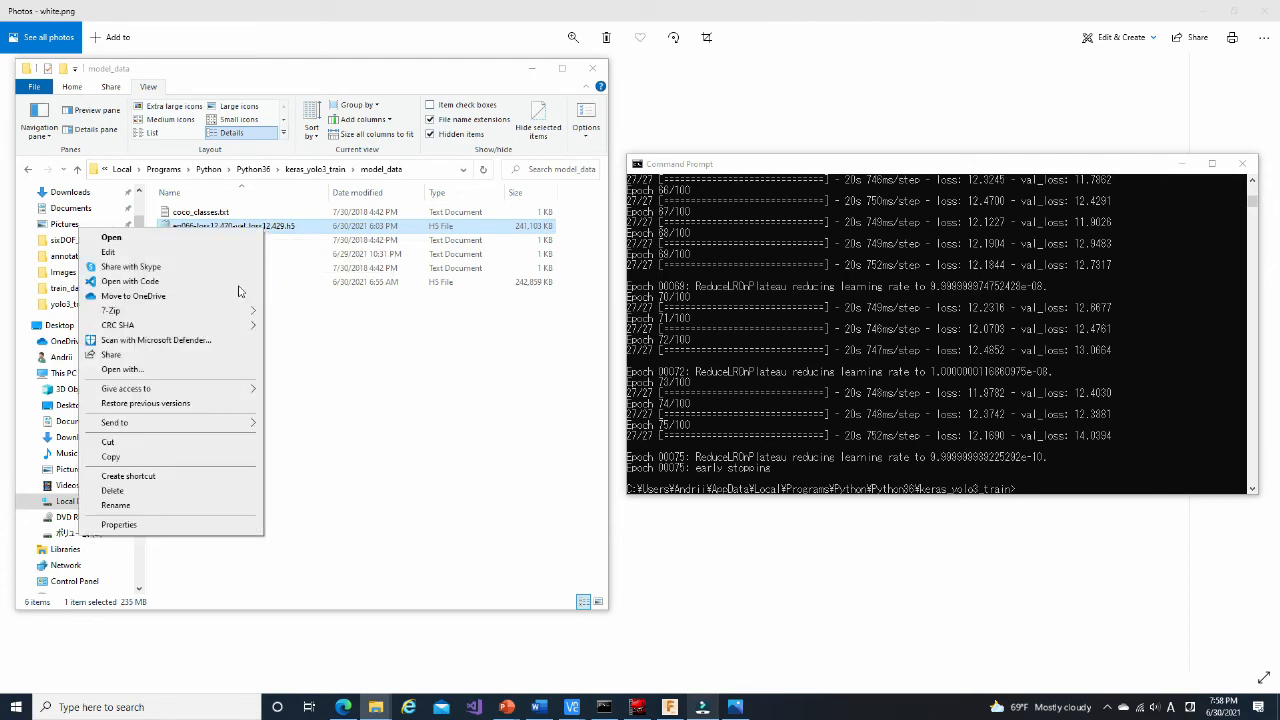
left_click(114, 505)
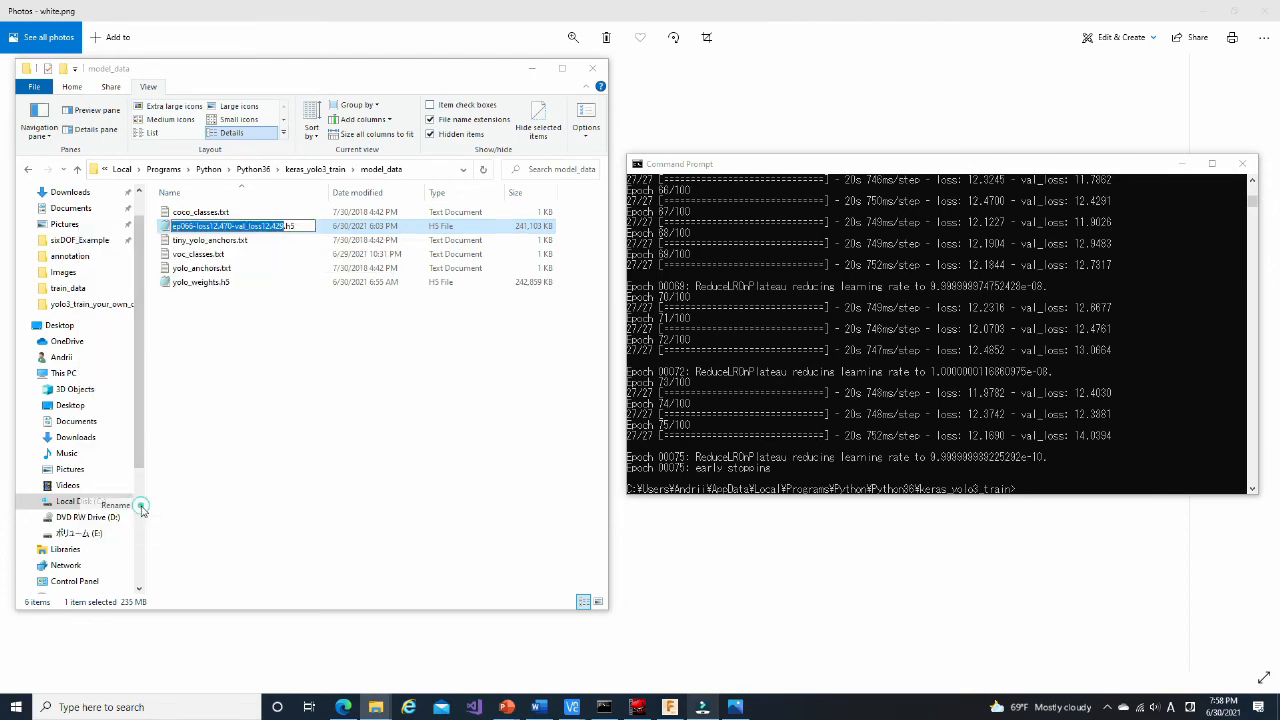
type("mydata.h5")
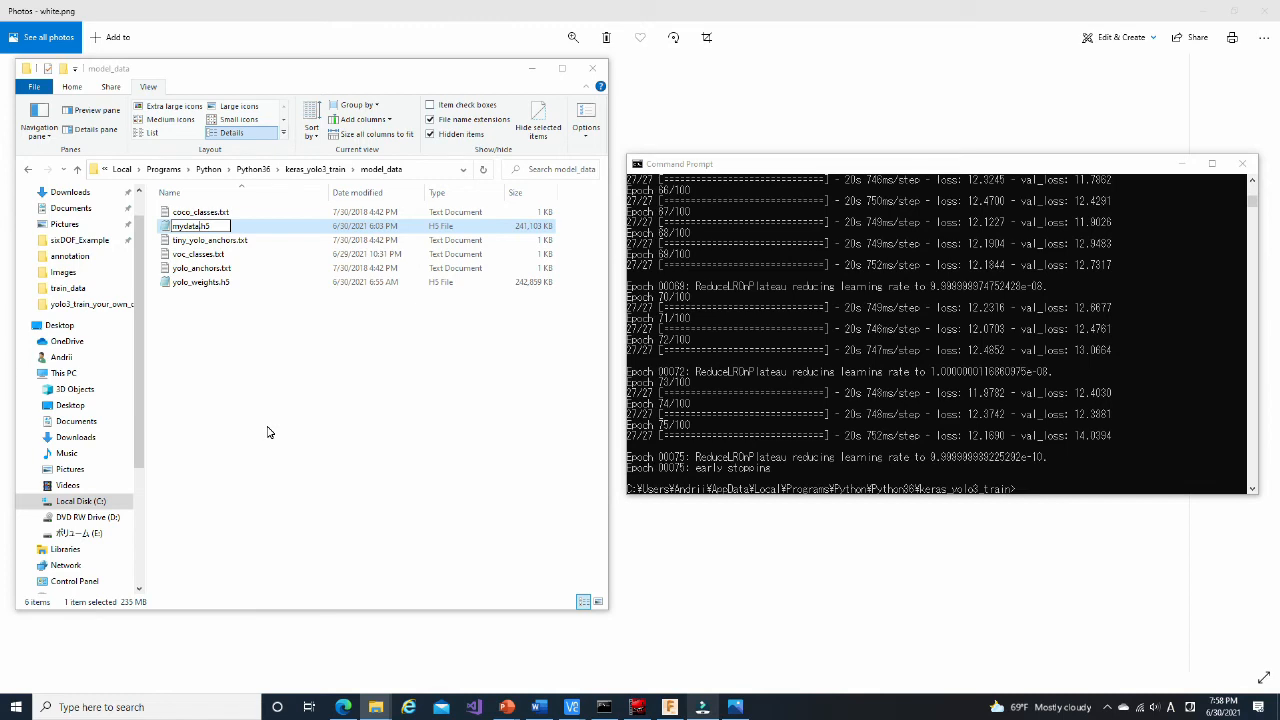
left_click(266, 427)
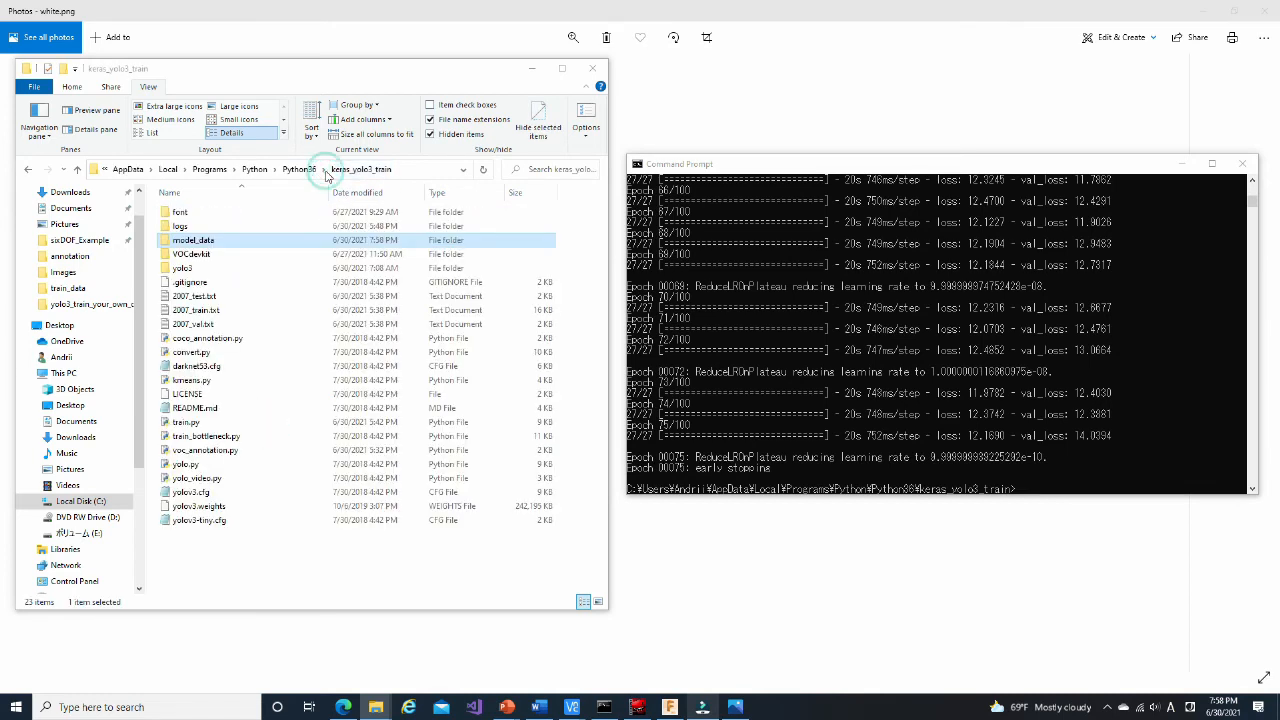
right_click(185, 464)
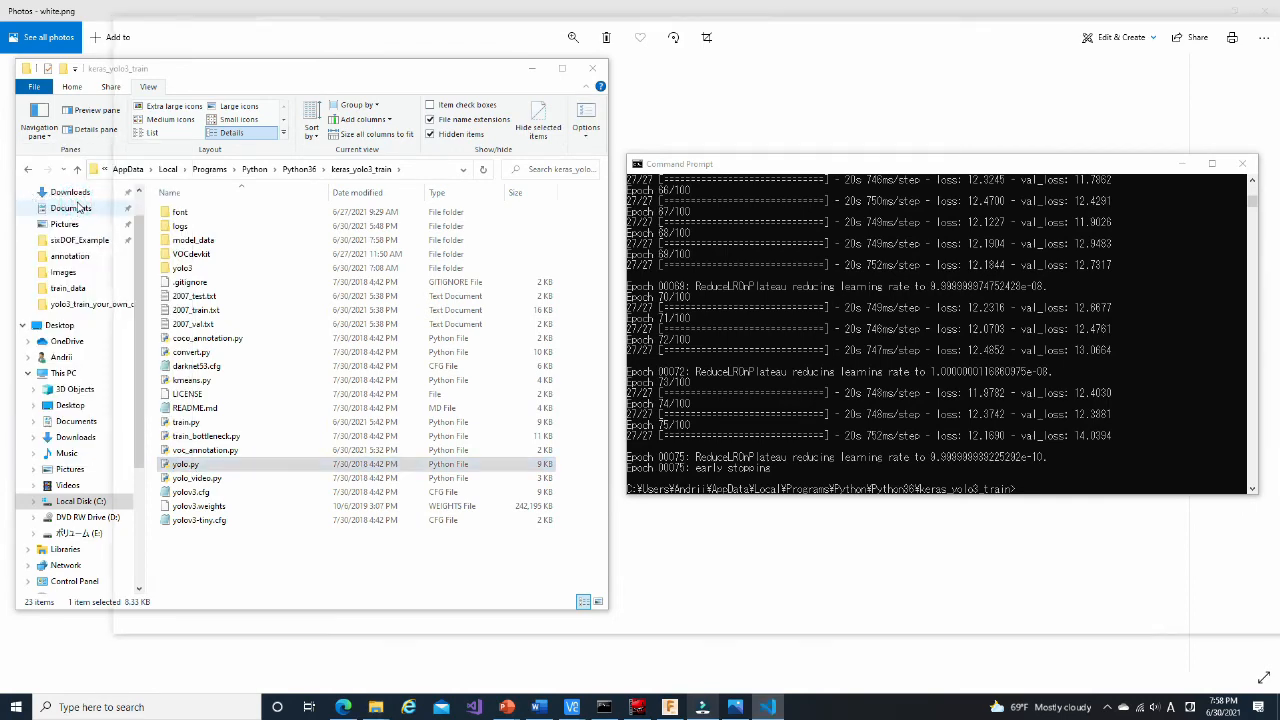
In yolo.py set image size (480, 640), model path mydata.h5, and webcam VideoCapture(0)
double_click(184, 464)
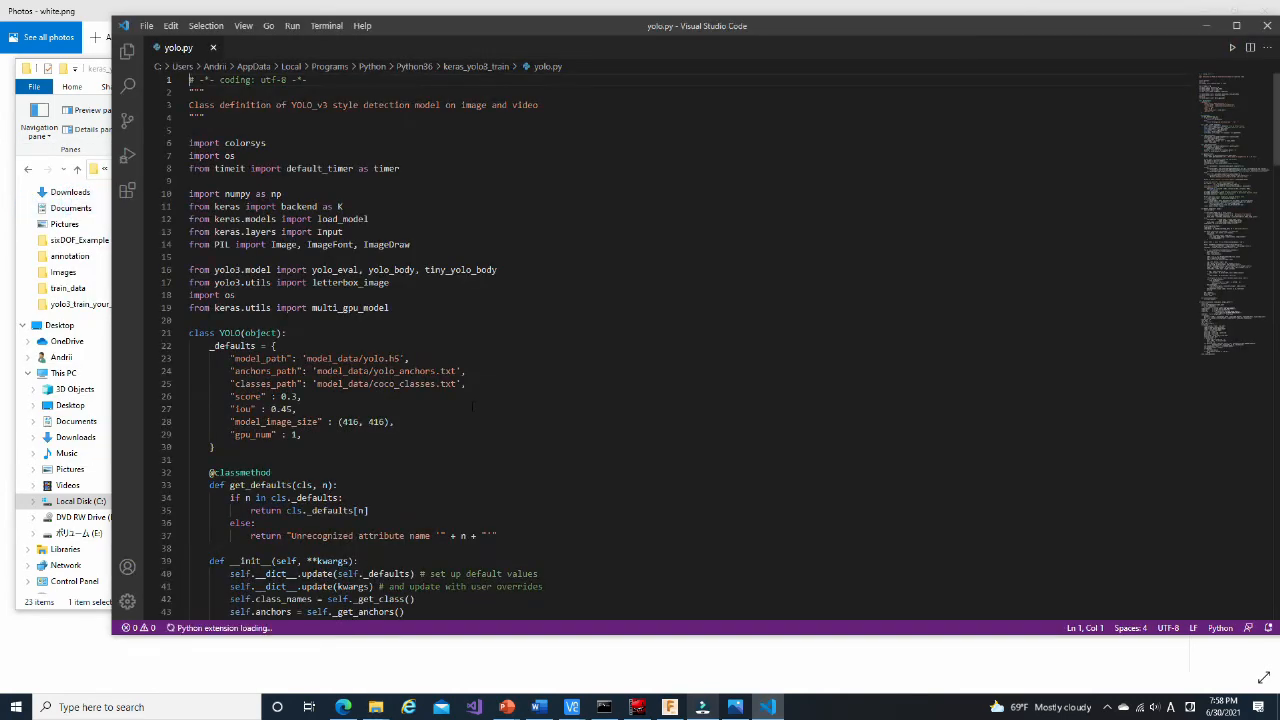
scroll("down", 3)
type("80")
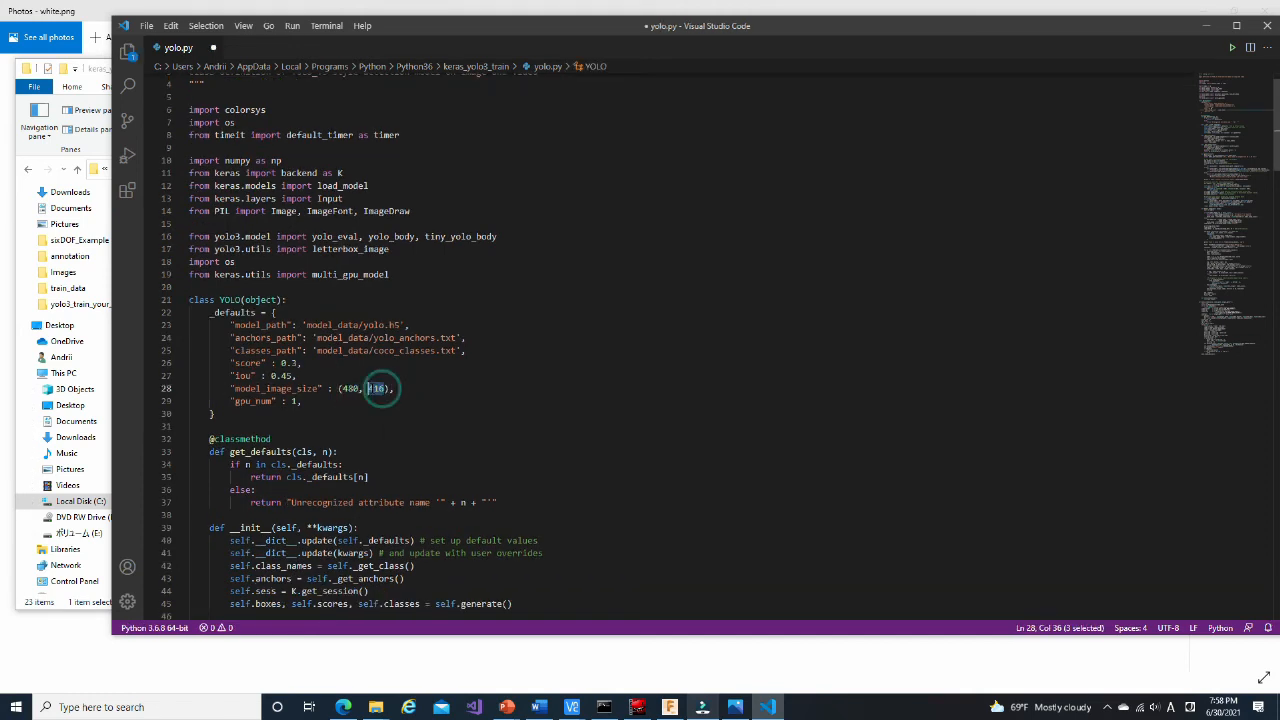
type("640")
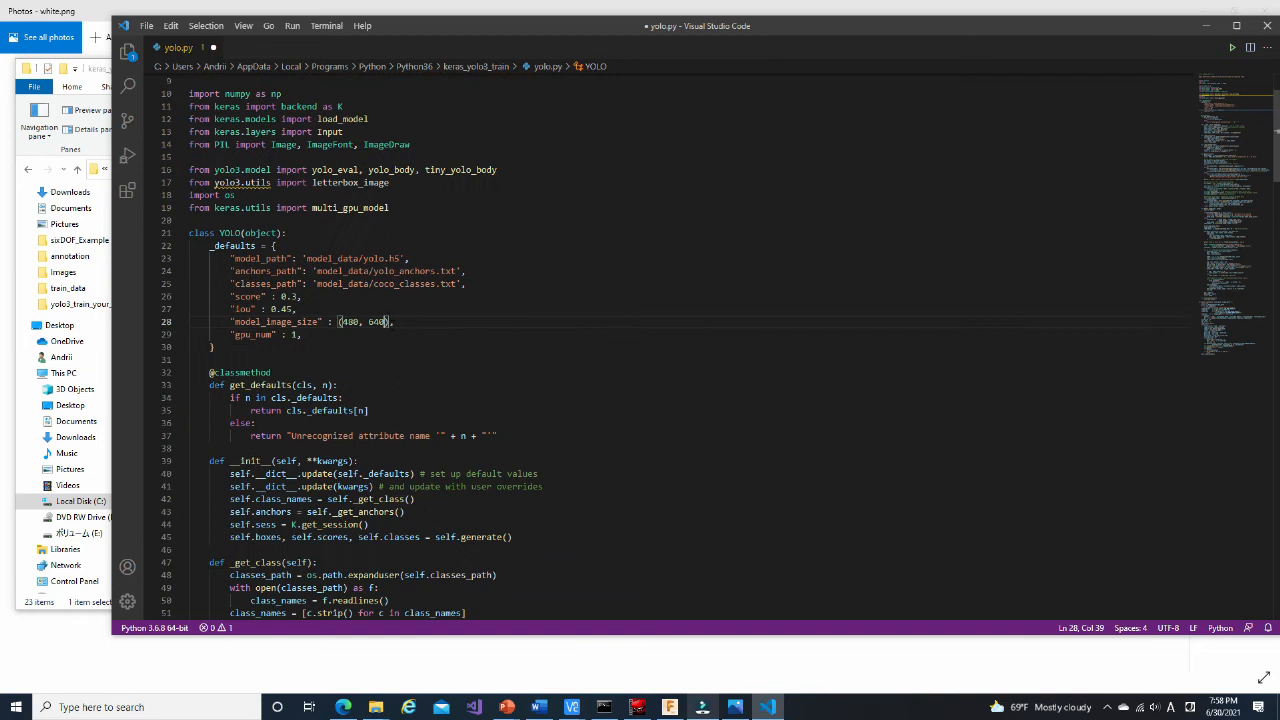
double_click(373, 258)
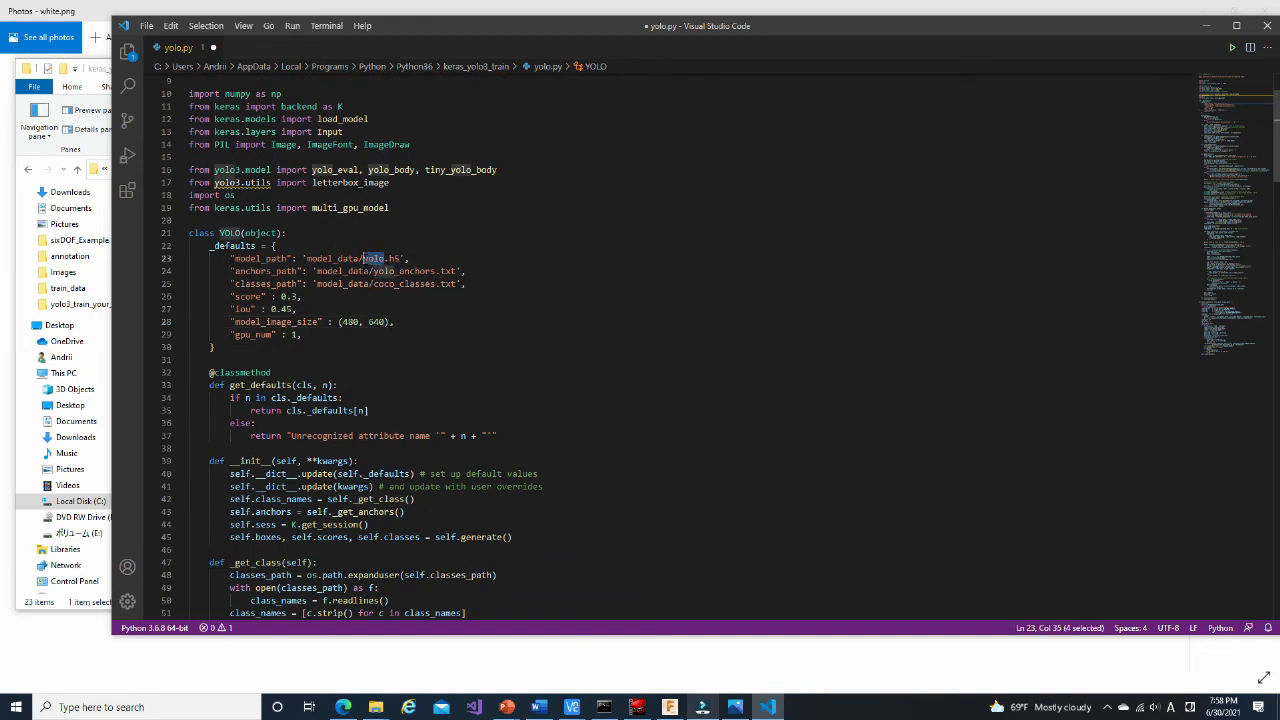
type("mydata")
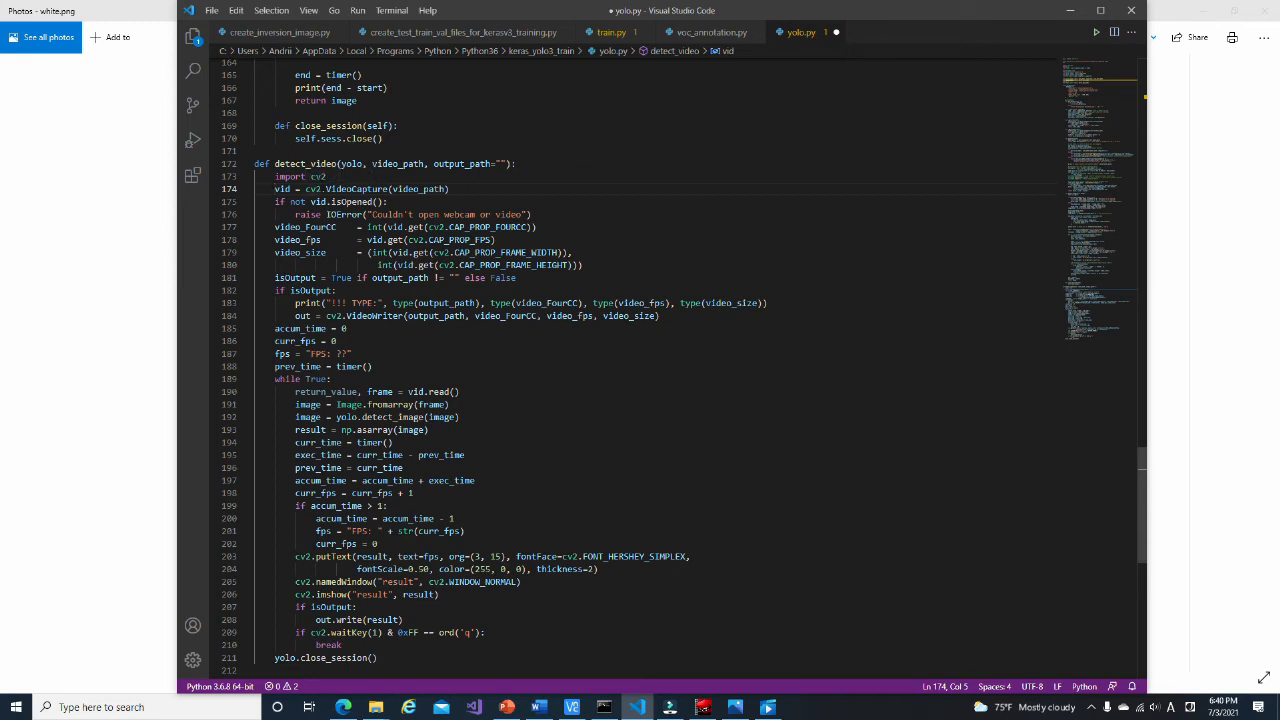
type("#")
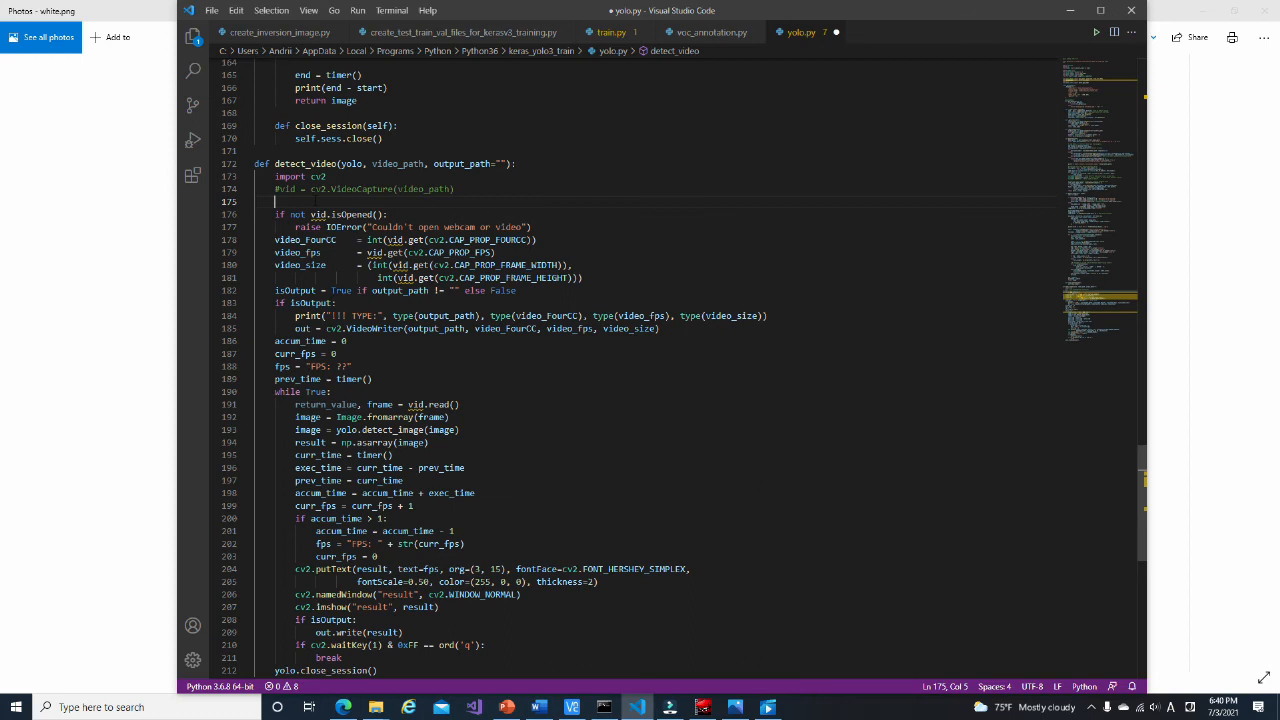
type("vid = cv2.VideoCapture(0)")
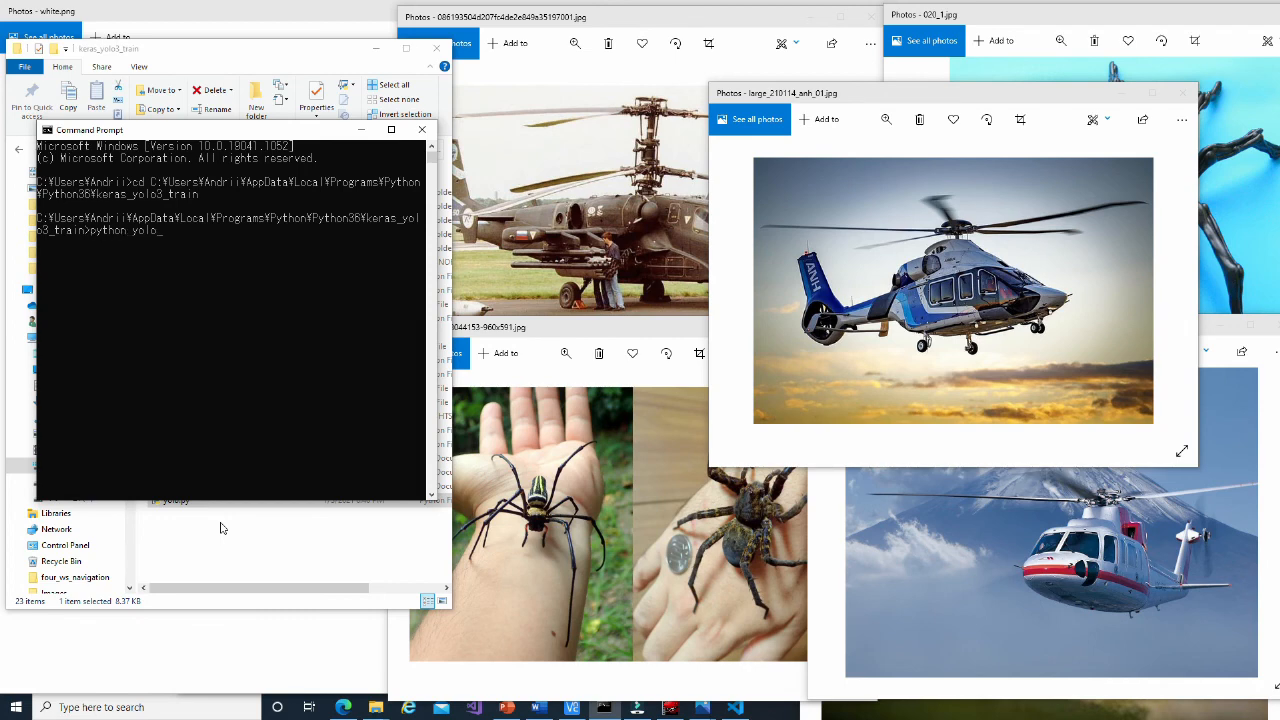
Complete and launch the command python yolo_video.py
type("_video.py")
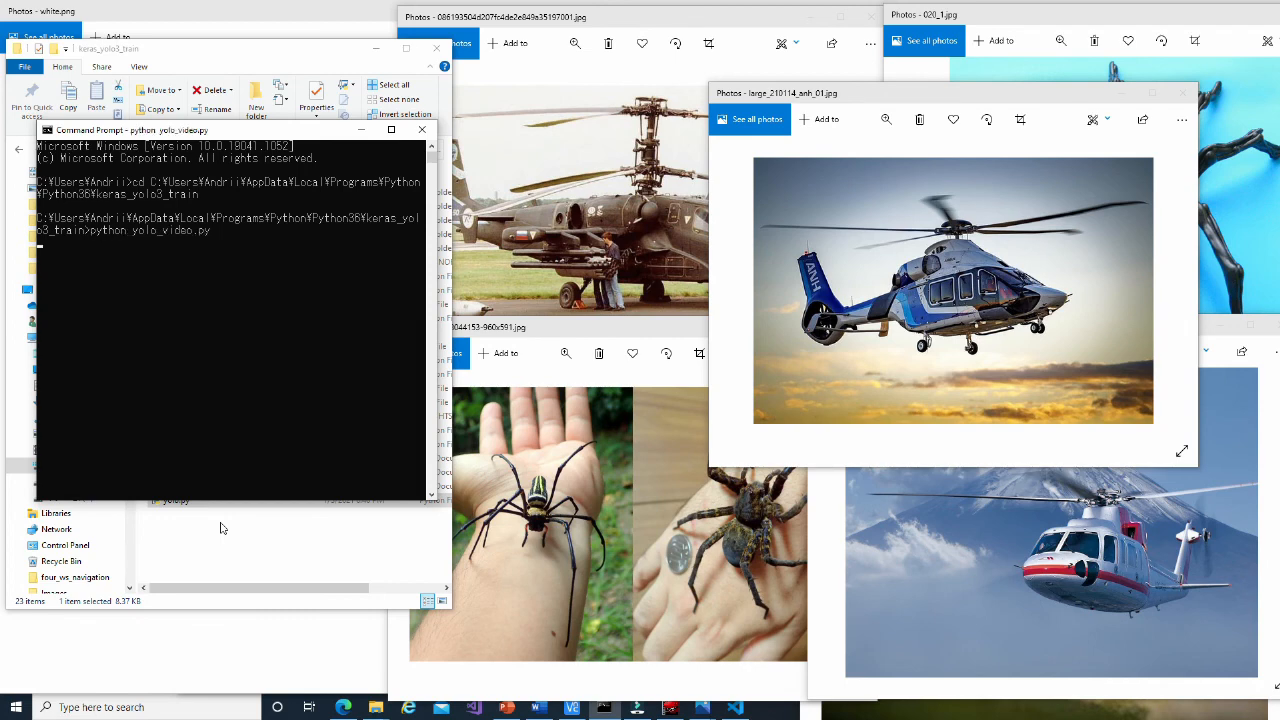